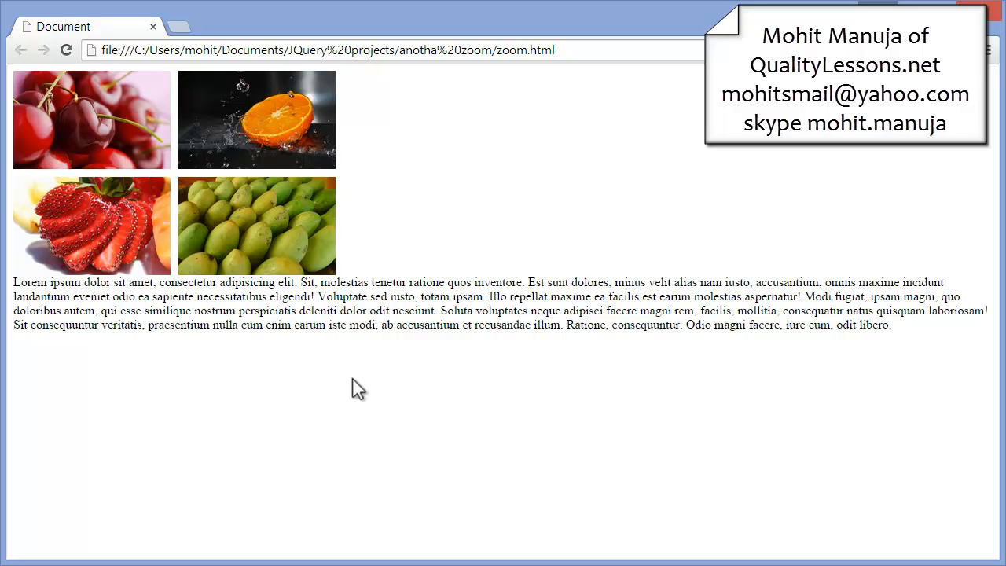
pyautogui.moveTo(326, 372)
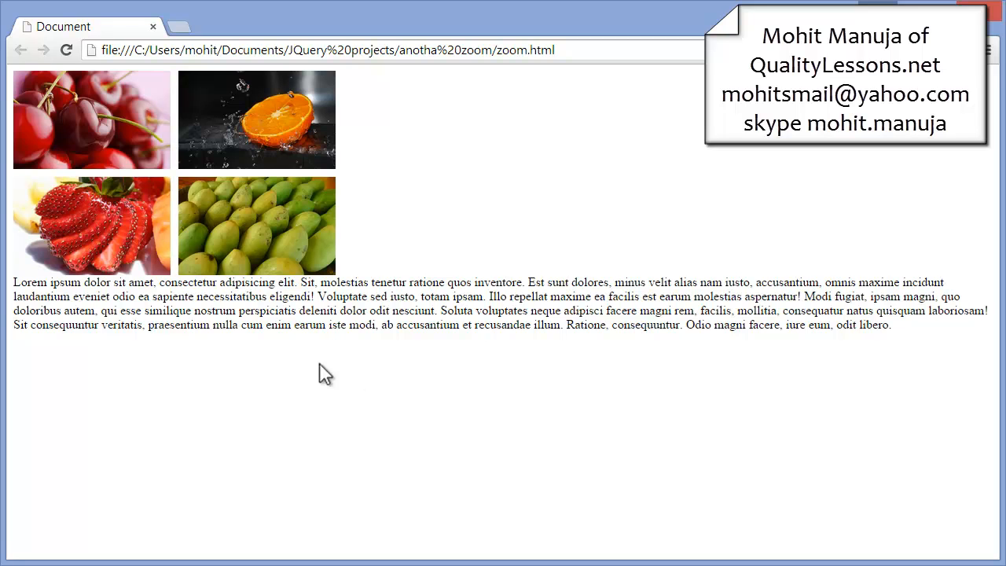
# Demo enlarging and restoring the orange, strawberry and mangoes thumbnails on the finished page
pyautogui.click(91, 120)
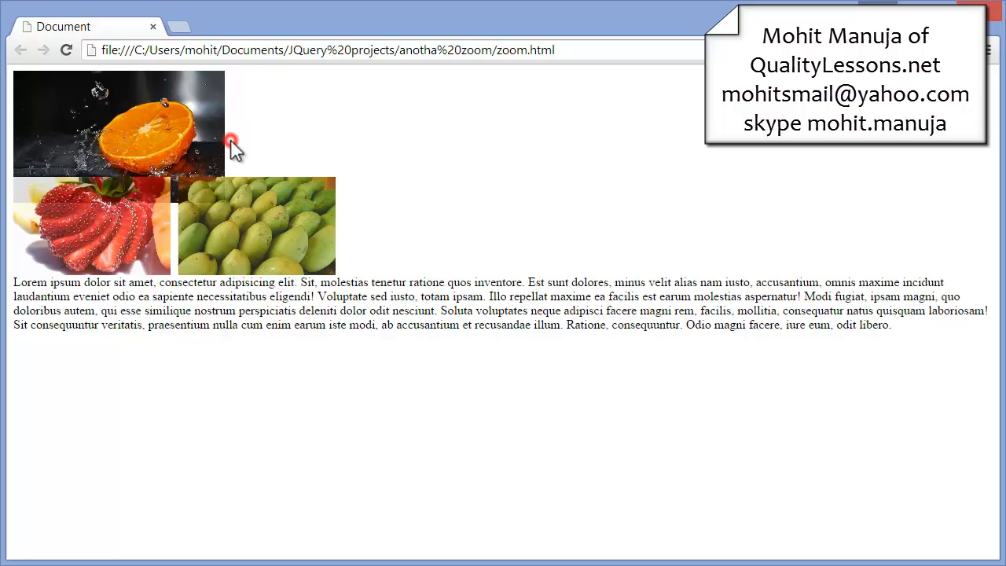
pyautogui.click(232, 146)
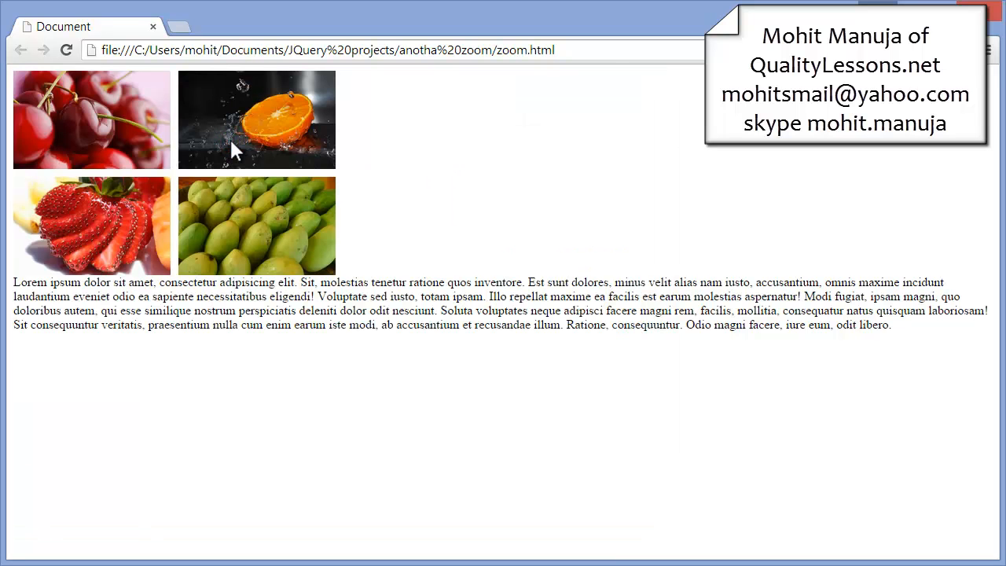
pyautogui.click(91, 225)
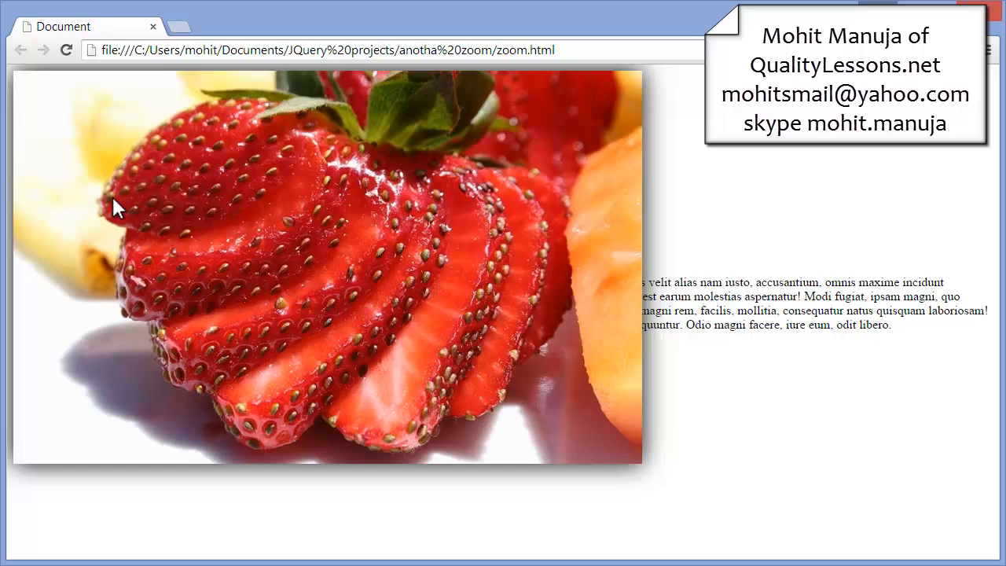
pyautogui.click(90, 224)
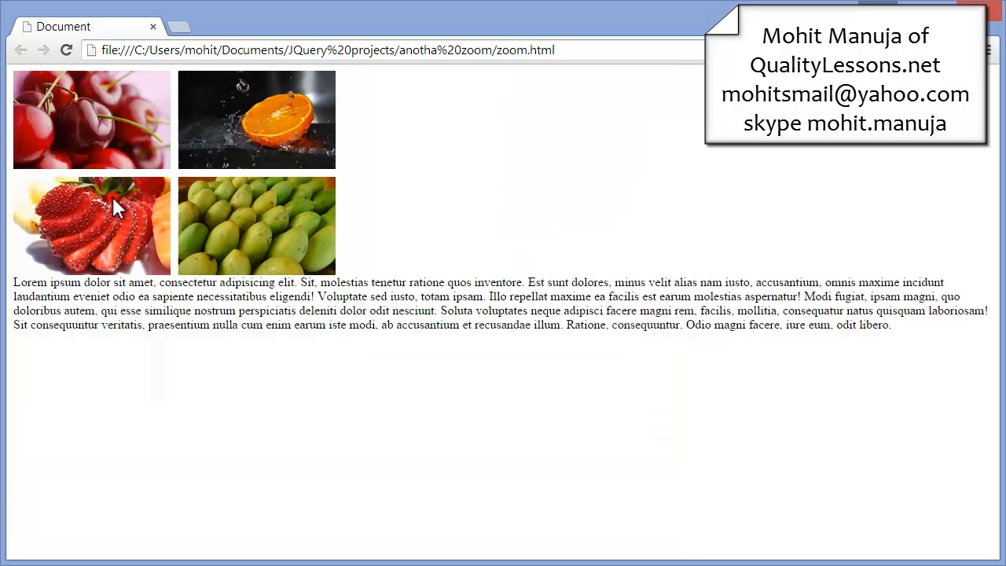
pyautogui.click(256, 226)
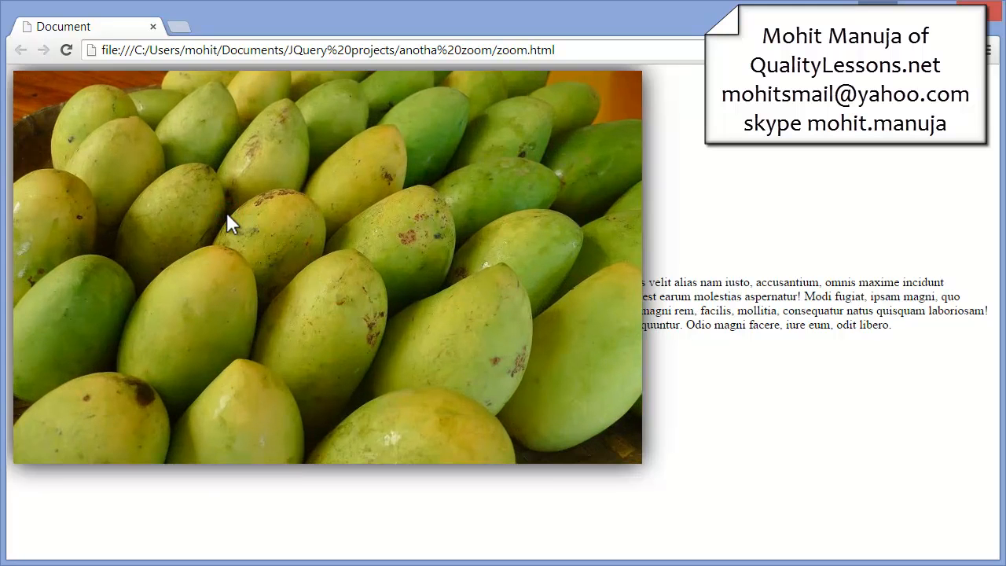
pyautogui.click(228, 219)
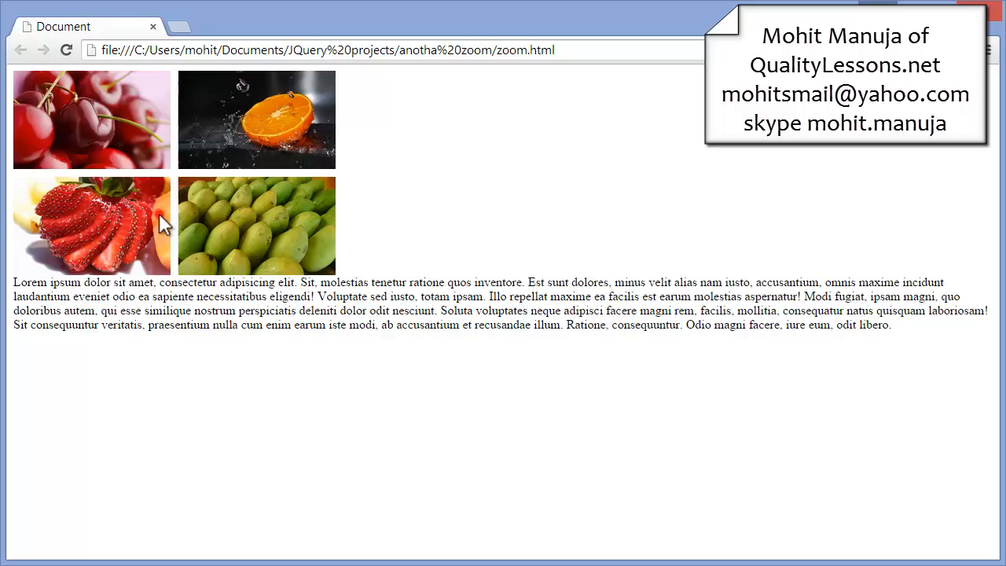
pyautogui.click(257, 225)
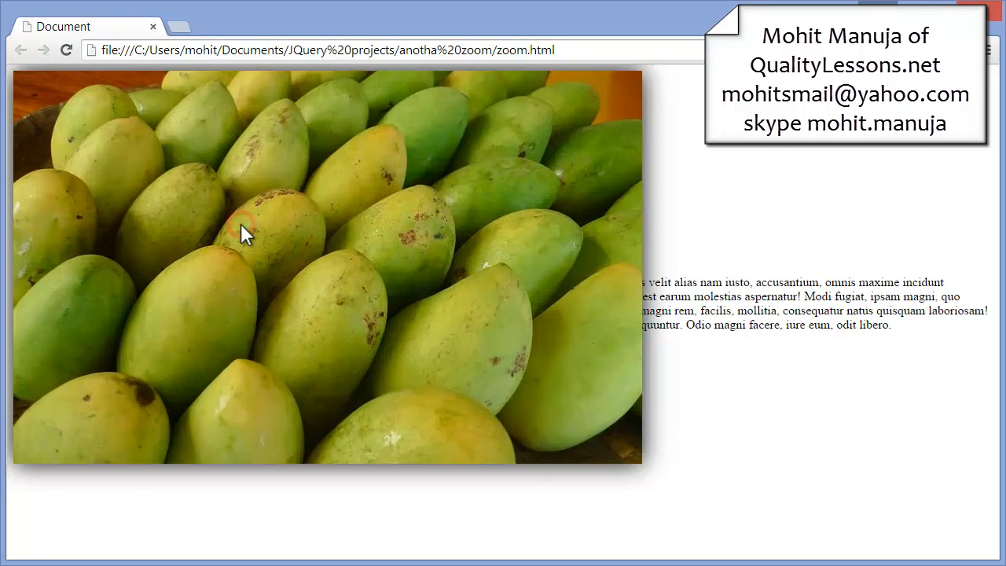
pyautogui.click(243, 235)
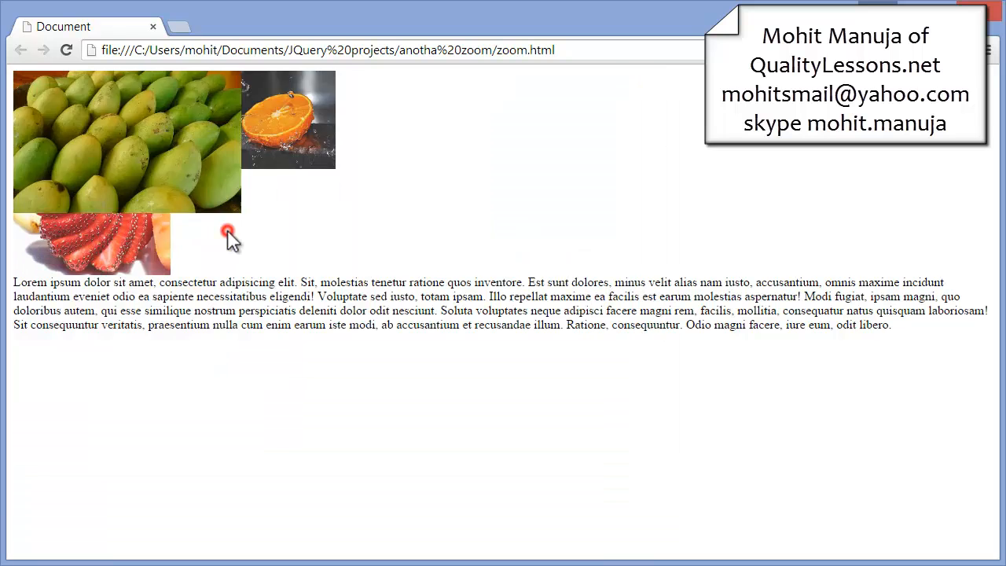
pyautogui.click(228, 235)
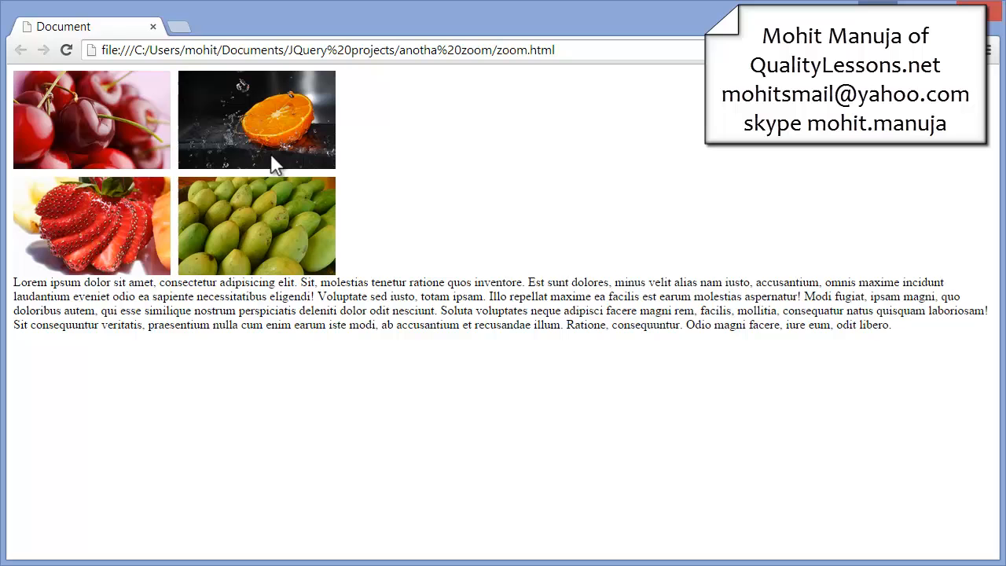
pyautogui.moveTo(227, 249)
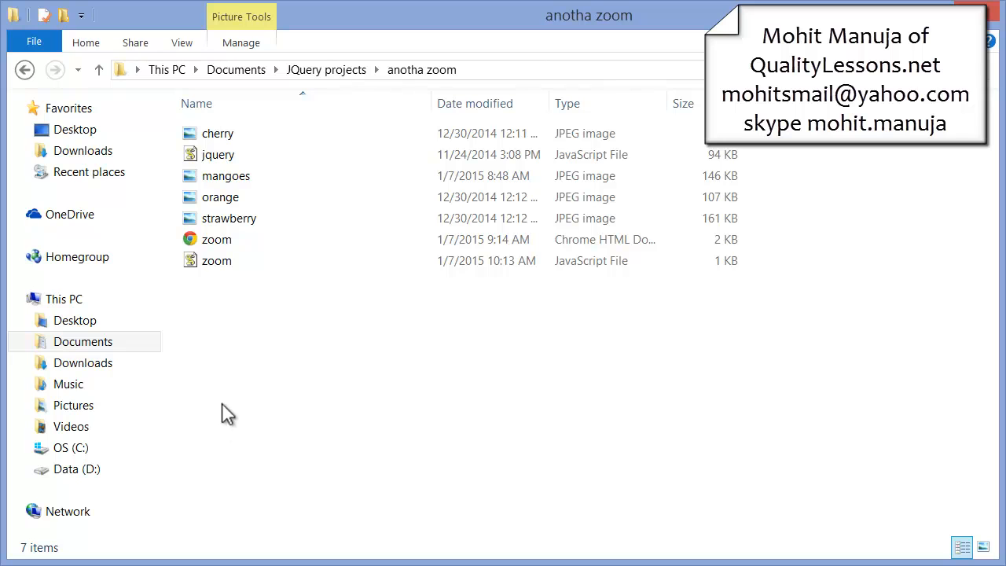
# Point out the cherry, mangoes and strawberry images, jQuery library, zoom page and zoom script
pyautogui.click(217, 133)
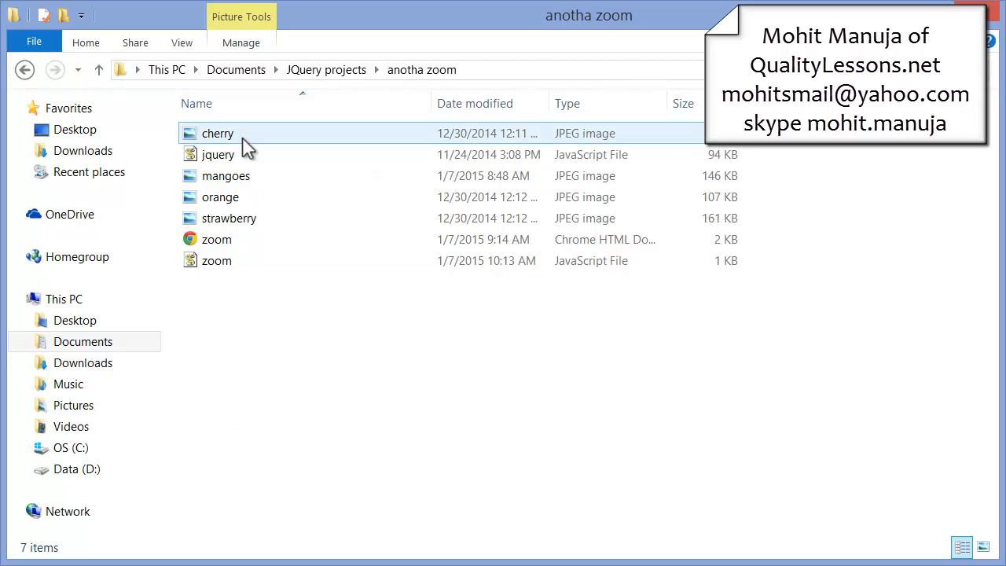
pyautogui.click(226, 175)
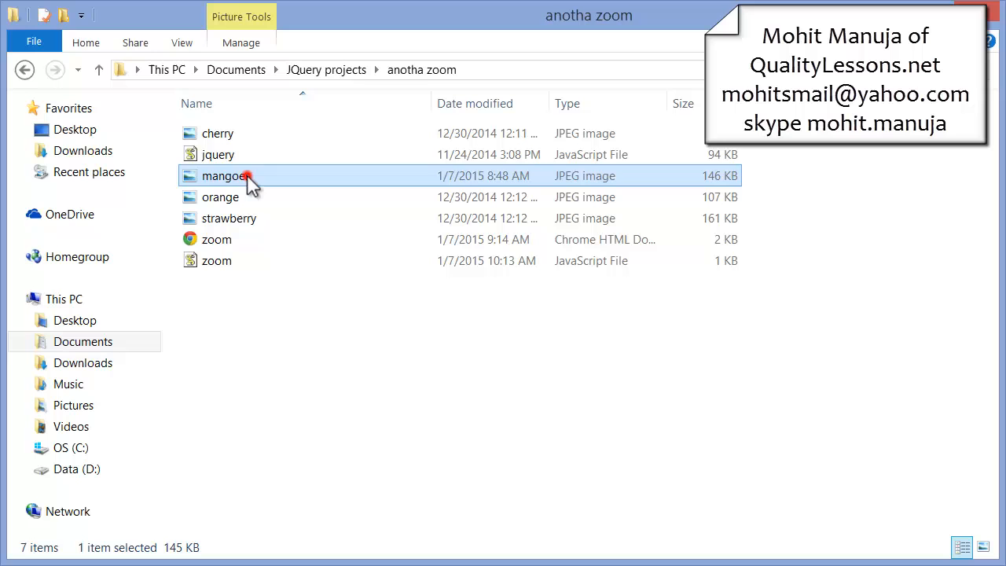
pyautogui.click(229, 218)
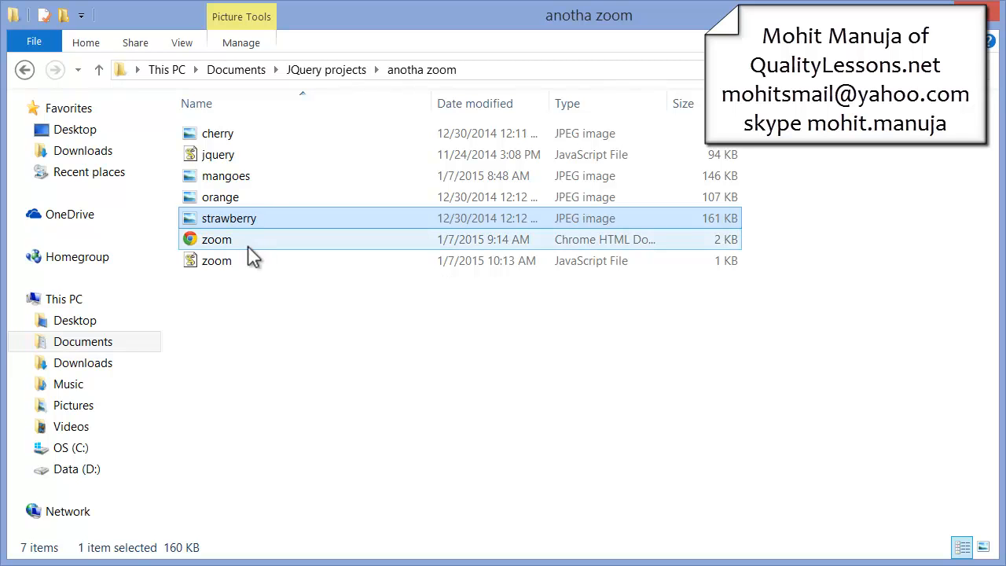
pyautogui.click(218, 154)
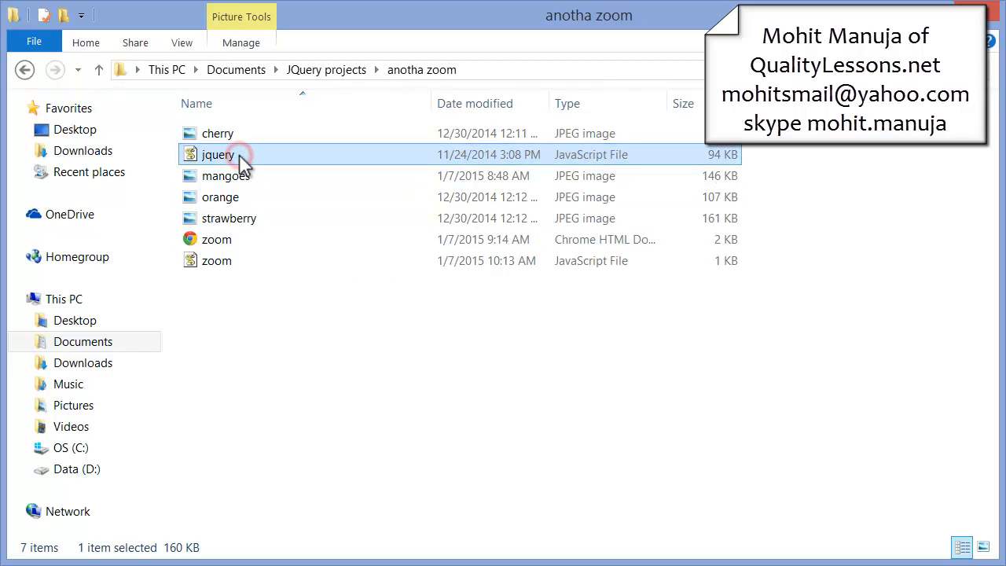
pyautogui.click(218, 155)
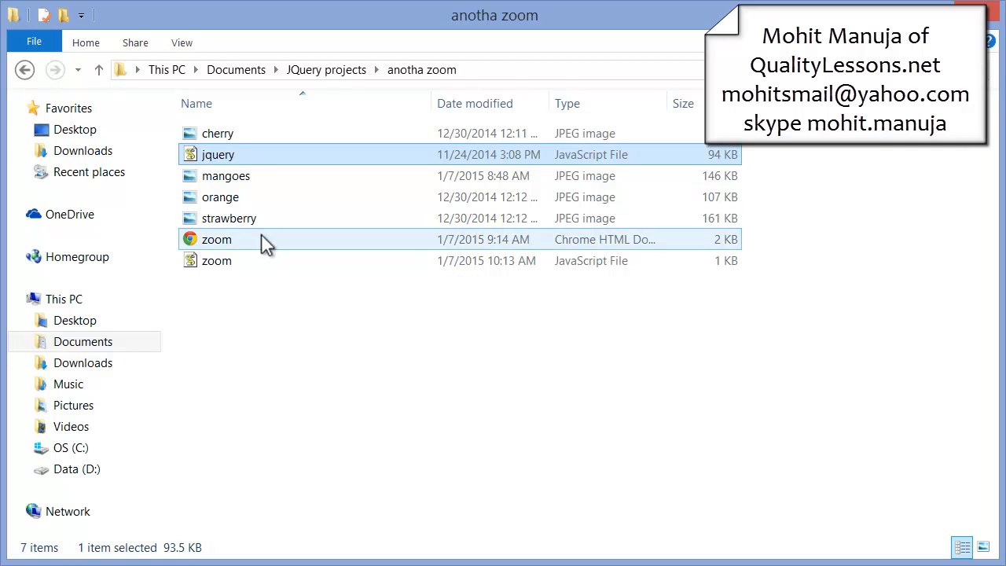
pyautogui.click(216, 260)
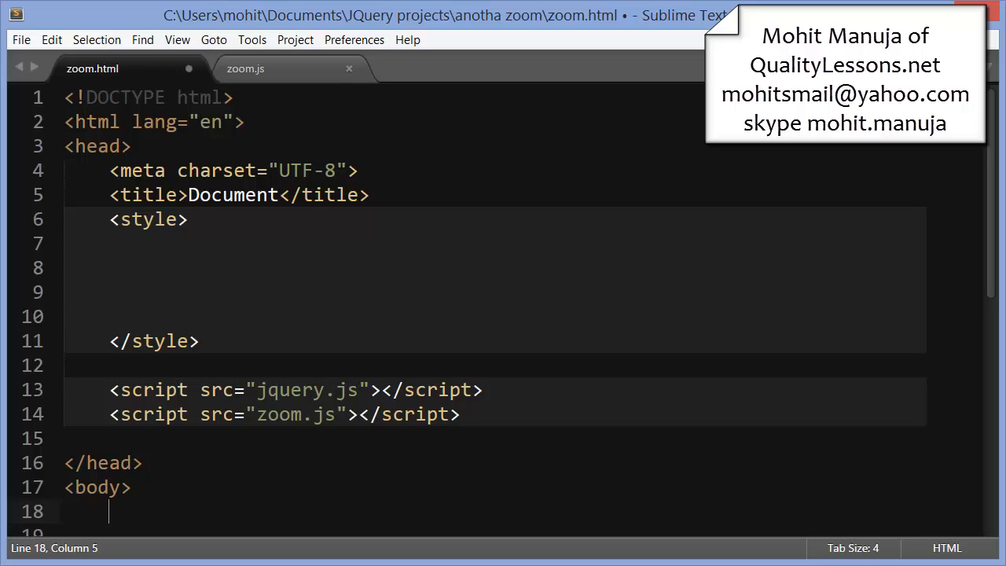
pyautogui.moveTo(267, 390)
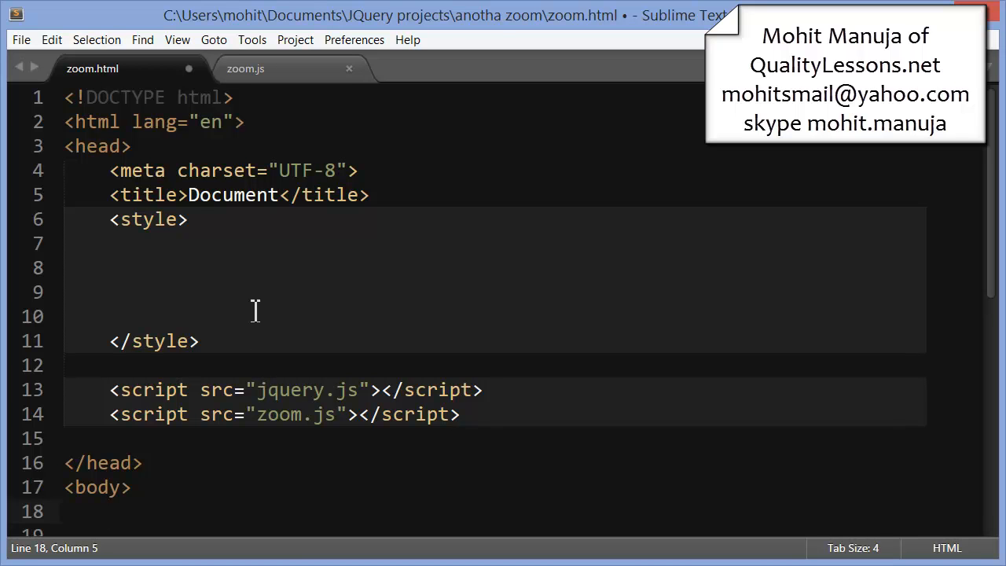
pyautogui.moveTo(296, 89)
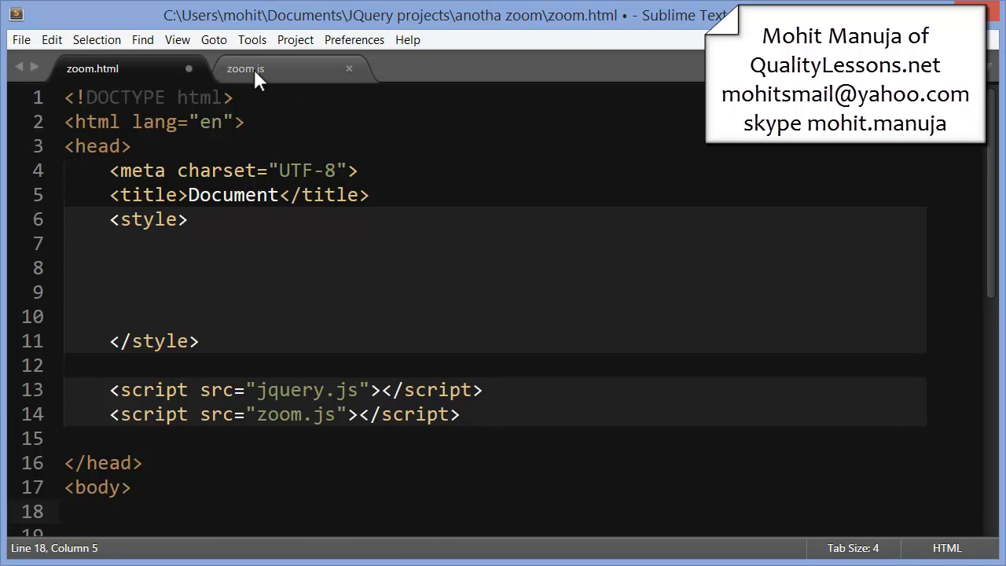
pyautogui.click(245, 68)
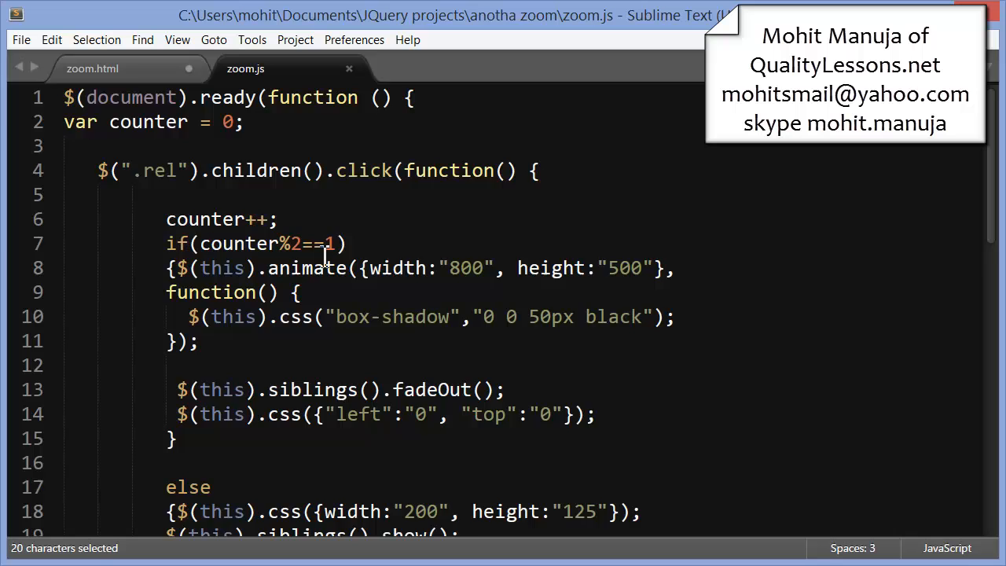
pyautogui.scroll(-3)
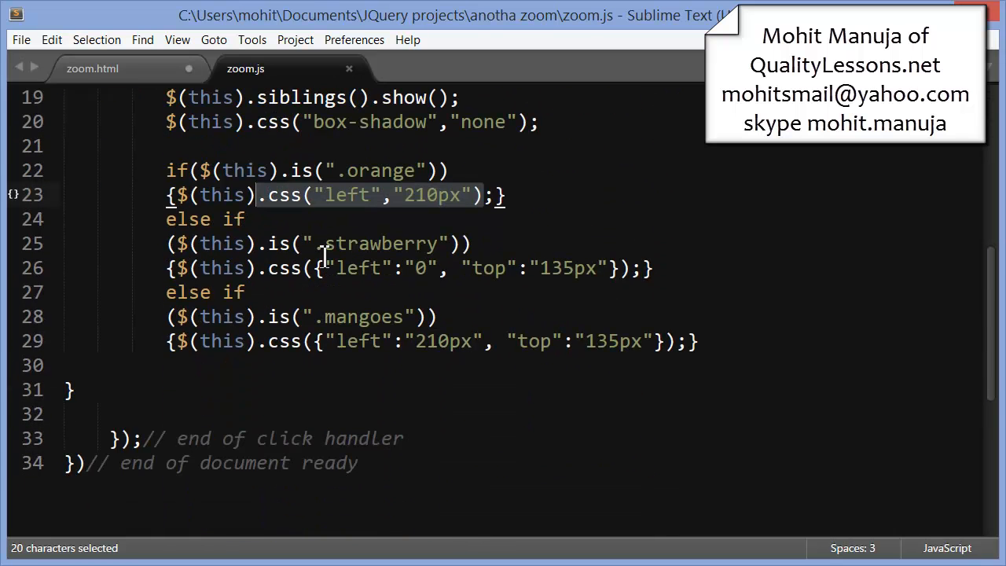
pyautogui.scroll(3)
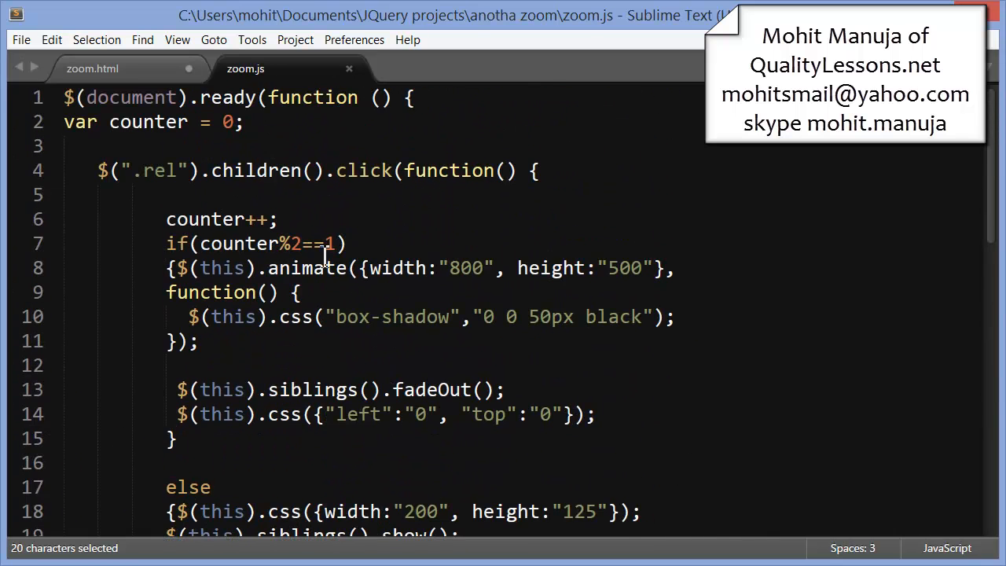
pyautogui.scroll(-3)
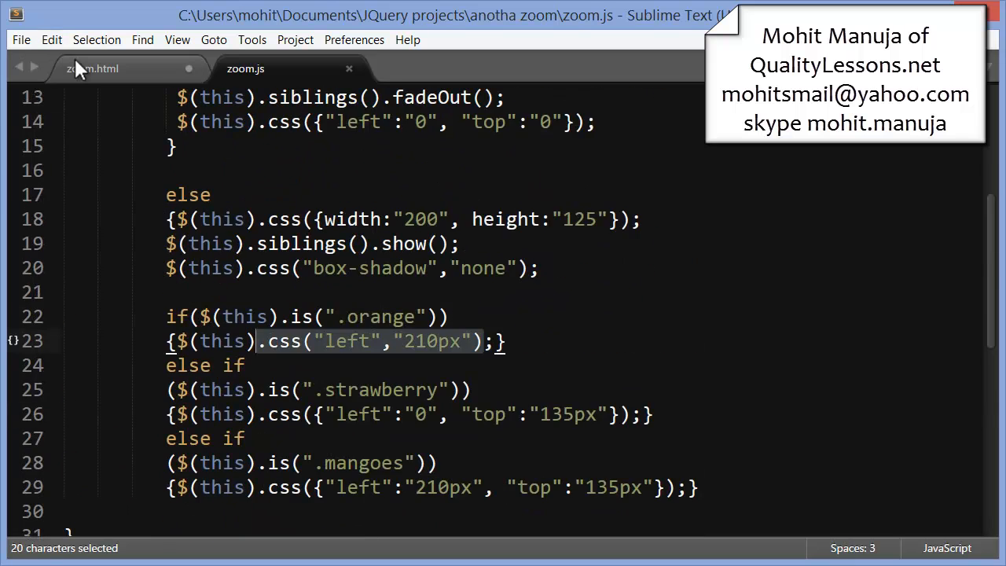
pyautogui.click(92, 68)
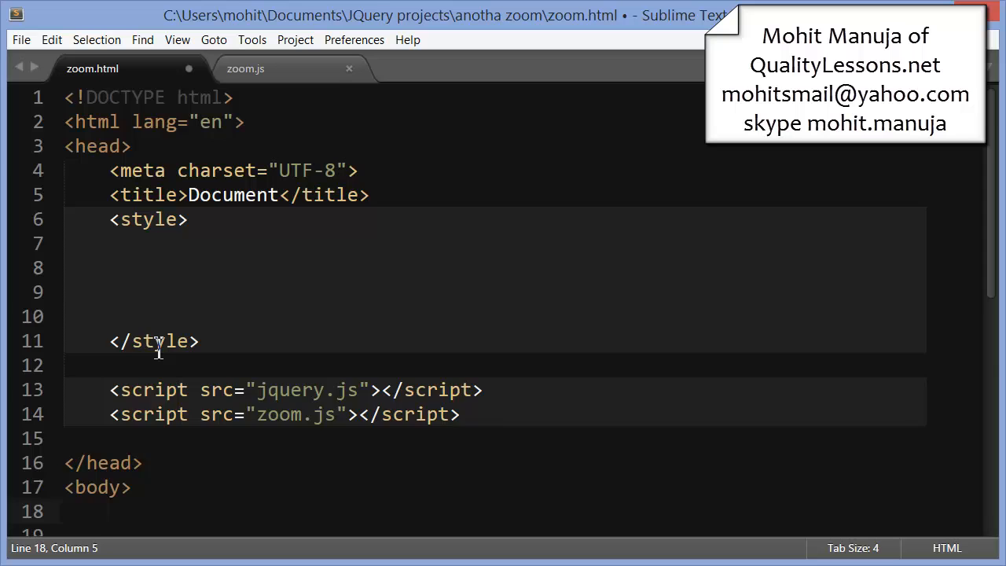
pyautogui.scroll(-3)
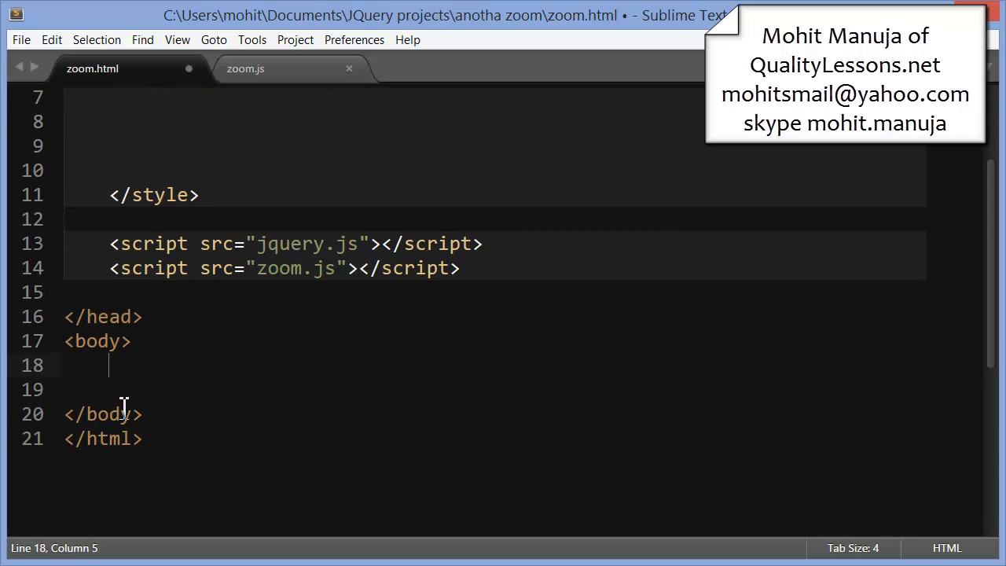
pyautogui.scroll(3)
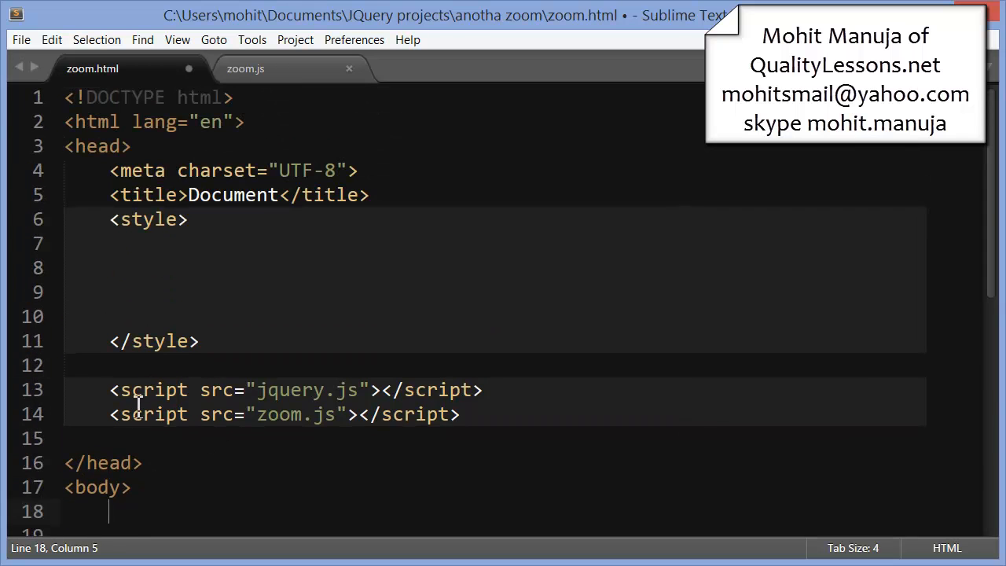
pyautogui.moveTo(149, 421)
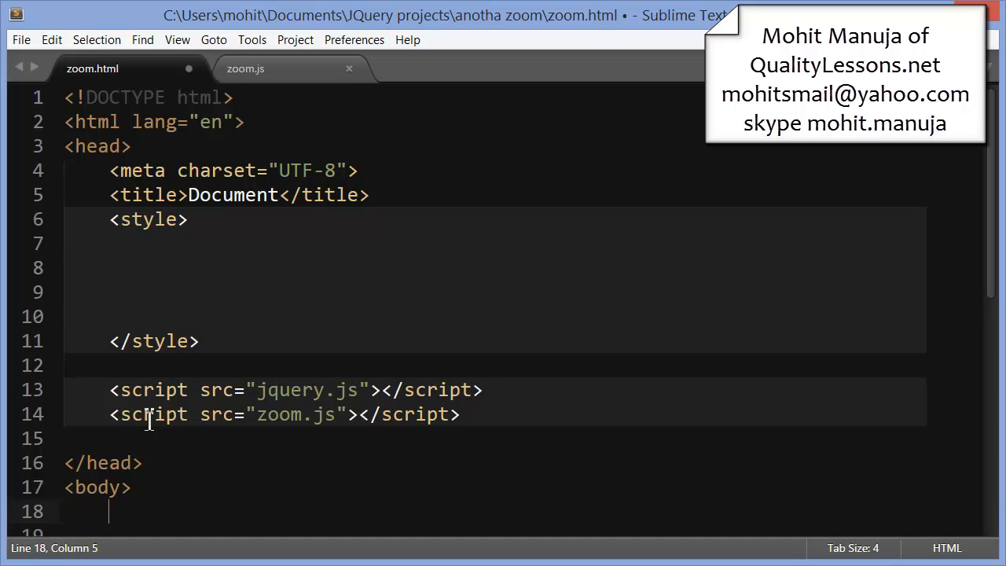
pyautogui.doubleClick(288, 390)
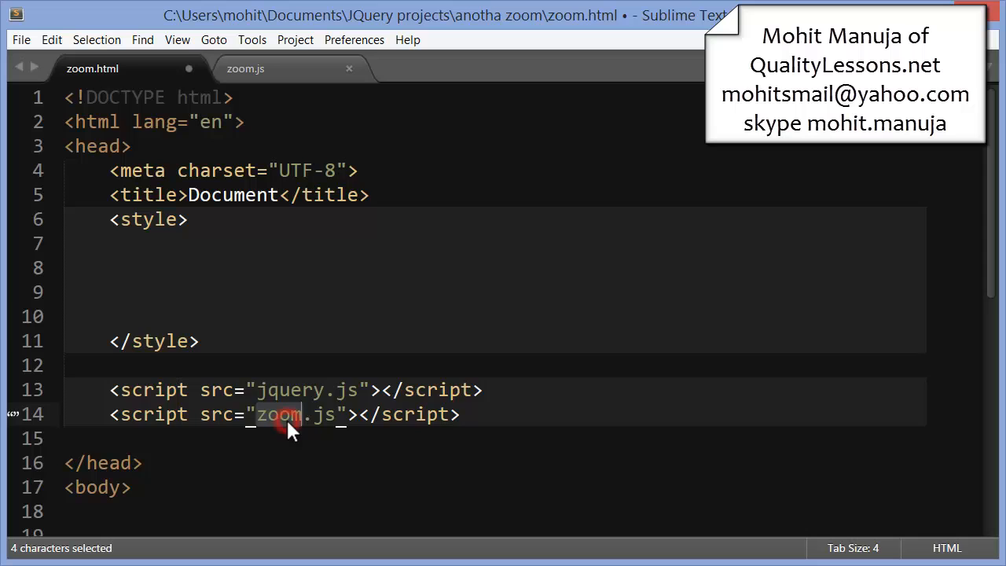
pyautogui.click(246, 69)
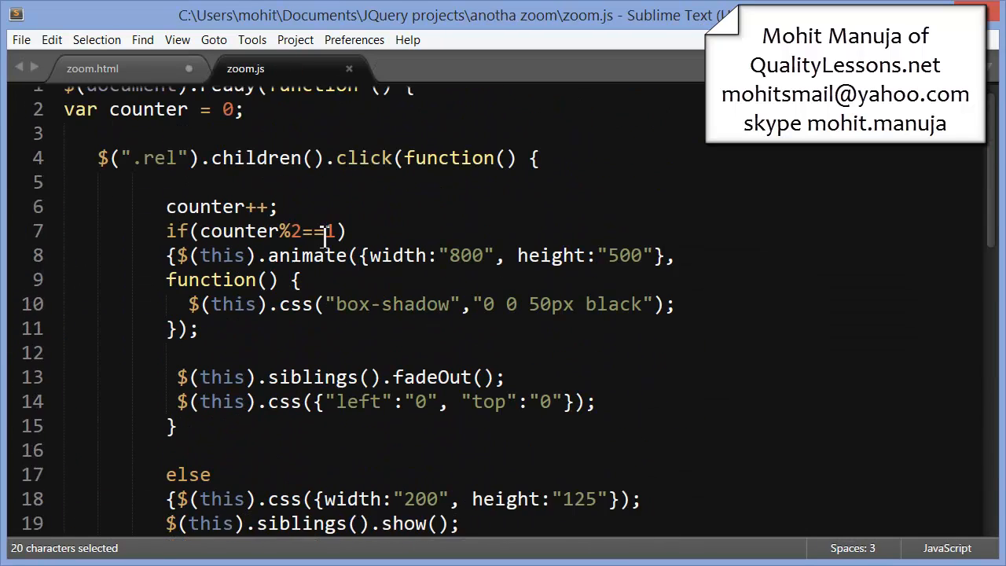
pyautogui.click(92, 69)
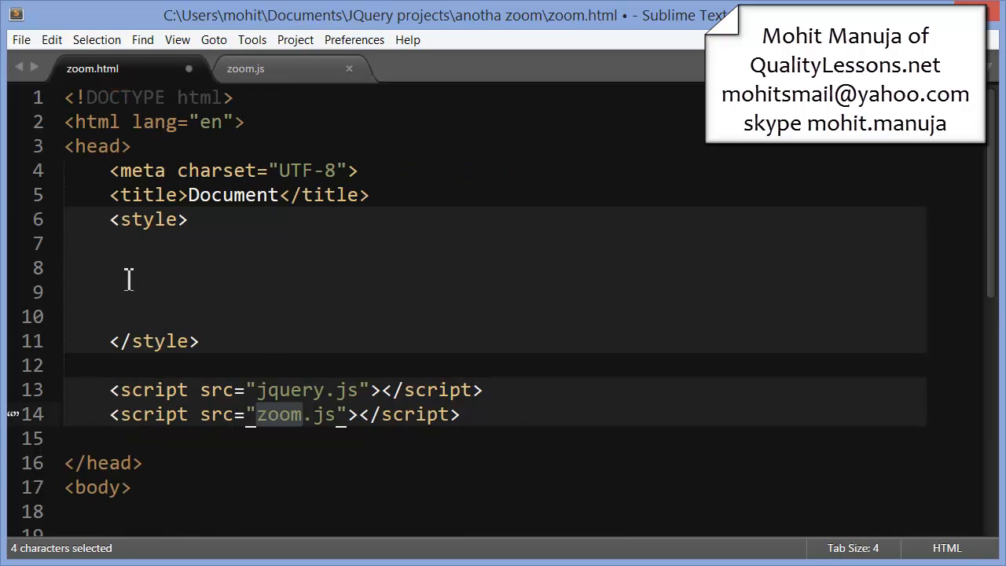
pyautogui.scroll(-3)
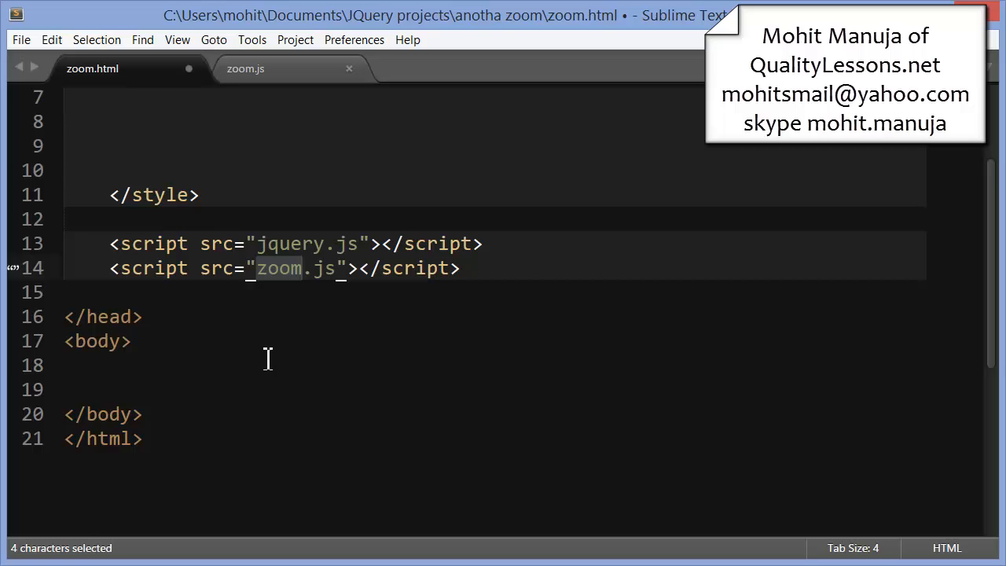
pyautogui.click(267, 364)
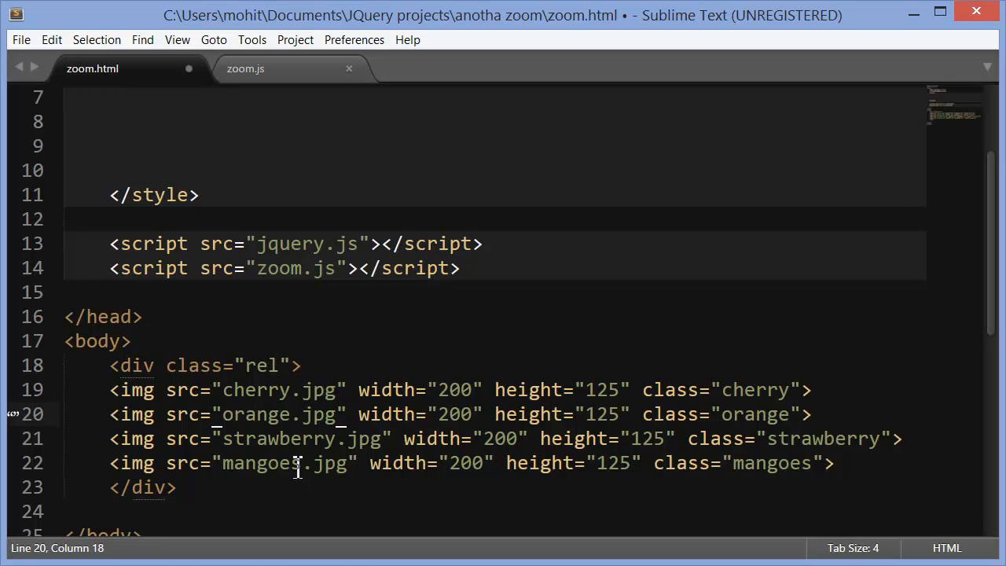
pyautogui.moveTo(374, 395)
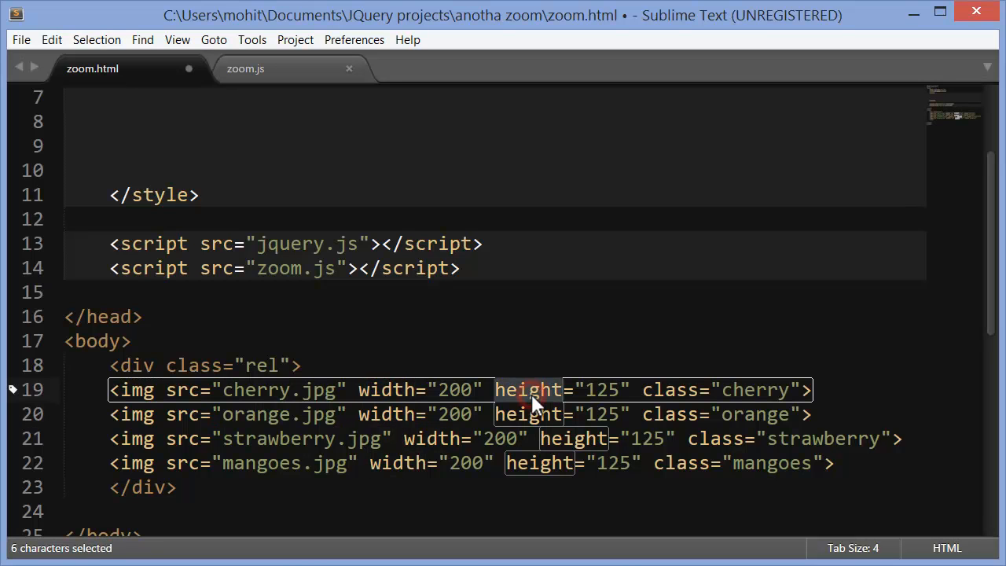
pyautogui.click(491, 415)
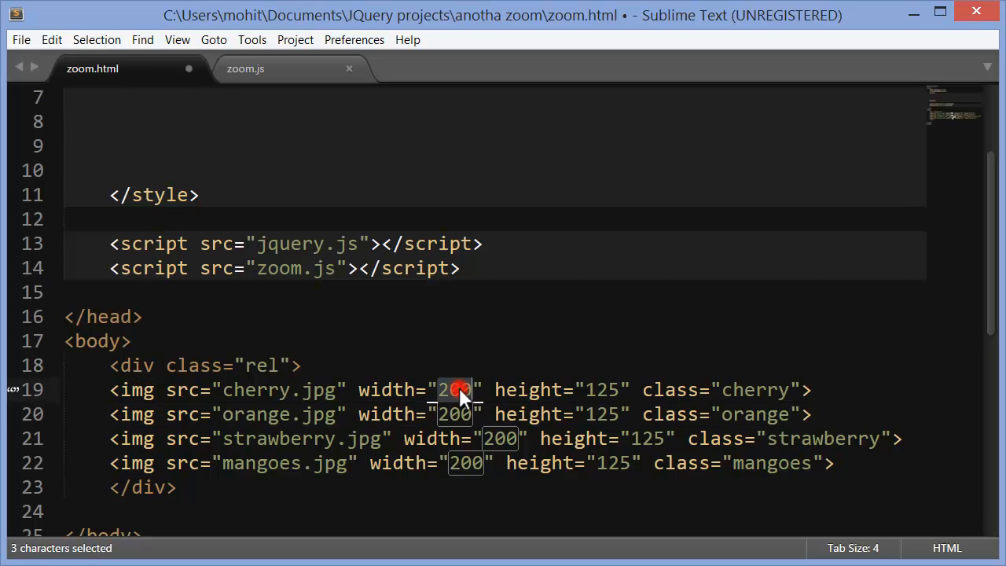
pyautogui.moveTo(584, 390)
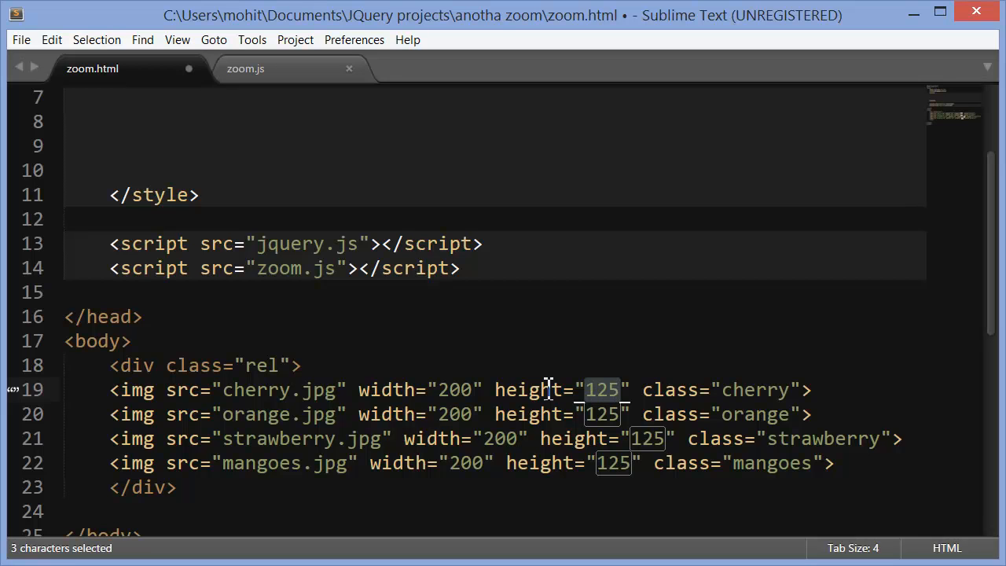
pyautogui.moveTo(752, 390)
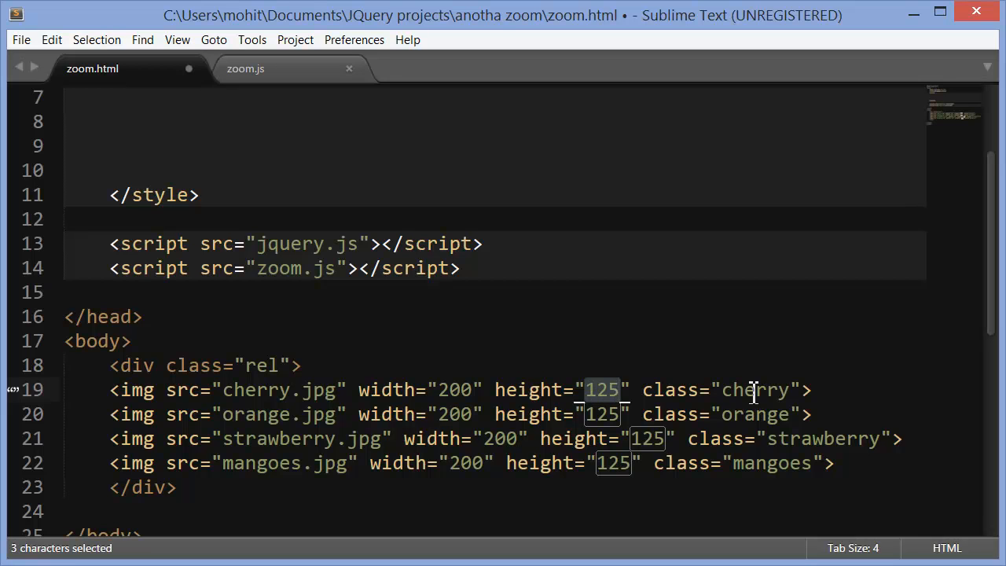
pyautogui.moveTo(645, 390)
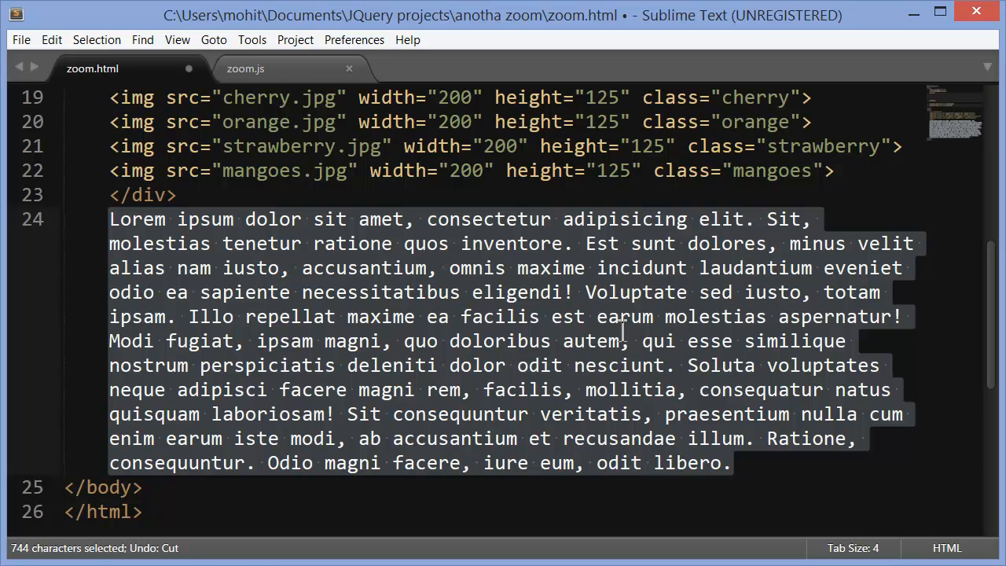
# Save the edited zoom.html from the File menu
pyautogui.click(21, 39)
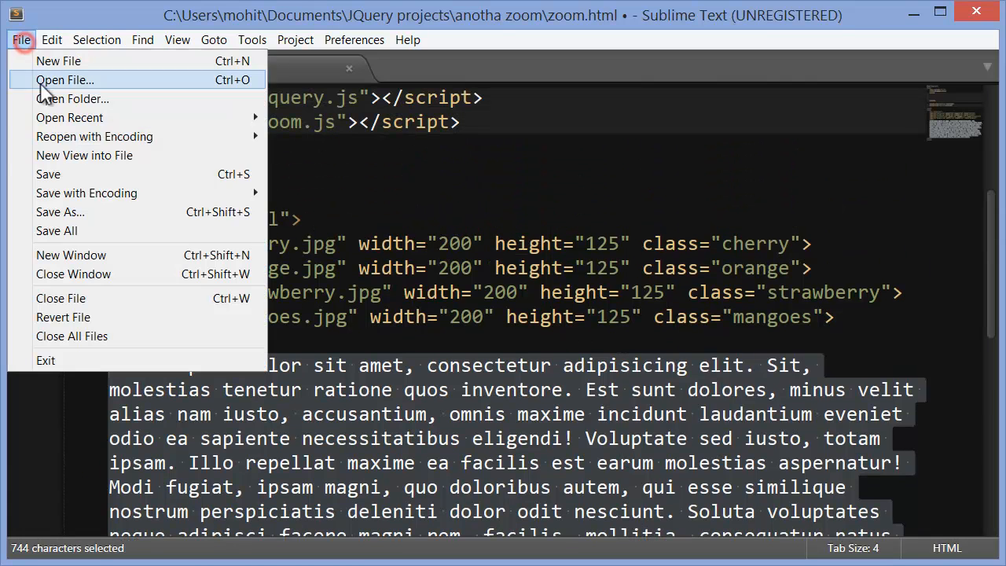
pyautogui.click(48, 174)
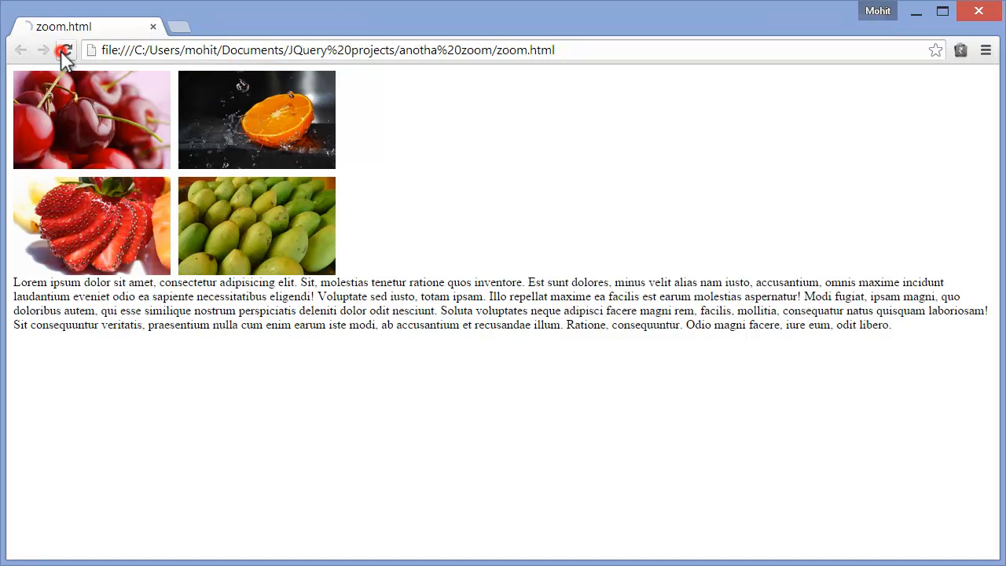
# Reload Chrome and open zoom.html from the anotha zoom folder in the browser
pyautogui.click(66, 50)
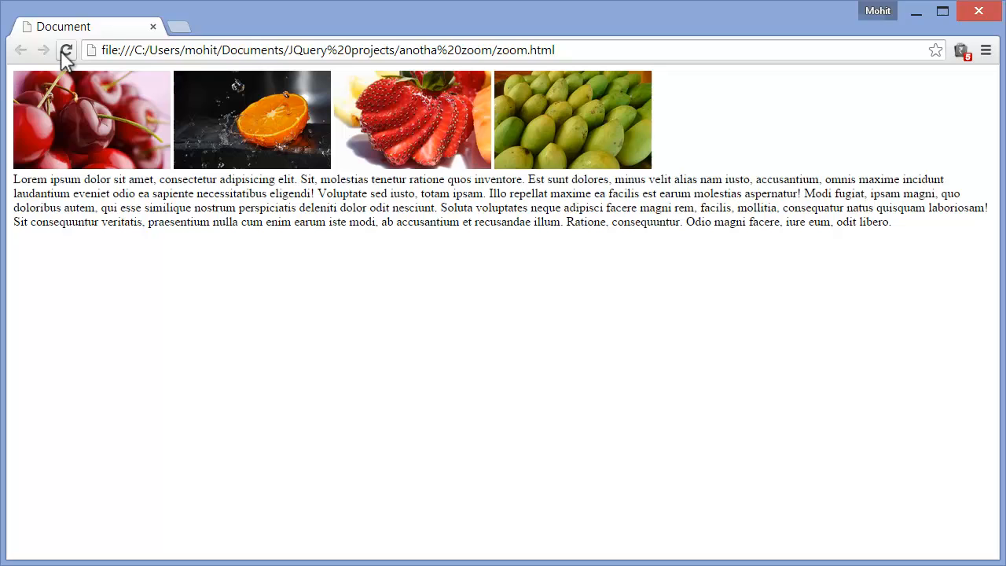
pyautogui.moveTo(572, 141)
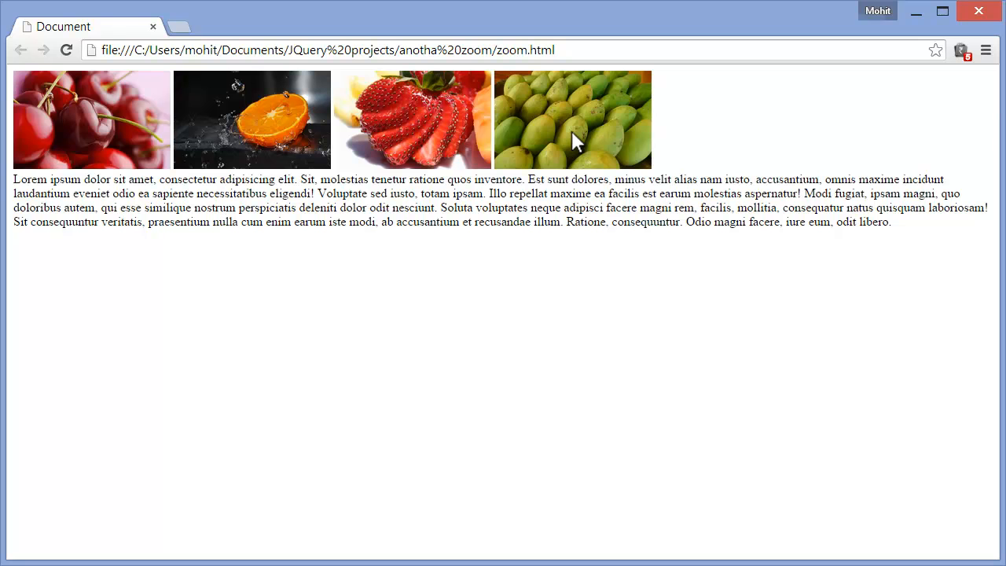
pyautogui.moveTo(789, 521)
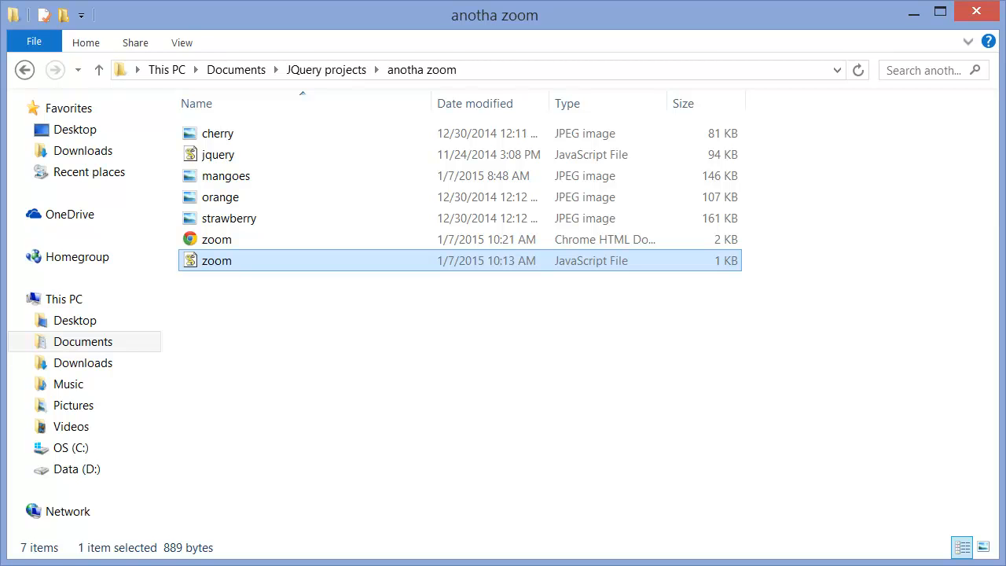
pyautogui.doubleClick(217, 239)
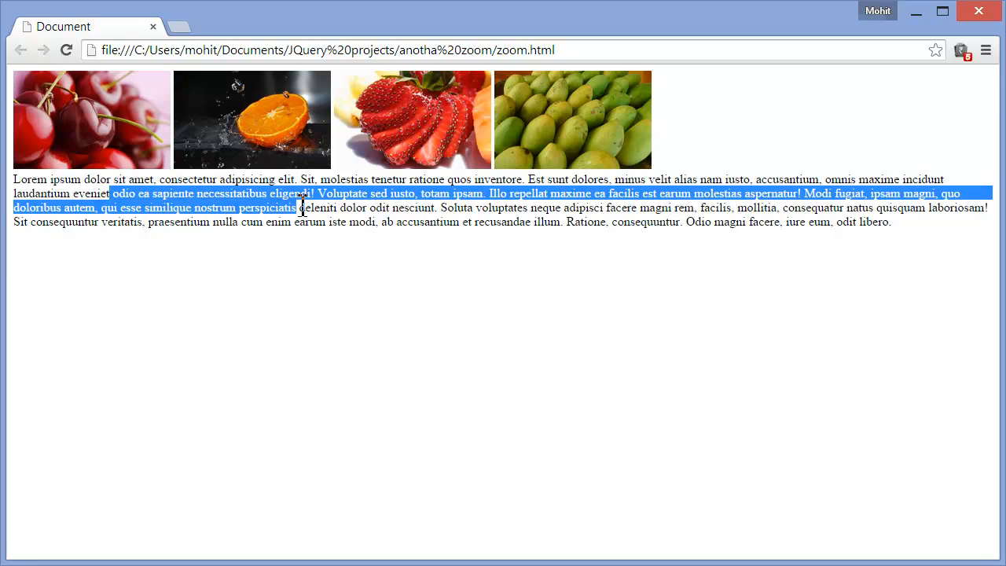
pyautogui.moveTo(325, 293)
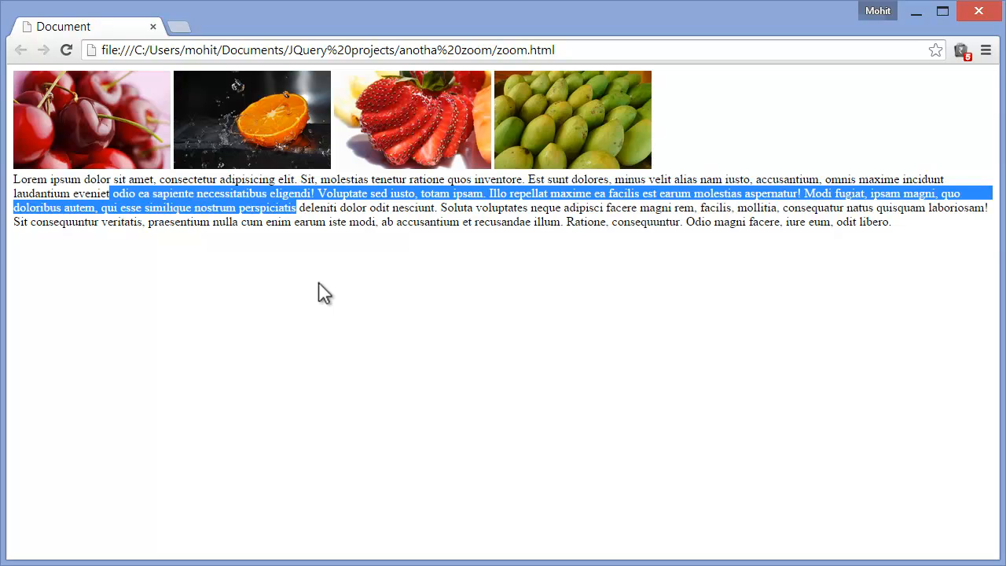
pyautogui.moveTo(325, 293)
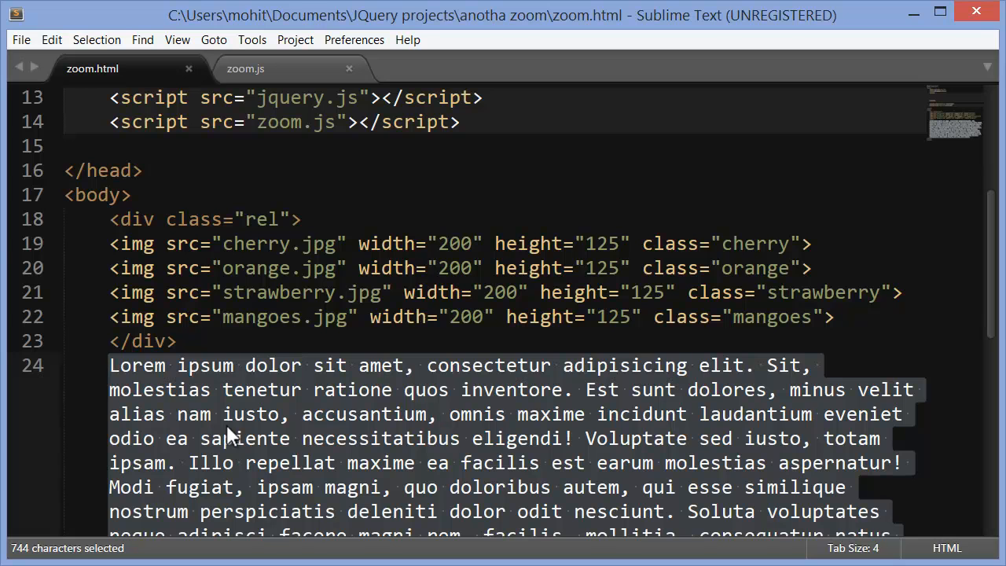
# Insert the .rel rule, highlight its 260px height, and save zoom.html with Ctrl+S
pyautogui.press('ctrl+x')
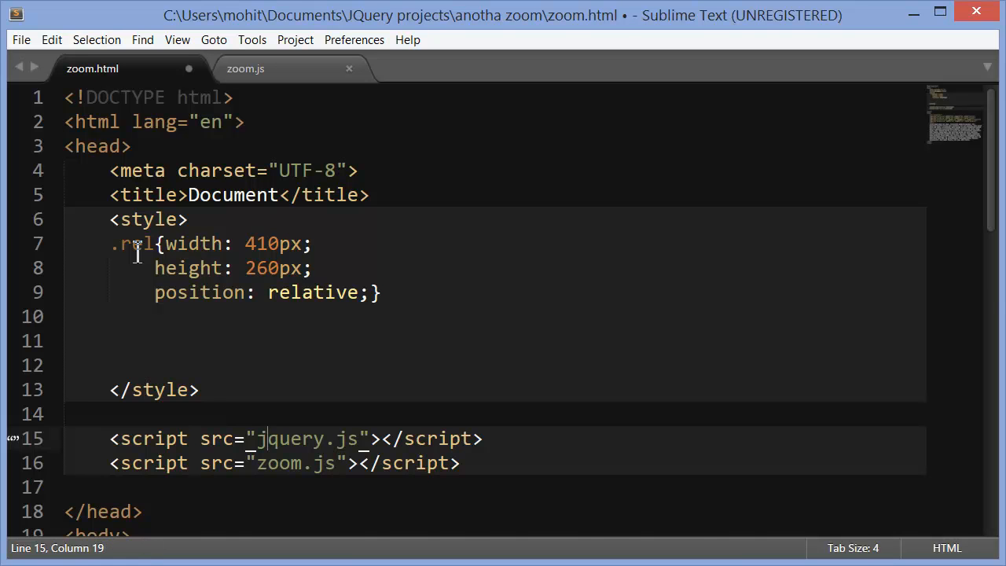
pyautogui.scroll(-3)
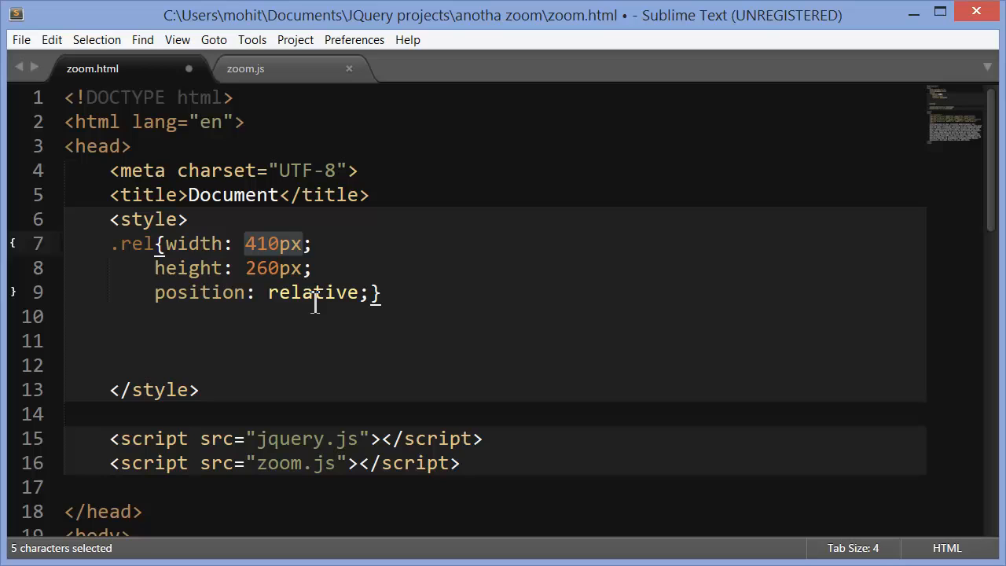
pyautogui.moveTo(276, 268)
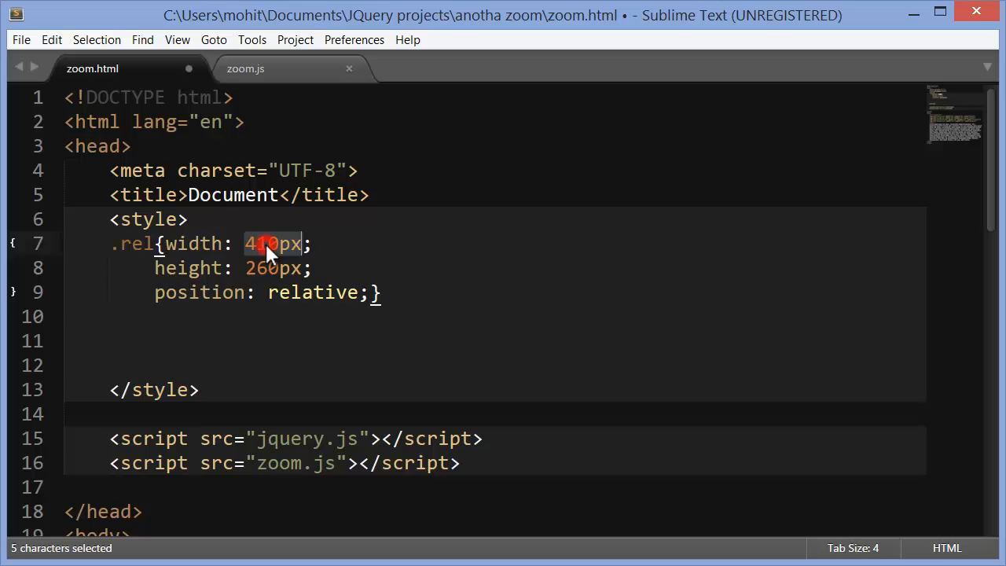
pyautogui.scroll(-3)
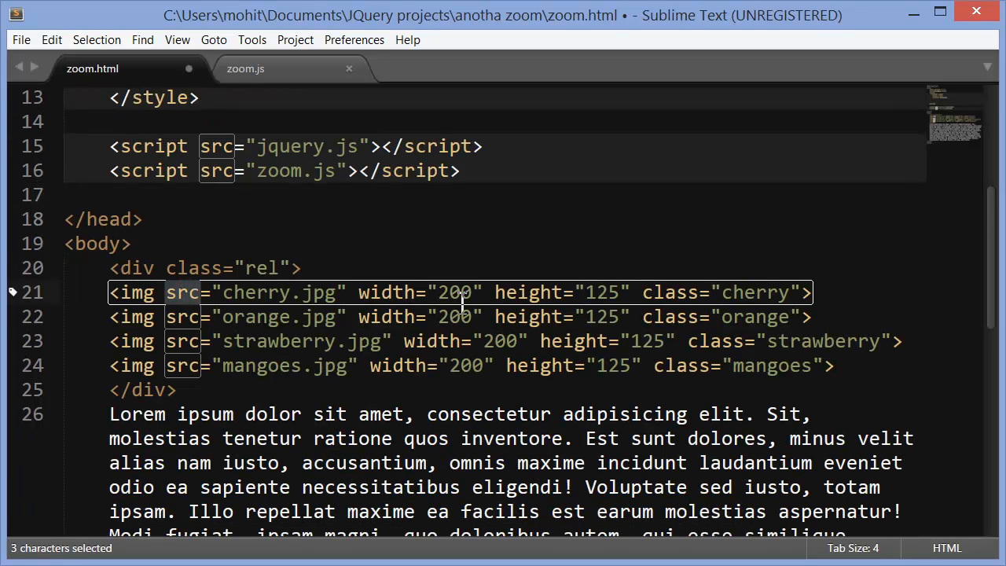
pyautogui.moveTo(574, 293)
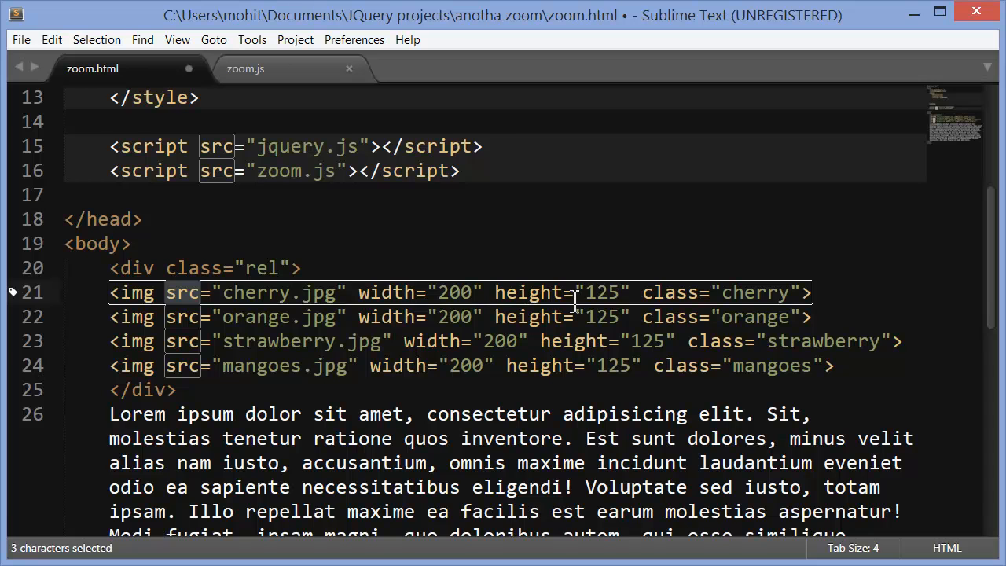
pyautogui.scroll(3)
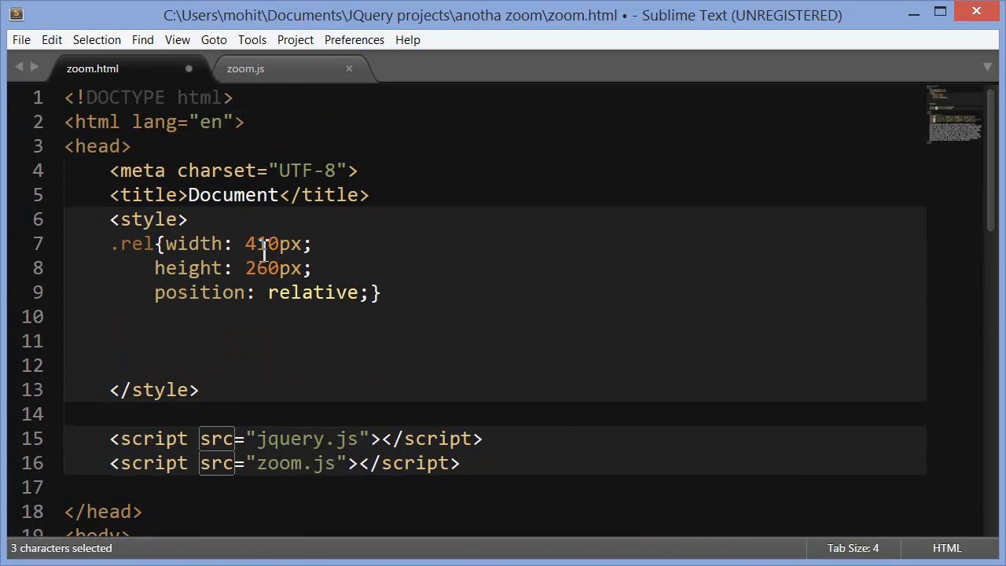
pyautogui.doubleClick(273, 243)
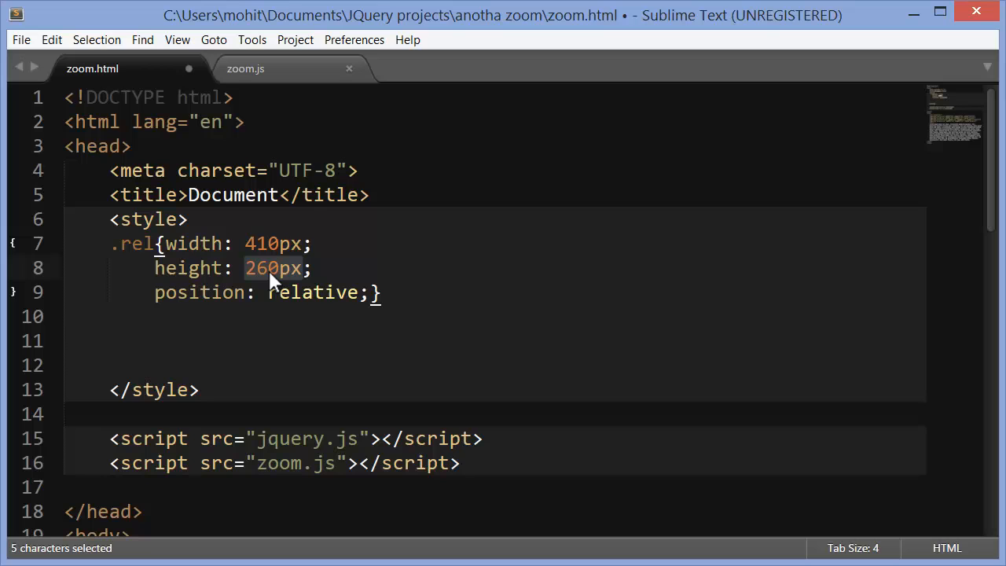
pyautogui.moveTo(297, 307)
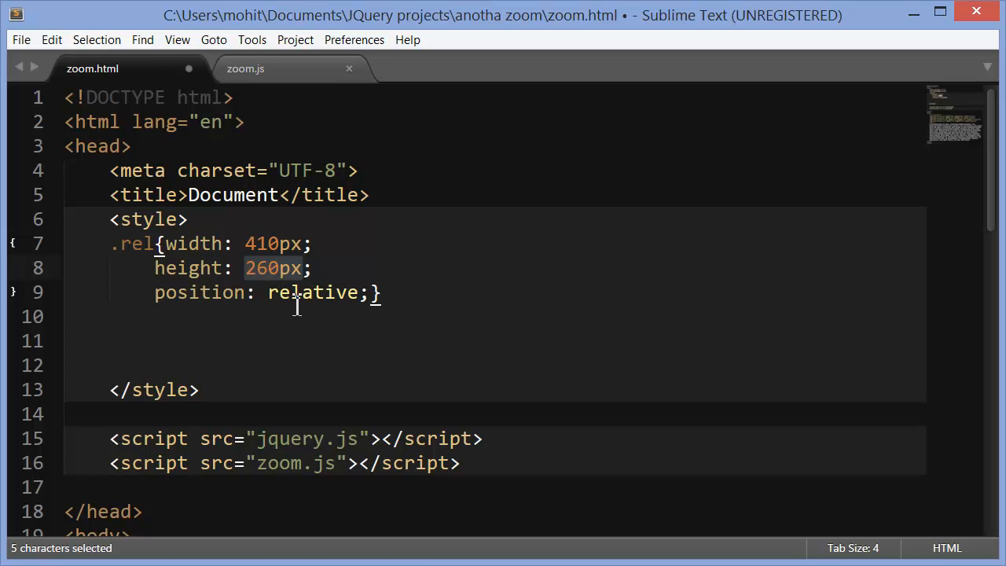
pyautogui.moveTo(338, 303)
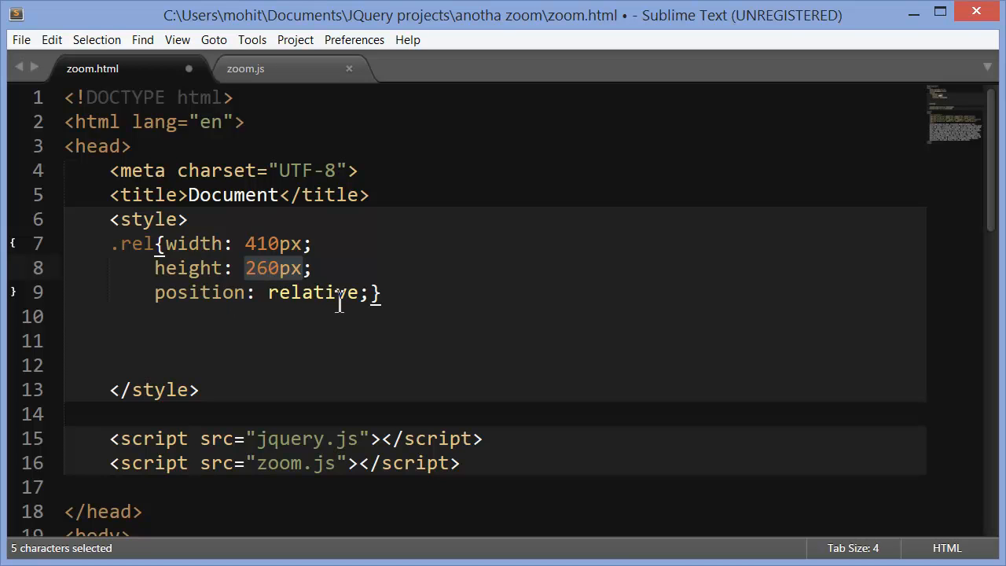
pyautogui.moveTo(21, 39)
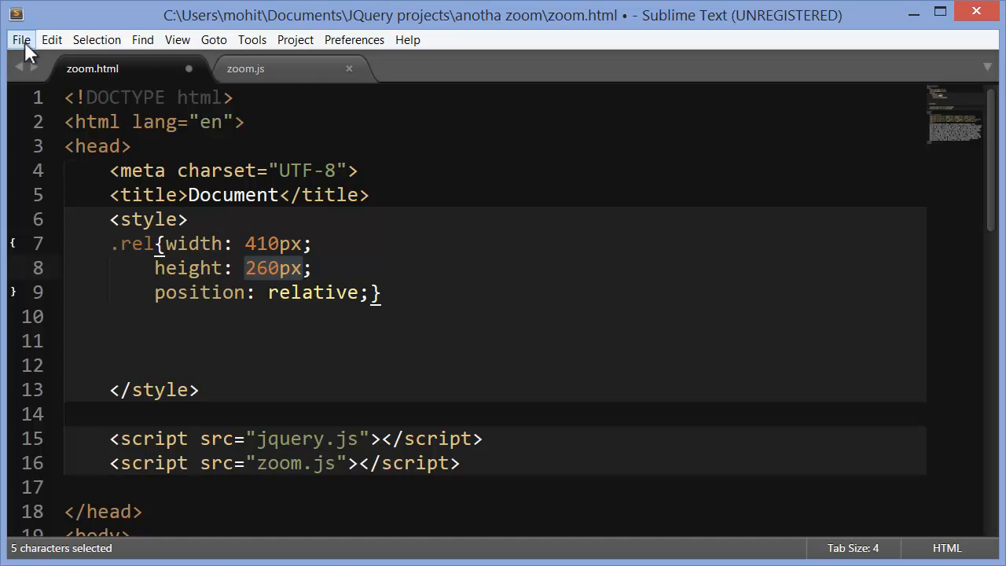
pyautogui.press('ctrl+s')
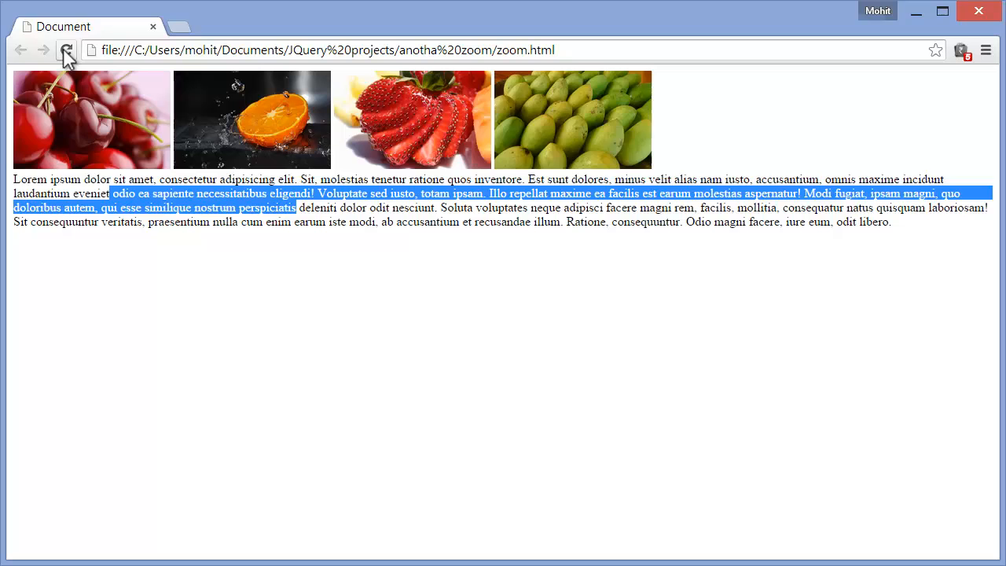
# Reload the zoom page in Chrome to check the thumbnail row layout
pyautogui.click(67, 49)
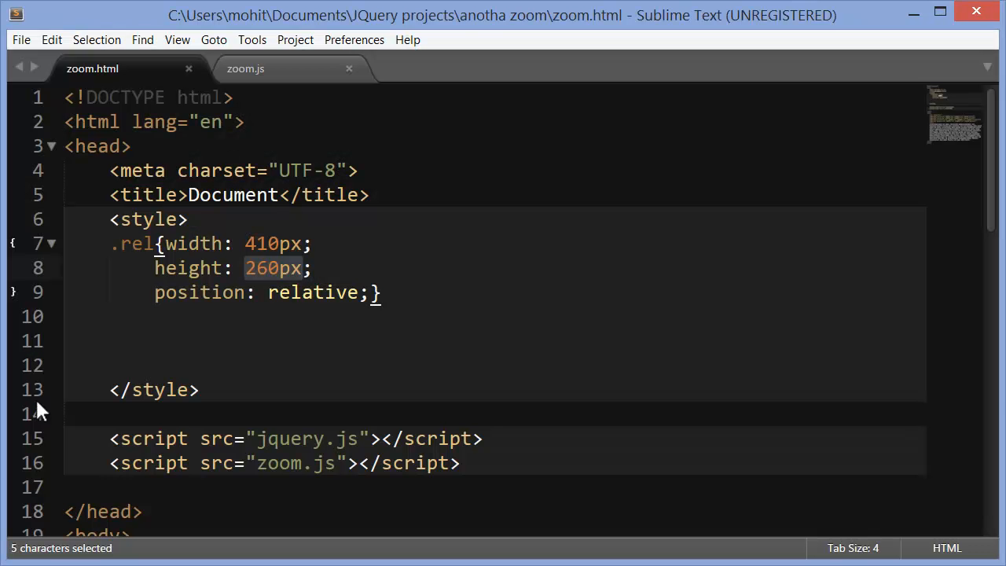
# Type .rel img{position: absolute;} into the style block
pyautogui.write('.rel img{position: absolute;}')
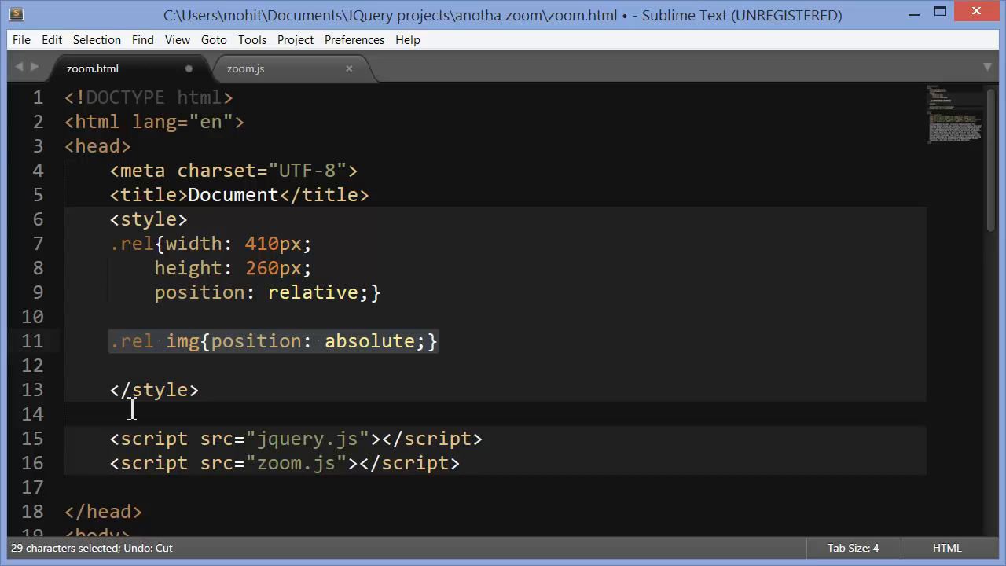
pyautogui.moveTo(142, 349)
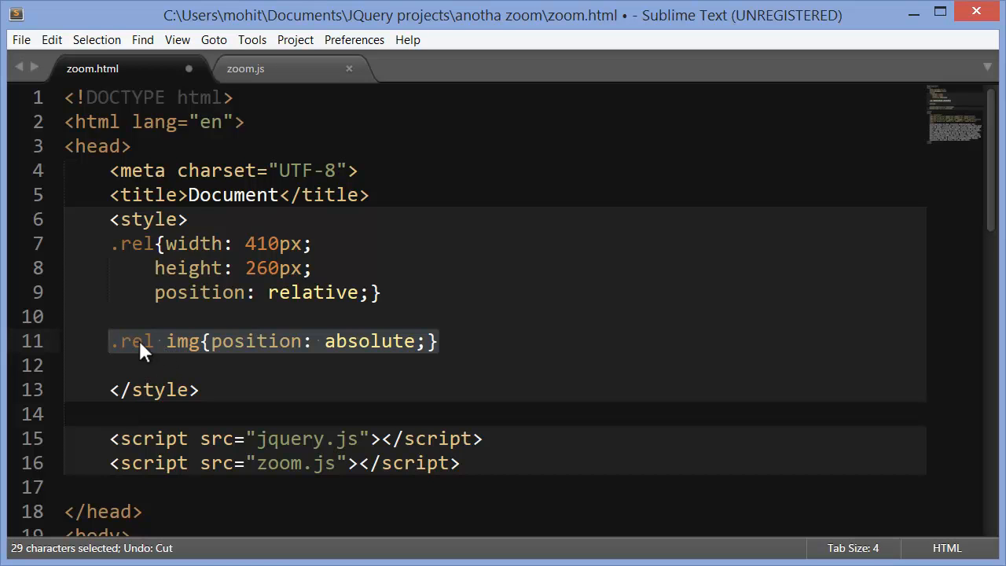
pyautogui.moveTo(295, 357)
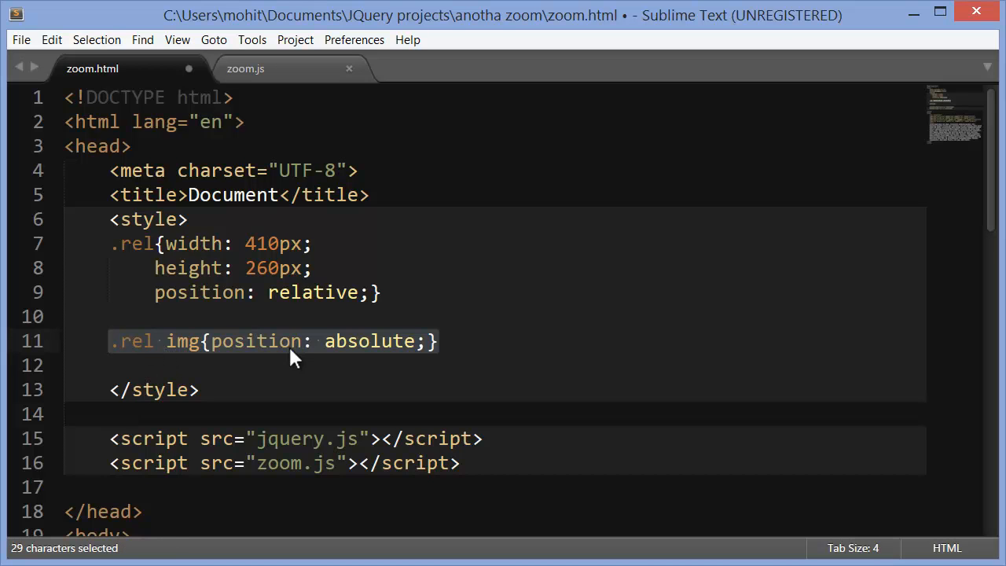
pyautogui.scroll(-3)
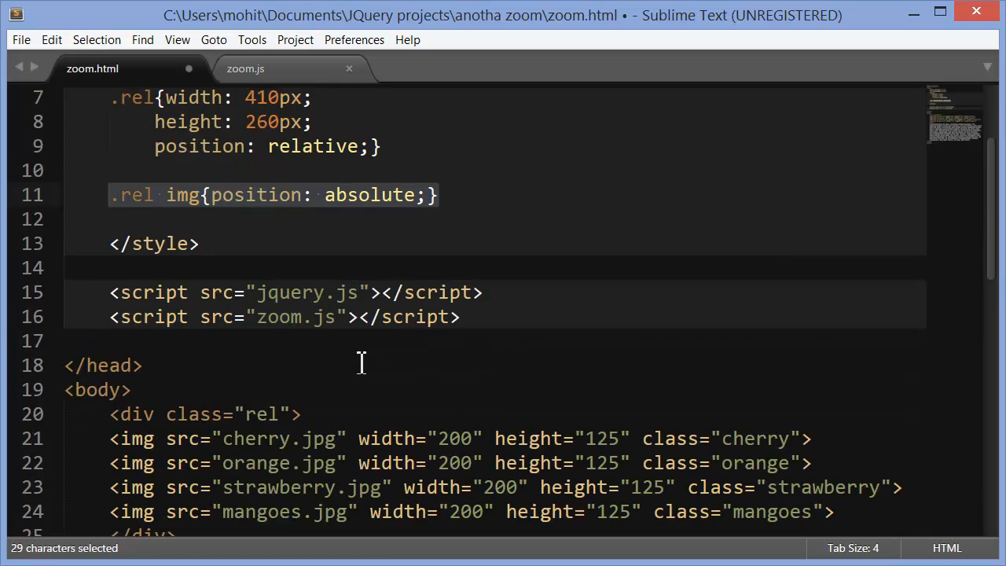
pyautogui.scroll(-3)
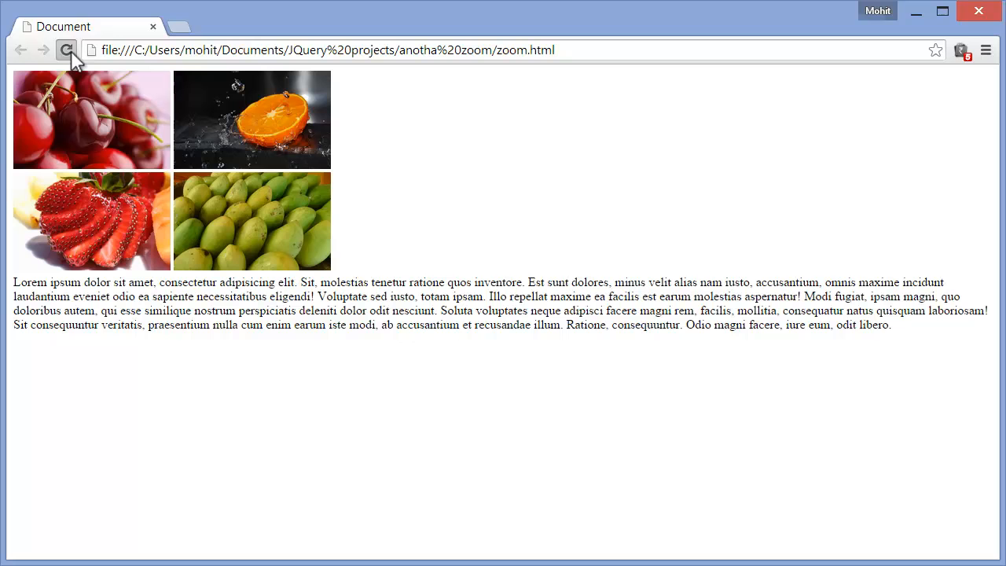
# Reload, save zoom.html, and reload again to see thumbnails stacked with only mangoes visible
pyautogui.click(67, 50)
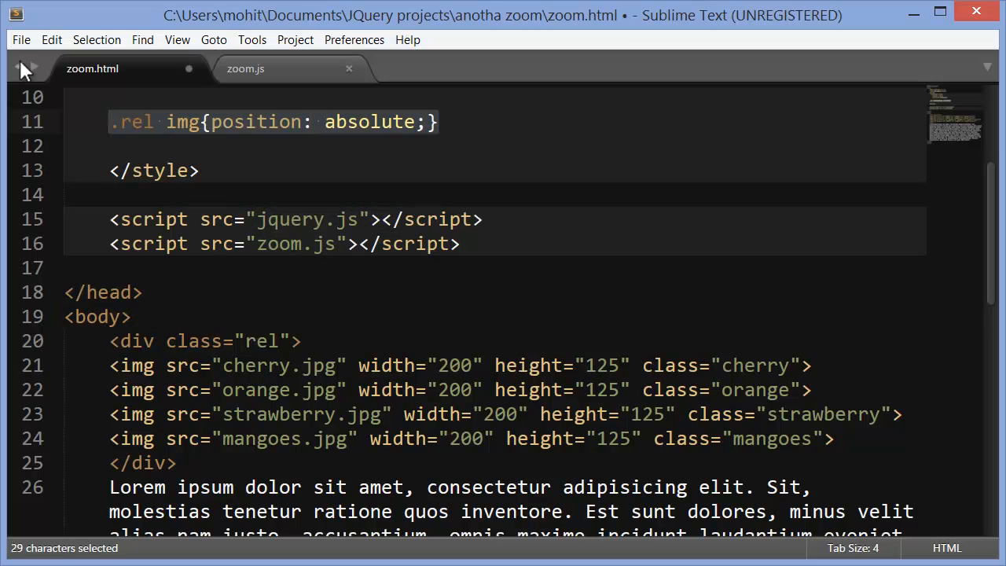
pyautogui.press('ctrl+s')
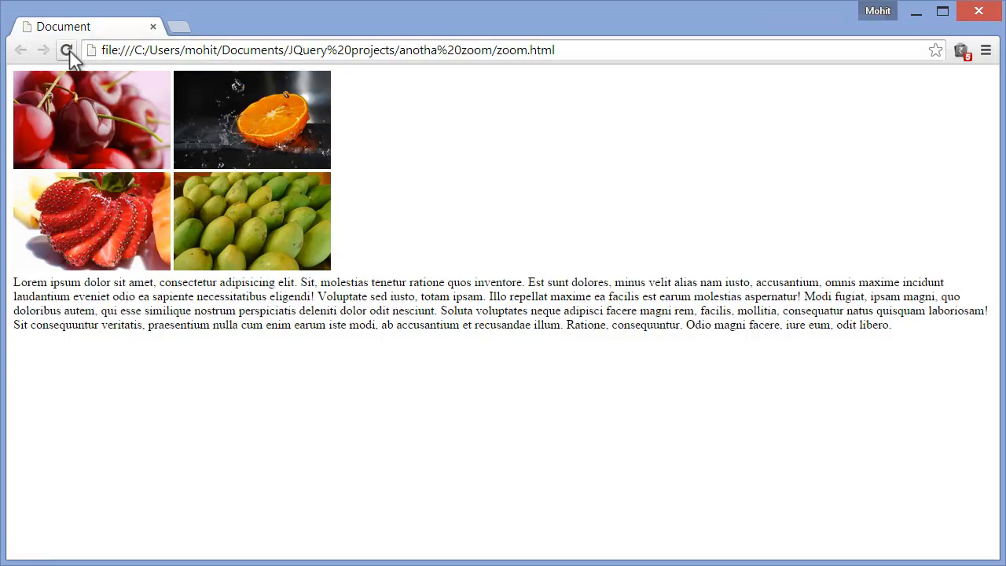
pyautogui.click(66, 49)
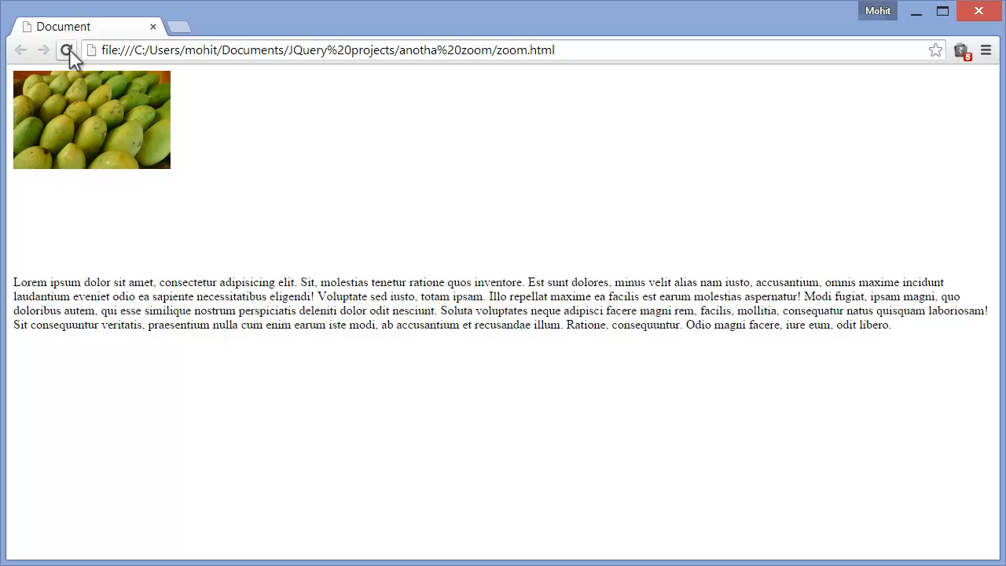
pyautogui.moveTo(93, 122)
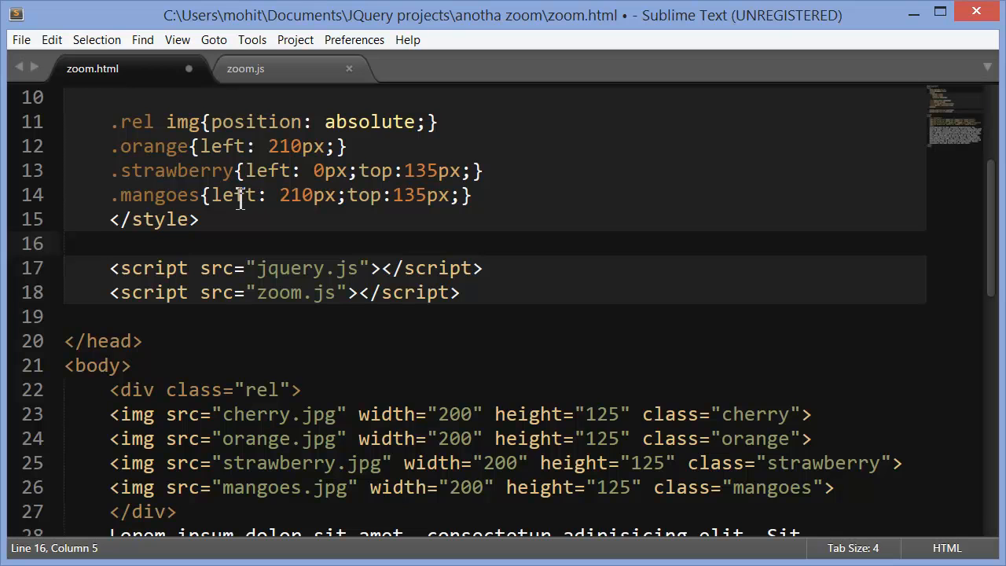
pyautogui.moveTo(371, 219)
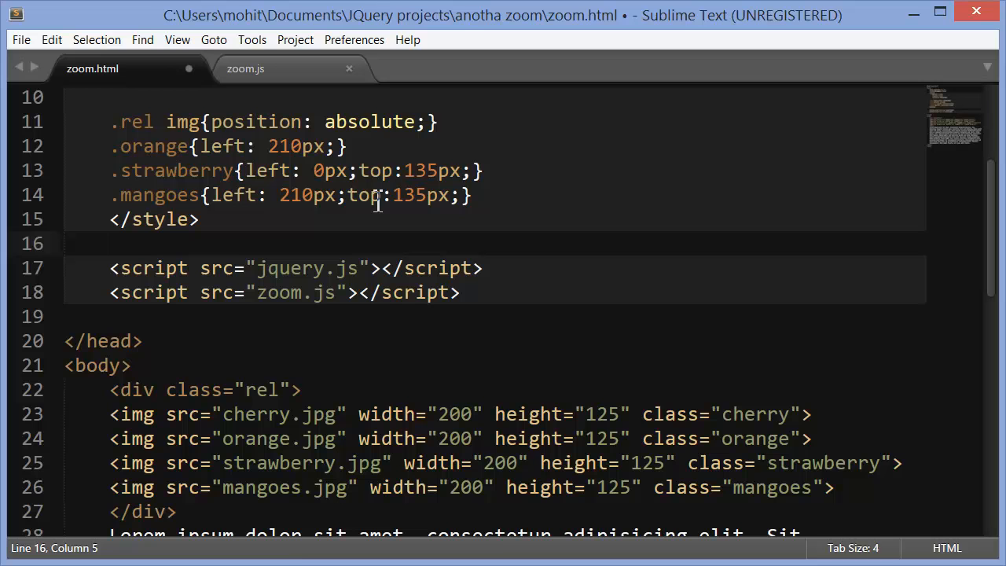
# Save the left/top offset rules for orange, strawberry and mangoes with Ctrl+S
pyautogui.press('ctrl+s')
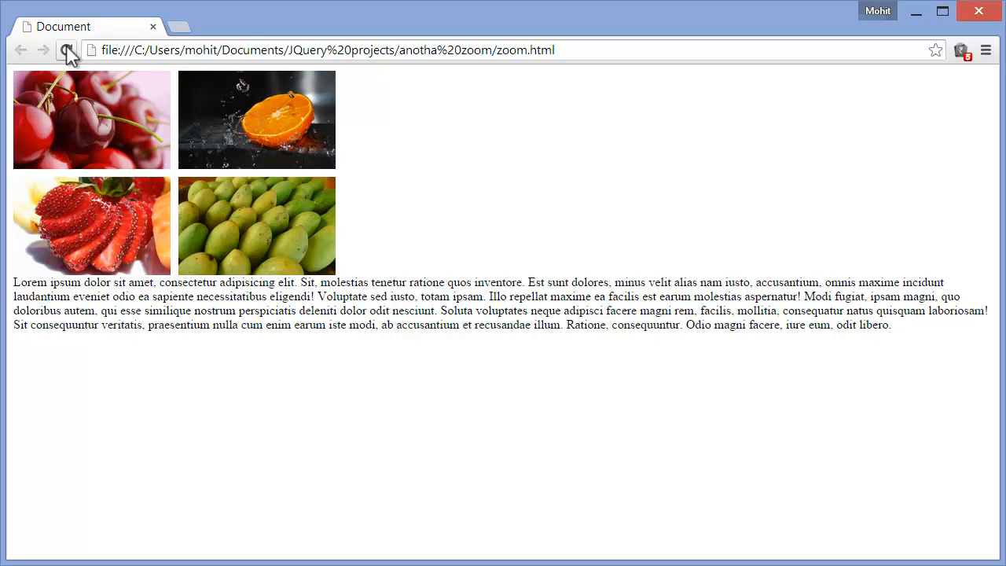
pyautogui.click(69, 50)
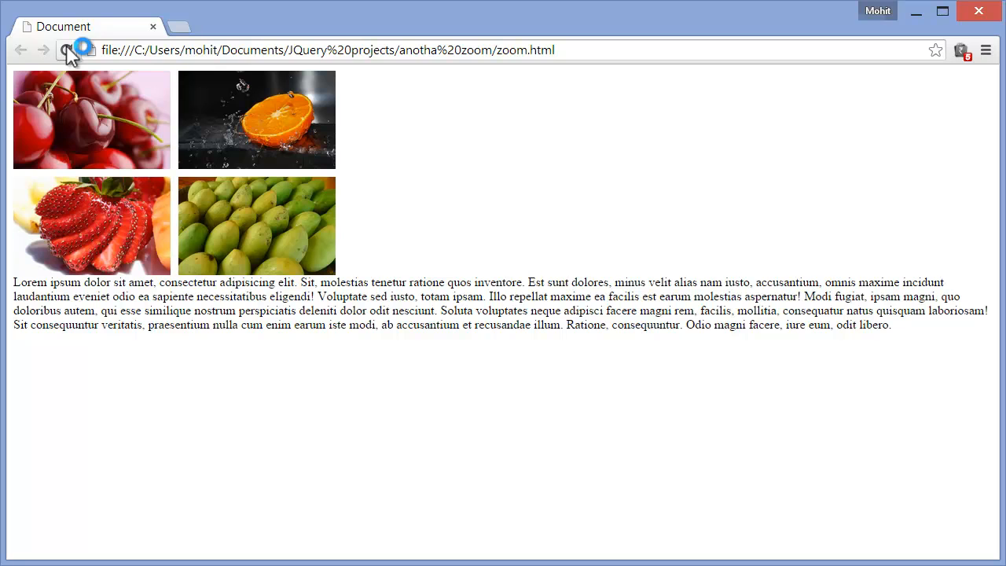
pyautogui.click(67, 49)
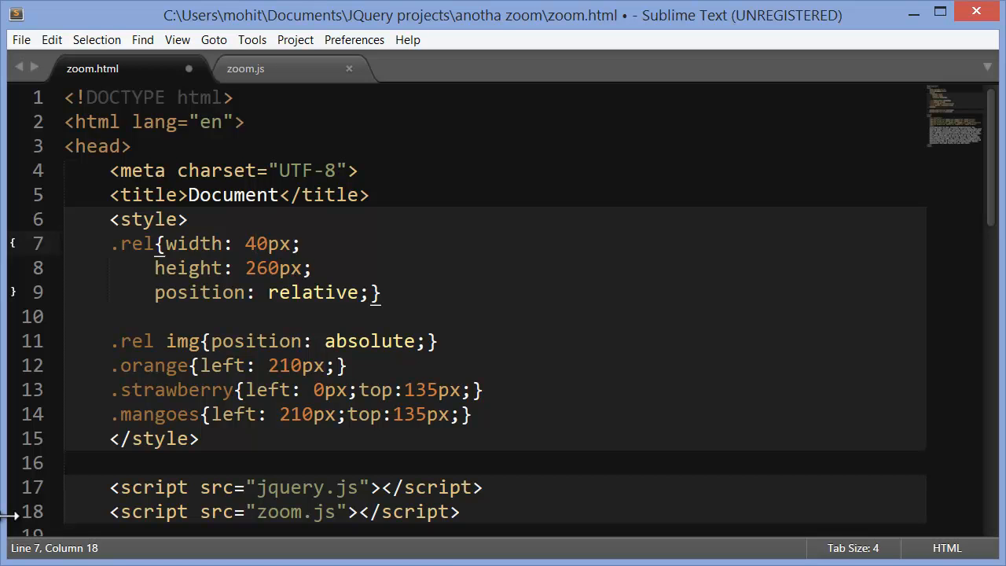
pyautogui.moveTo(149, 444)
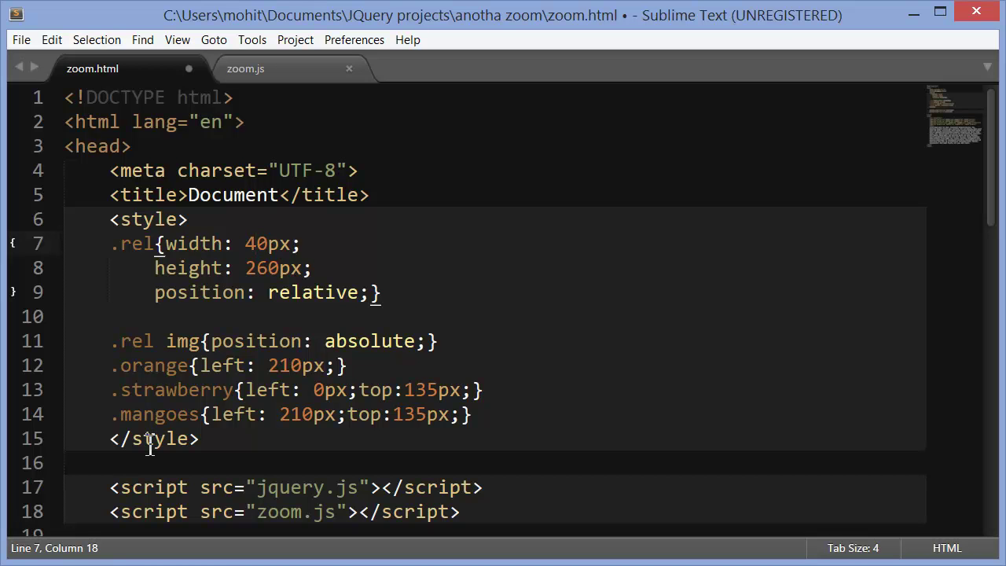
pyautogui.moveTo(197, 376)
pyautogui.write('1')
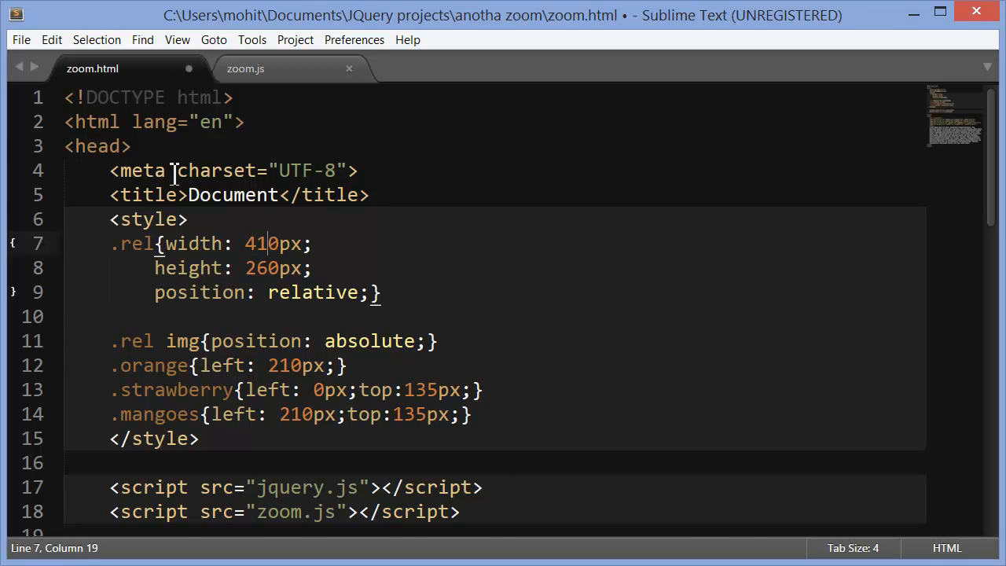
# Review the markup with .rel width at 410px, then bring up the zoom.js tab
pyautogui.scroll(-3)
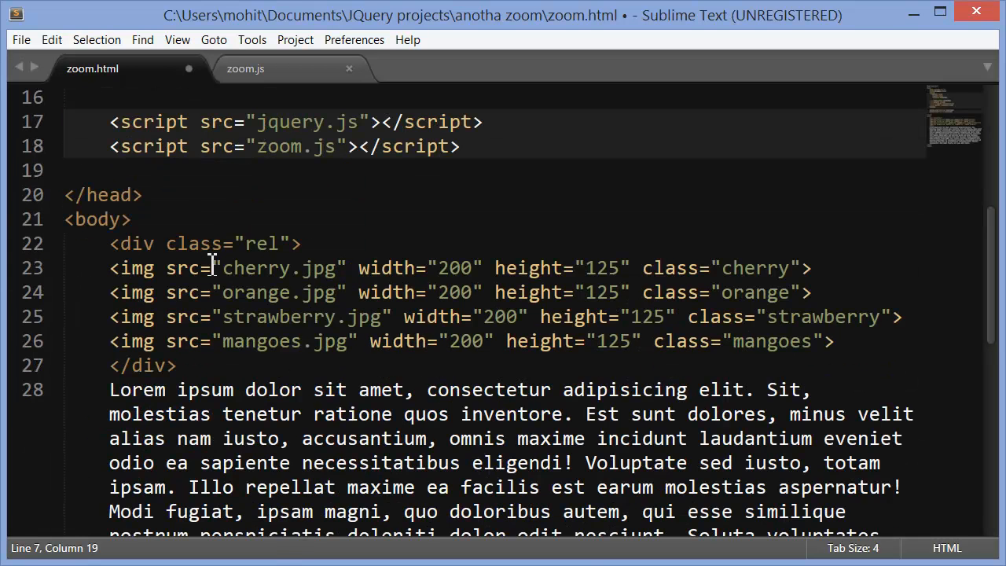
pyautogui.scroll(3)
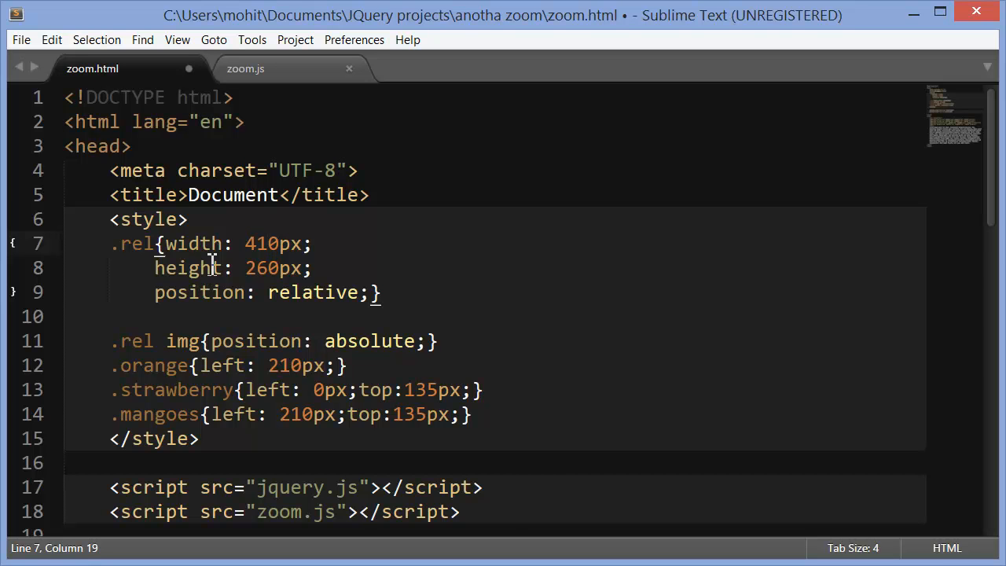
pyautogui.click(245, 68)
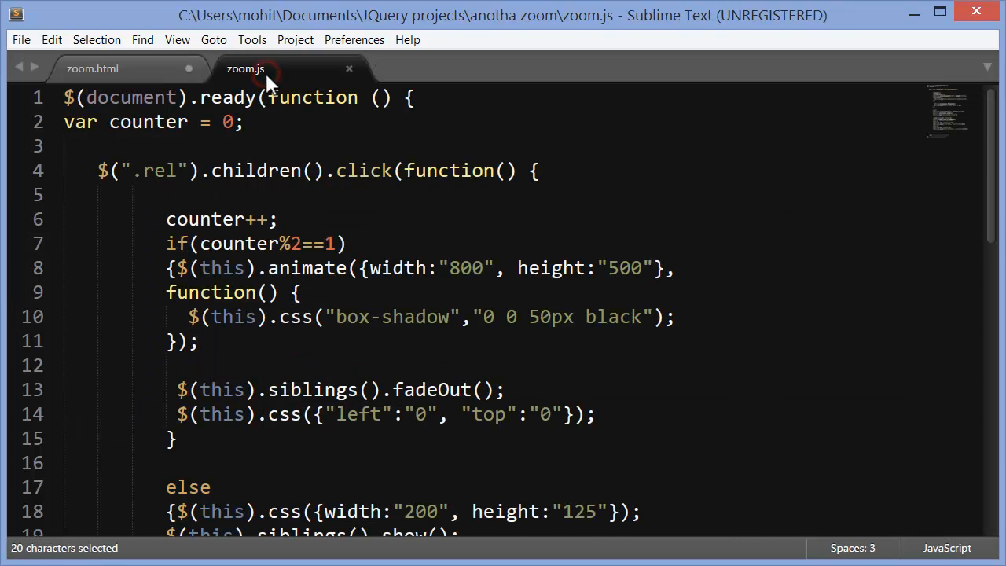
# Begin selecting the old click-zoom handler code inside zoom.js
pyautogui.click(92, 69)
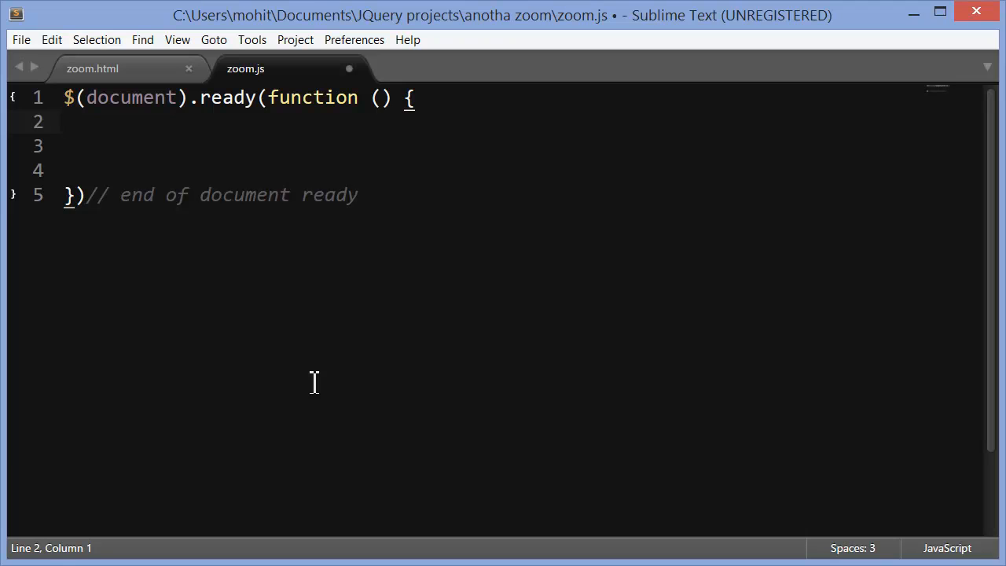
# Declare var counter = 0 and restore the empty click handler on .rel's children
pyautogui.write('var counter = 0;')
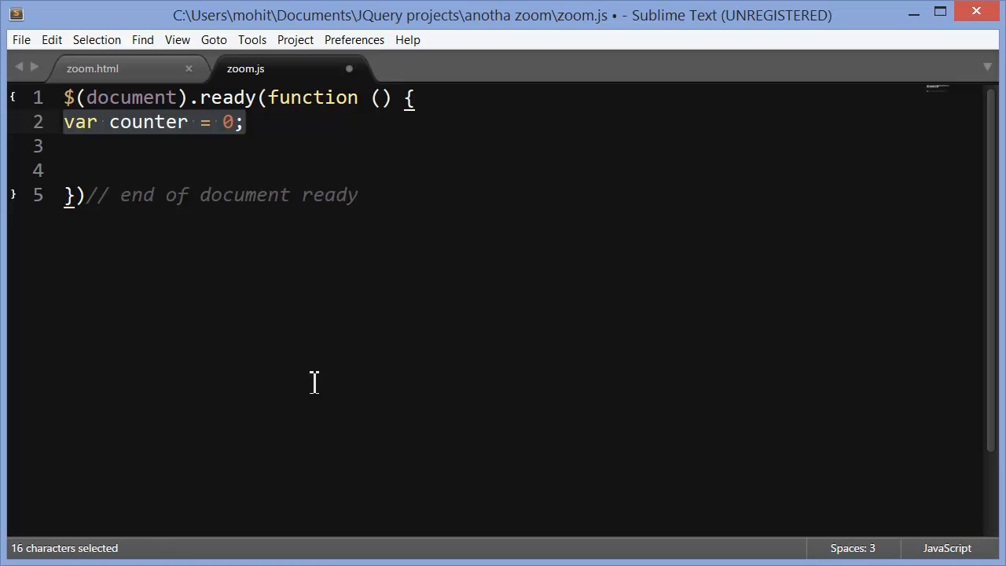
pyautogui.press('ctrl+v')
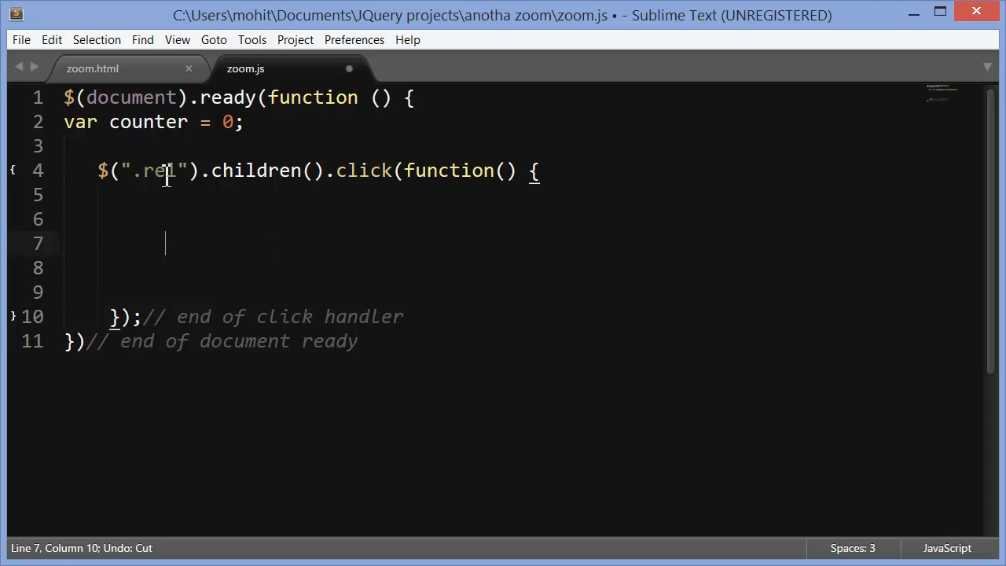
pyautogui.moveTo(365, 181)
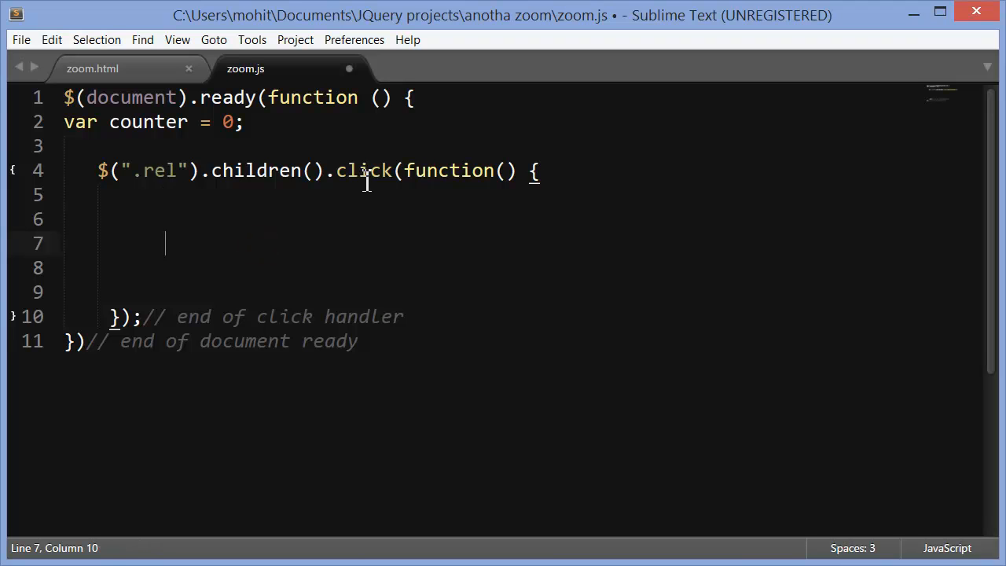
pyautogui.doubleClick(255, 171)
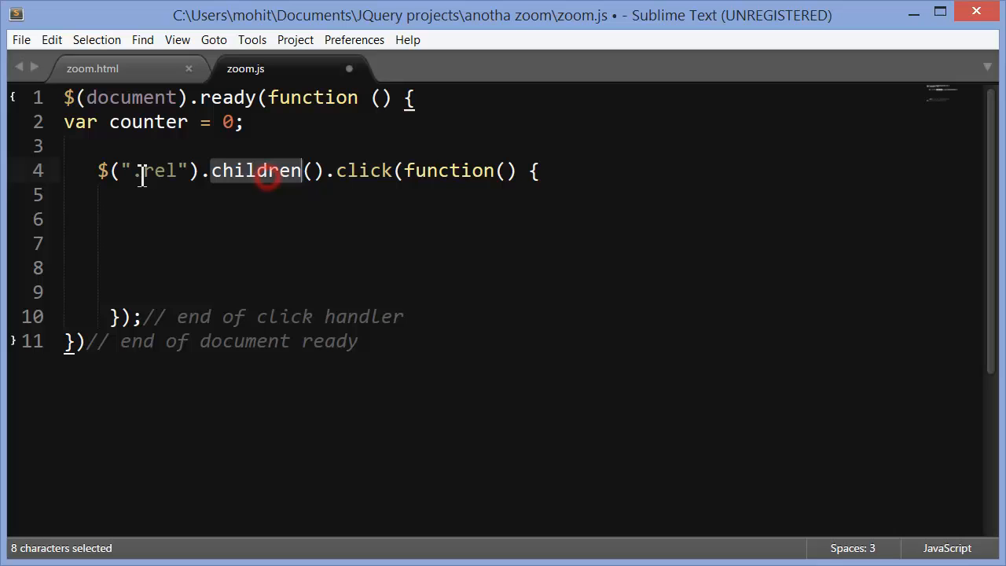
pyautogui.doubleClick(155, 171)
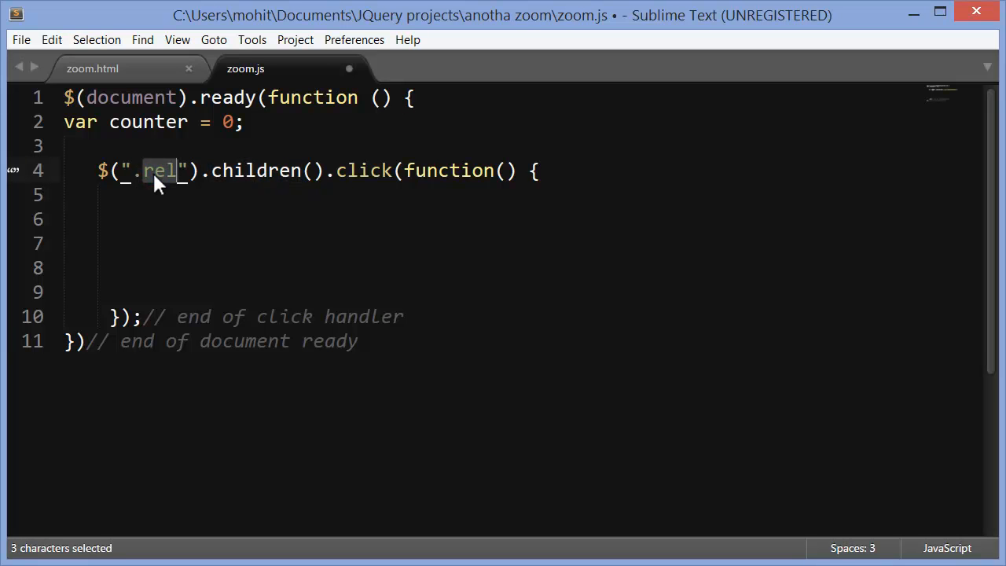
# Check the rel div's class attribute in the zoom.html markup
pyautogui.click(92, 69)
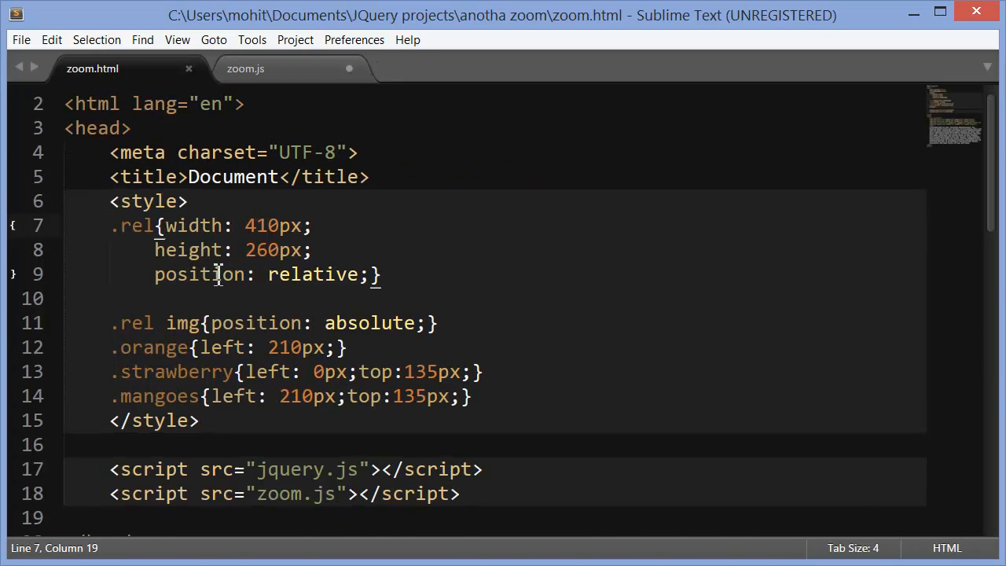
pyautogui.scroll(-3)
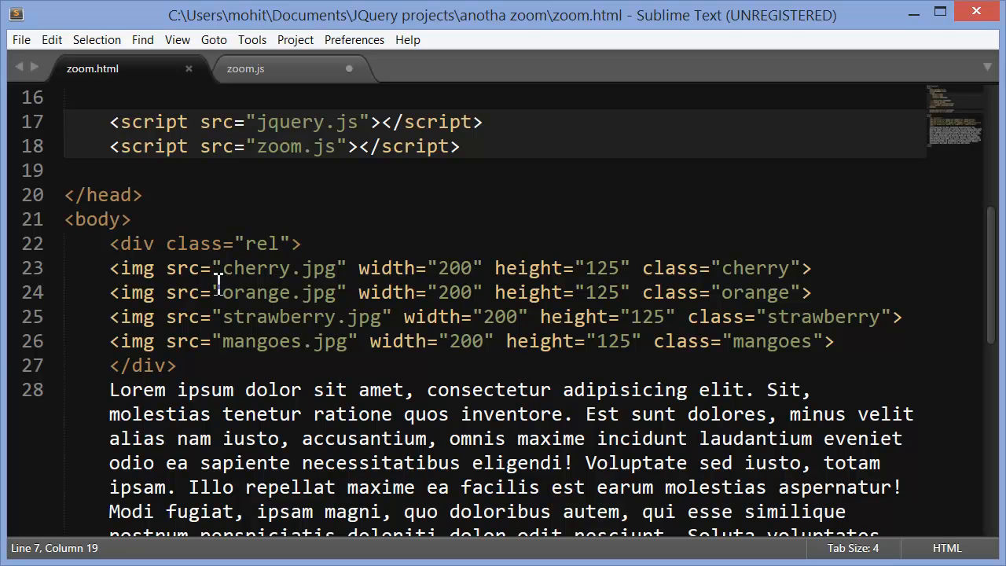
pyautogui.doubleClick(194, 244)
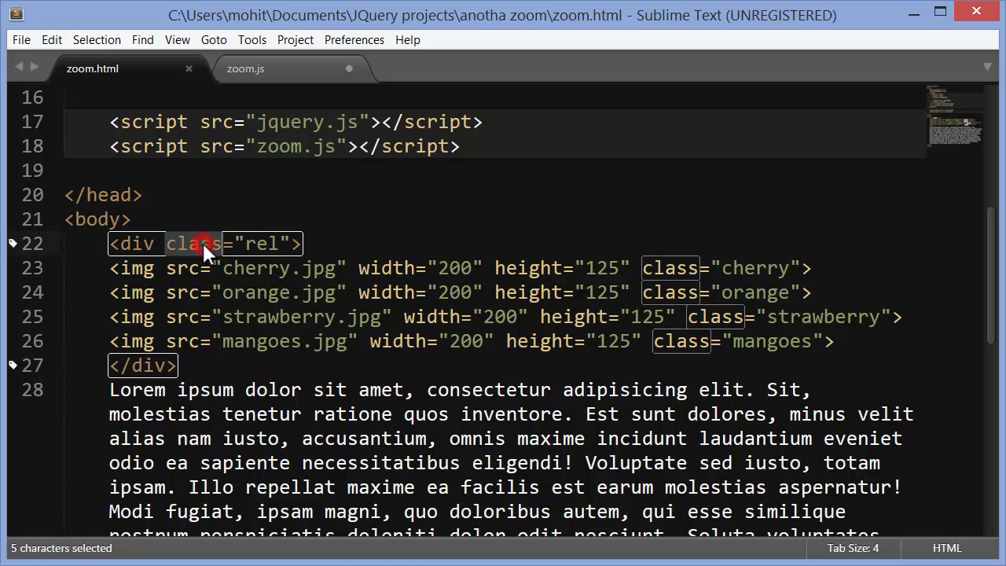
pyautogui.moveTo(192, 281)
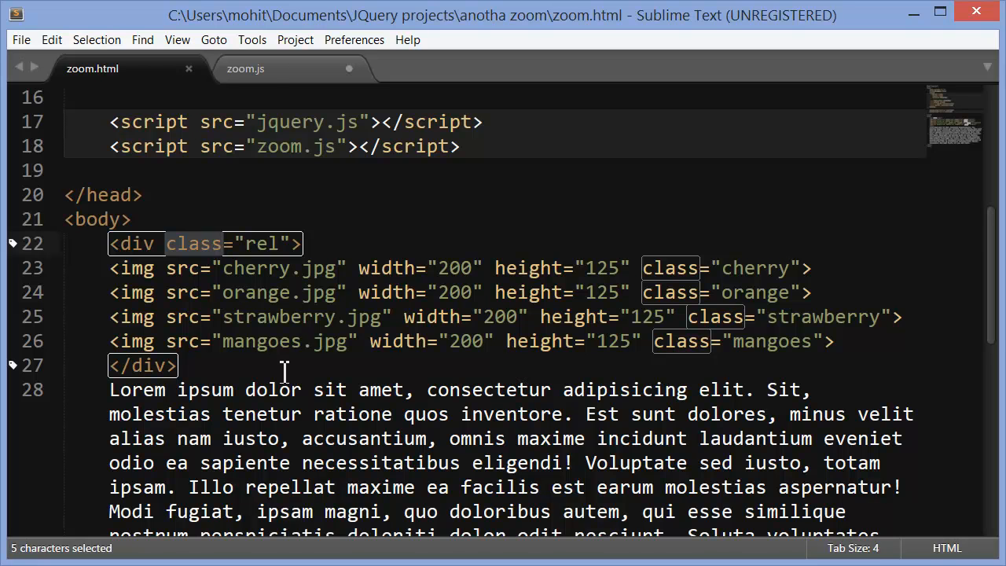
# Add counter++ and an if(counter%2==1) block animating the image to width 800, height 500
pyautogui.click(245, 68)
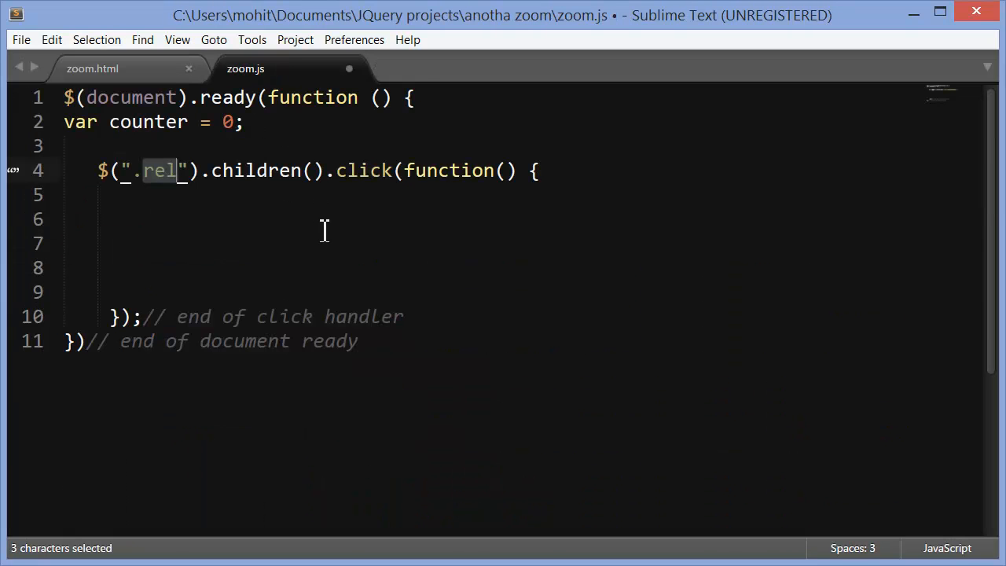
pyautogui.moveTo(284, 181)
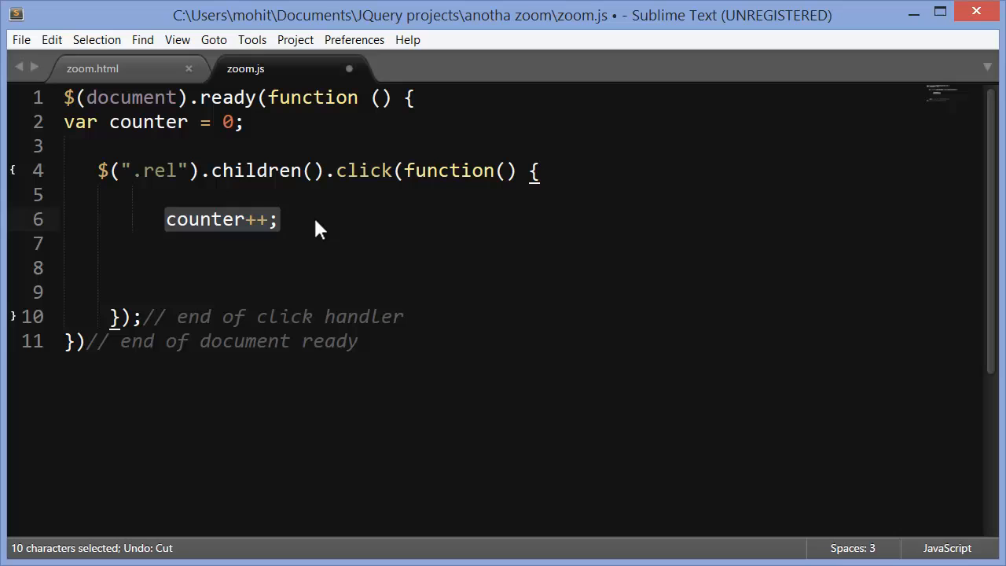
pyautogui.click(355, 171)
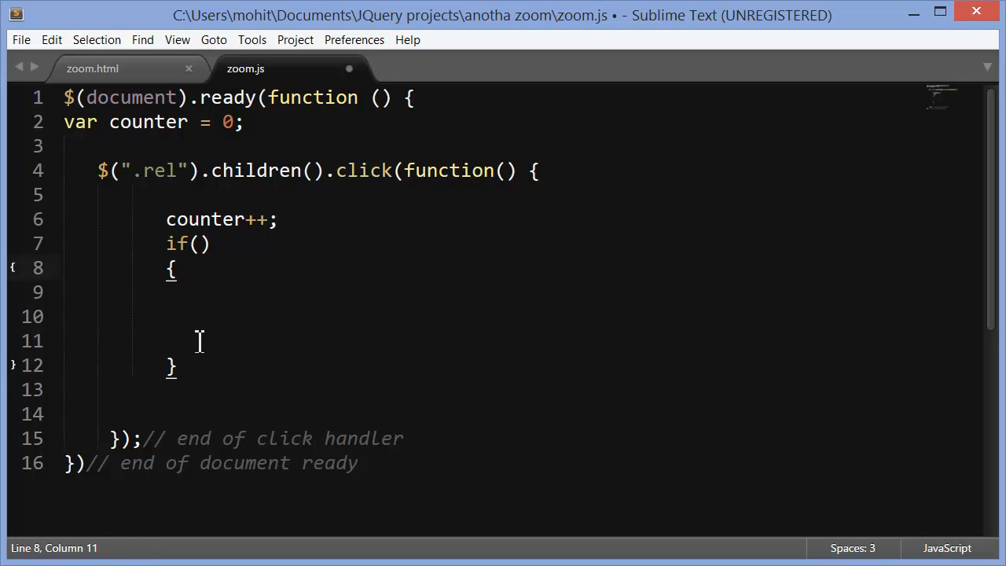
pyautogui.write('counter%2==1')
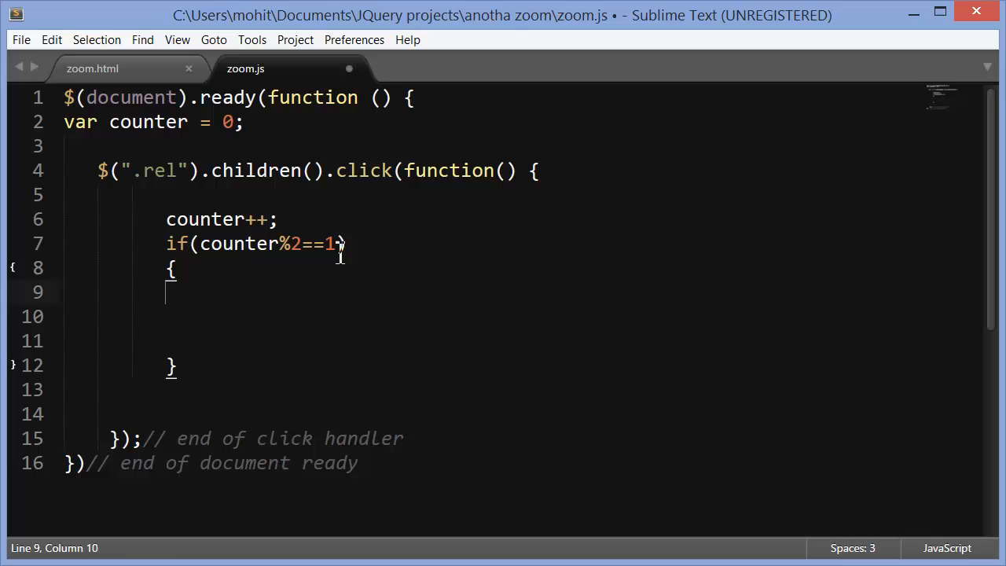
pyautogui.write('$(this).animate({width:"800", height:"500"},')
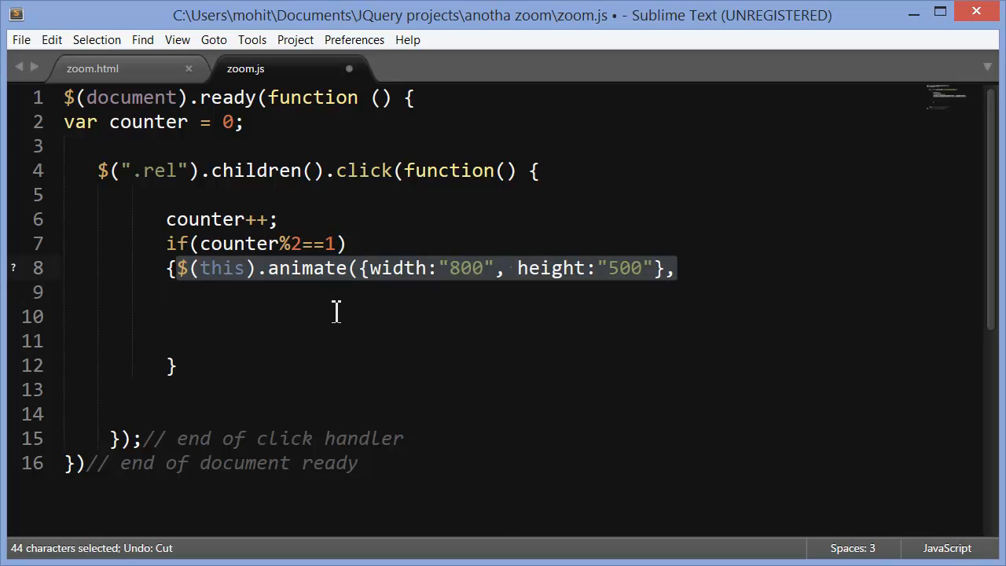
pyautogui.moveTo(381, 294)
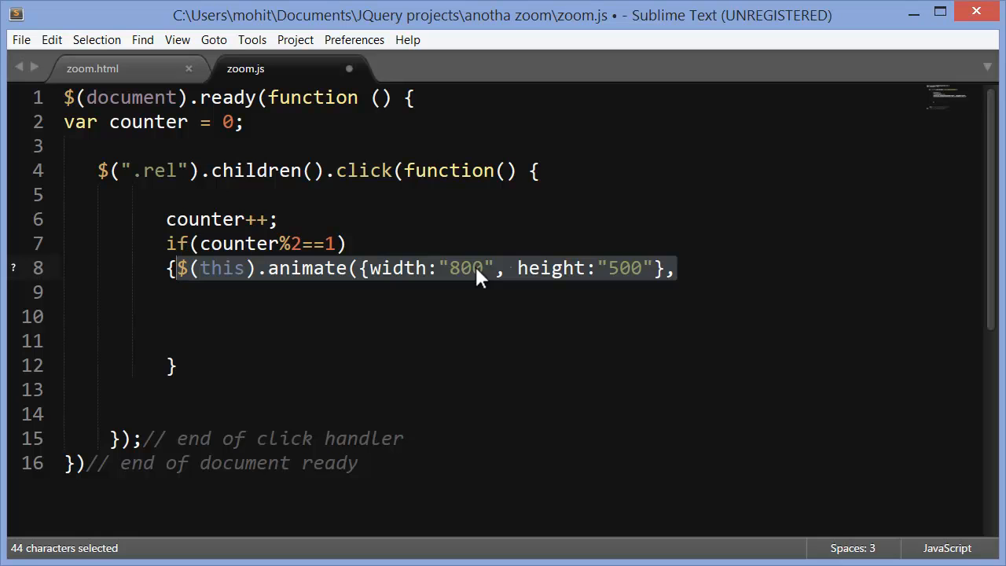
pyautogui.moveTo(141, 79)
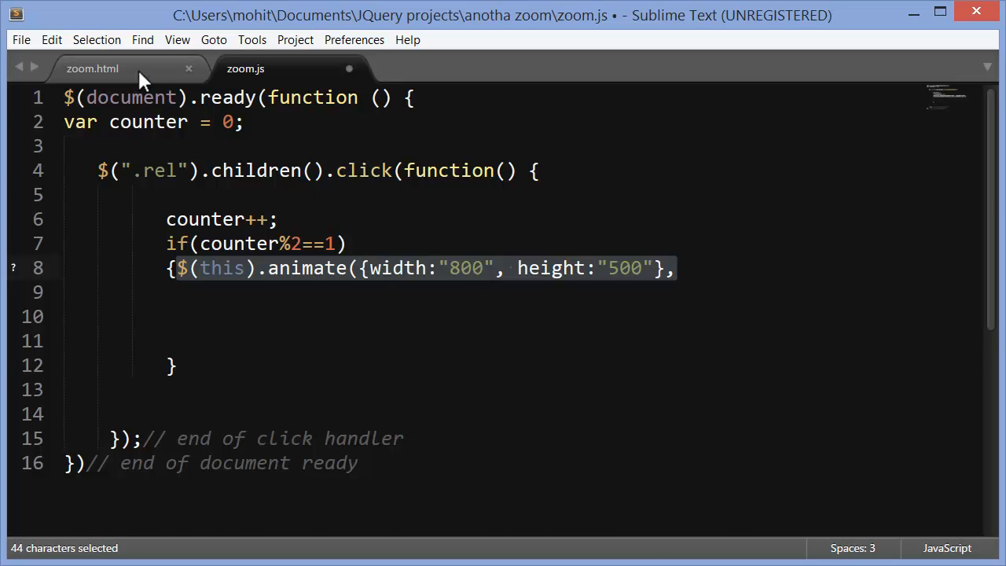
# Check image sizes in zoom.html, return to zoom.js, then switch to the browser to test
pyautogui.click(92, 68)
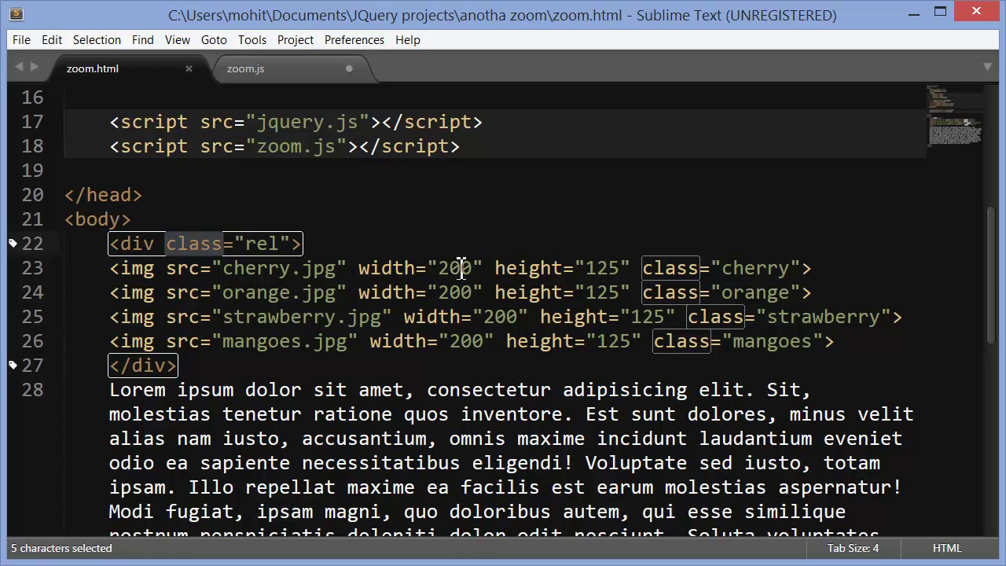
pyautogui.click(245, 69)
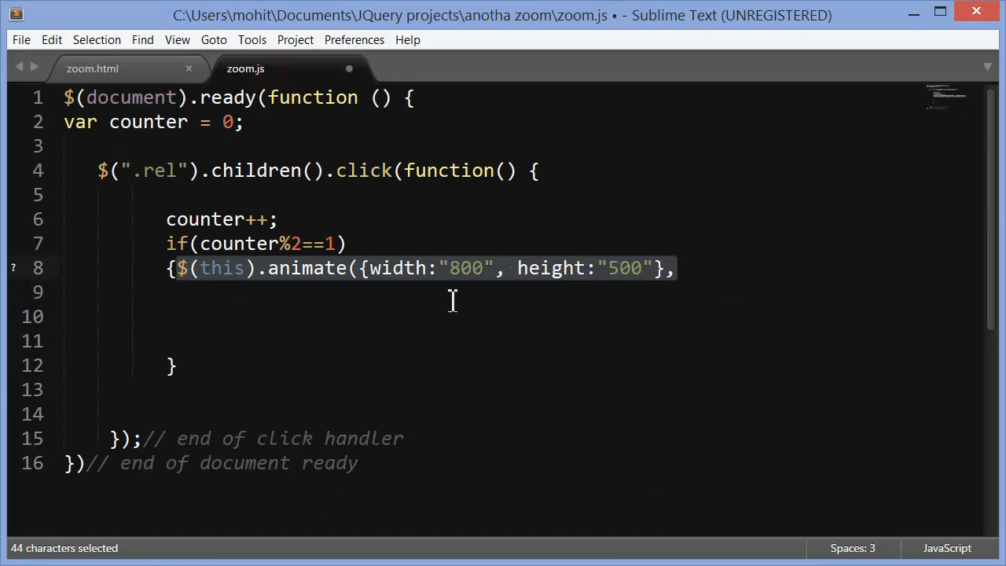
pyautogui.moveTo(456, 326)
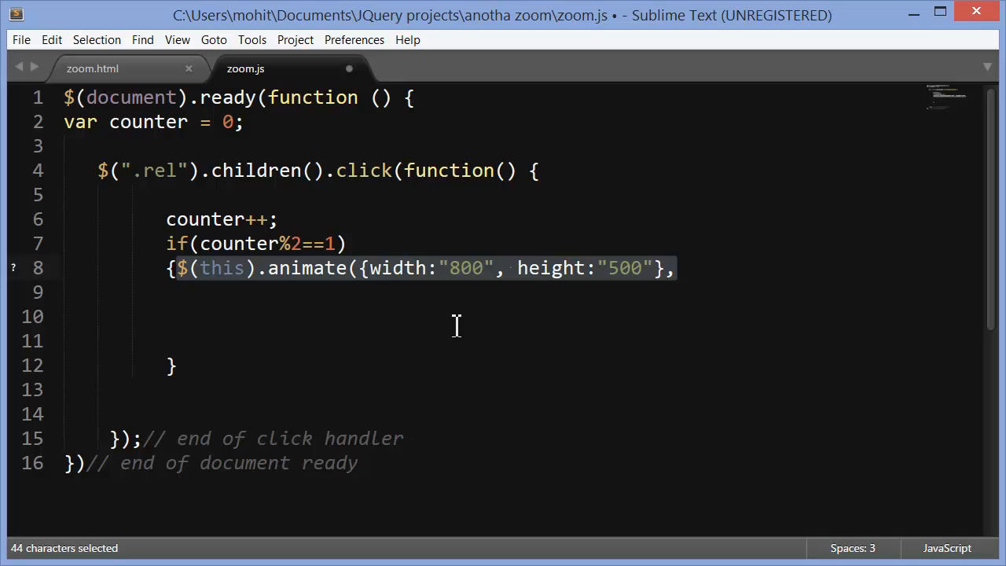
pyautogui.moveTo(672, 289)
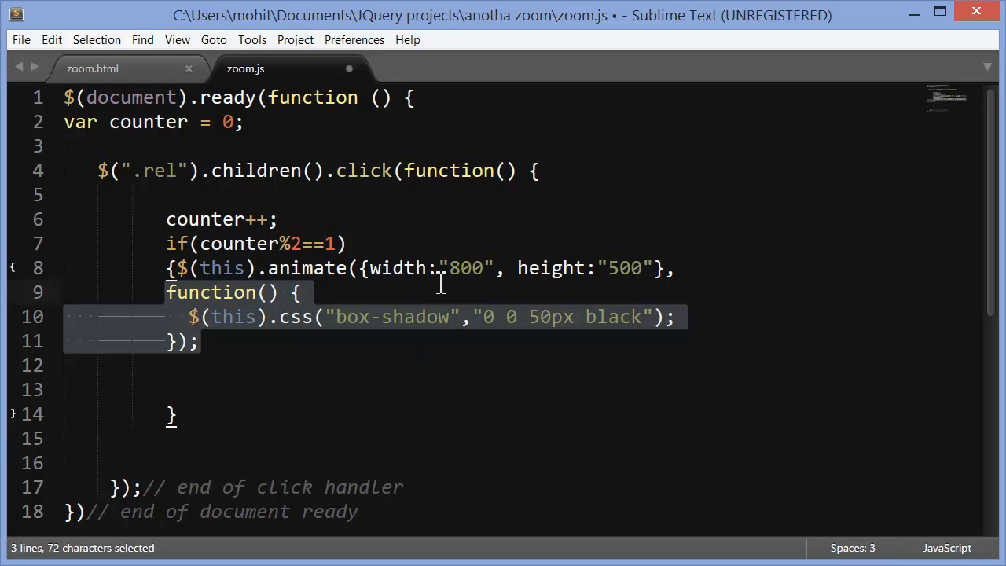
pyautogui.moveTo(566, 269)
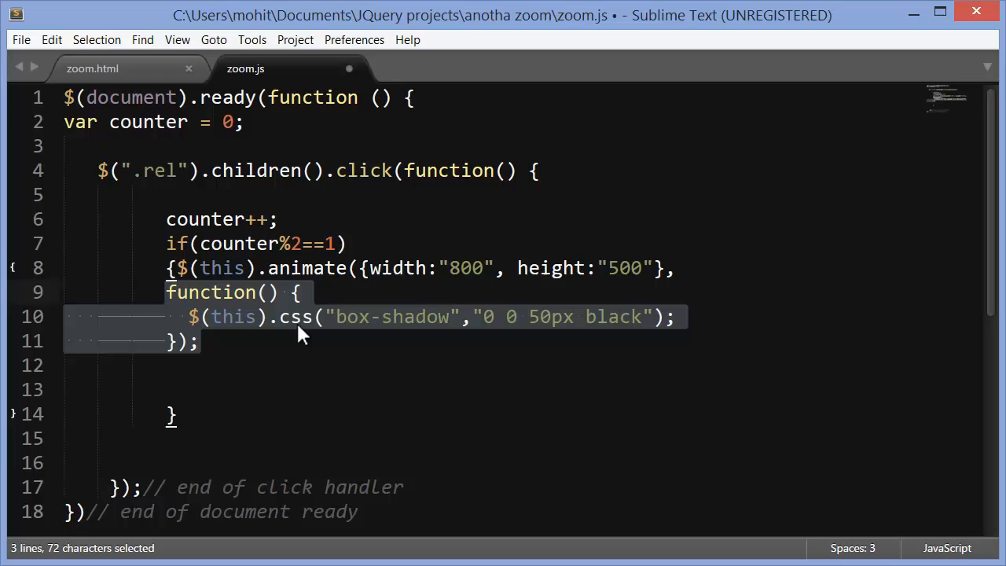
pyautogui.moveTo(550, 328)
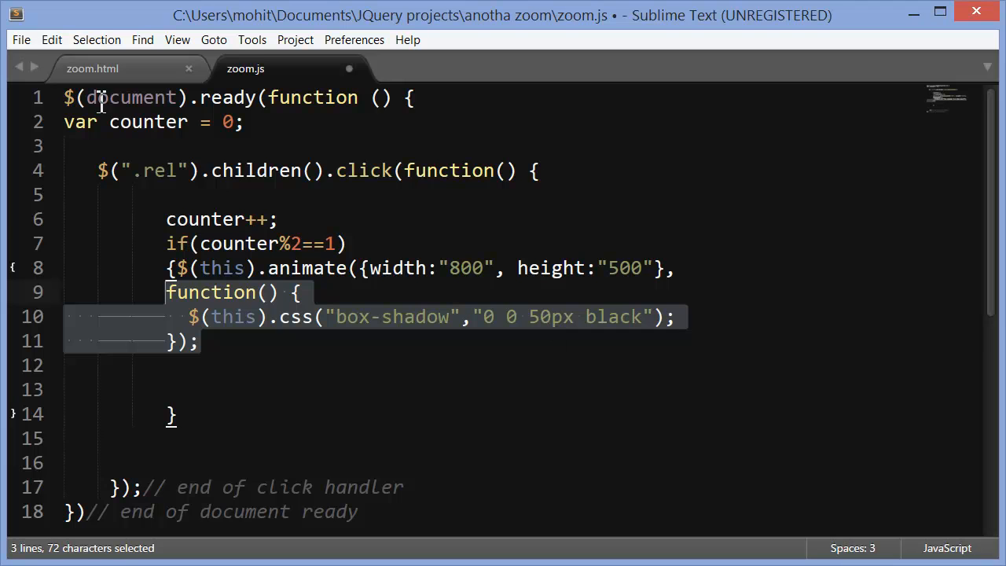
pyautogui.click(21, 39)
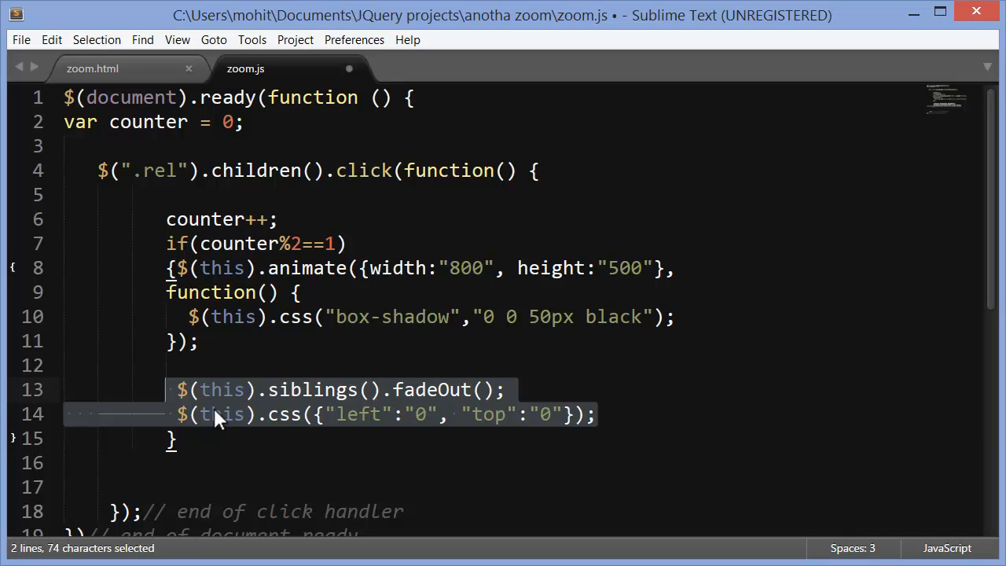
pyautogui.moveTo(275, 397)
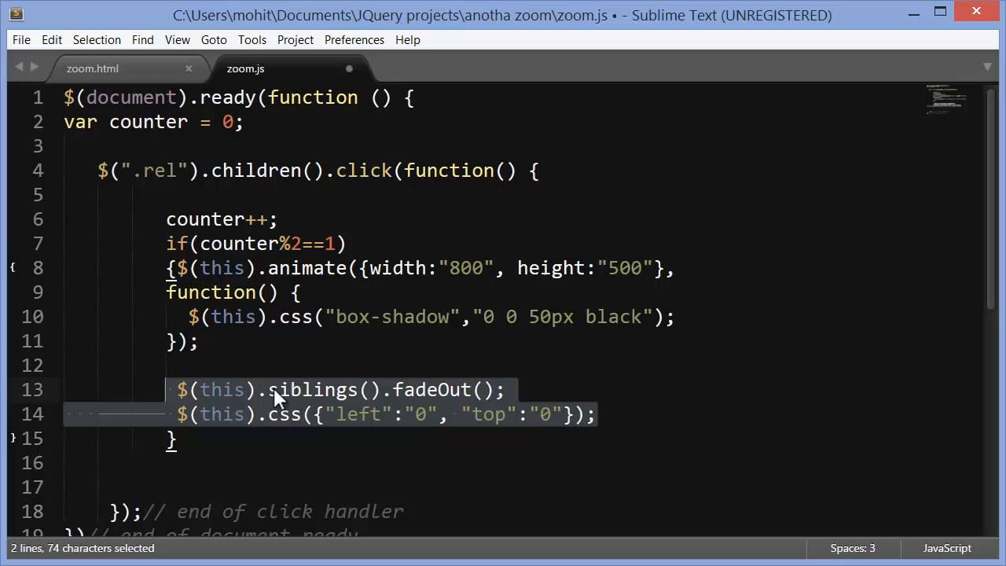
pyautogui.moveTo(305, 401)
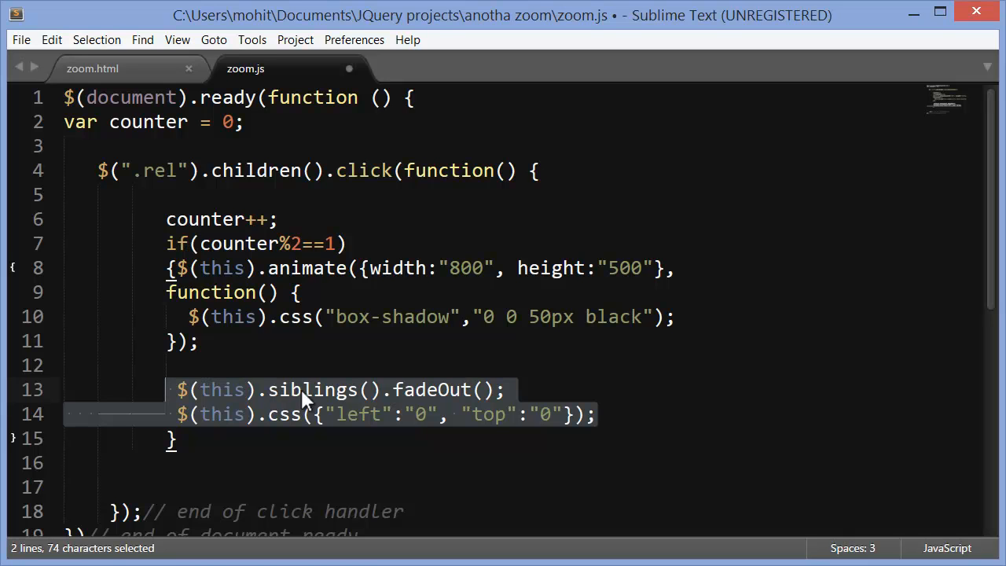
pyautogui.moveTo(479, 393)
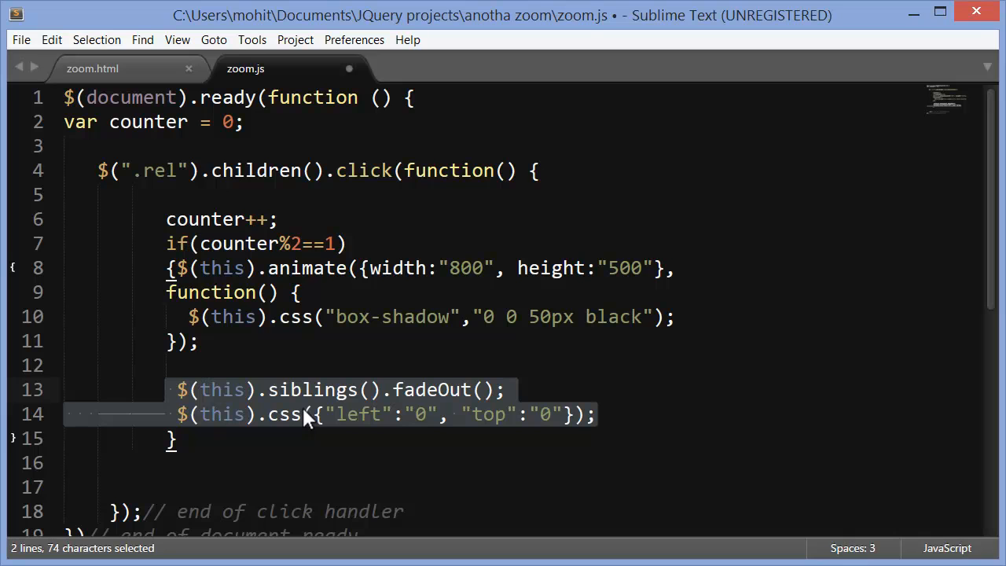
pyautogui.moveTo(270, 419)
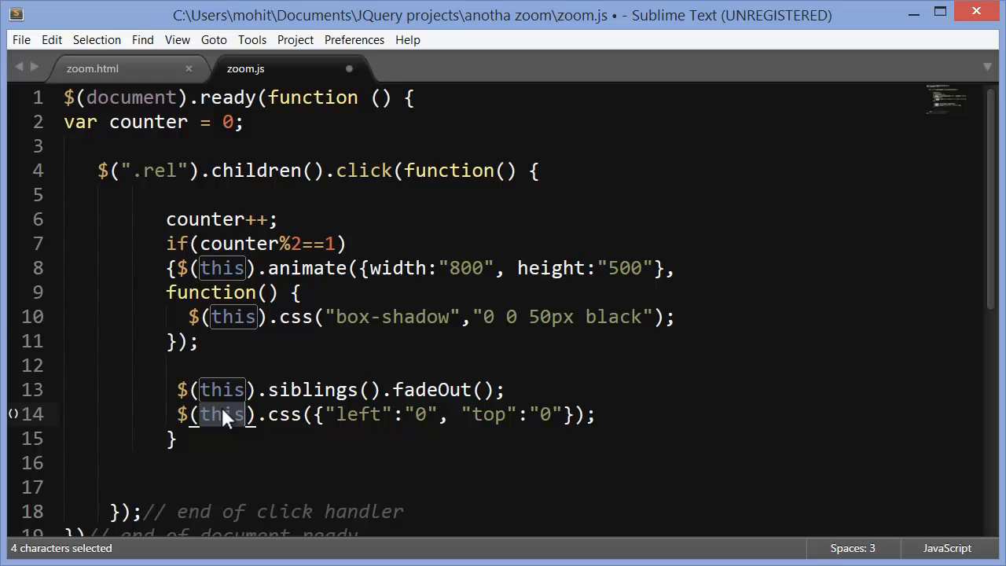
pyautogui.moveTo(290, 414)
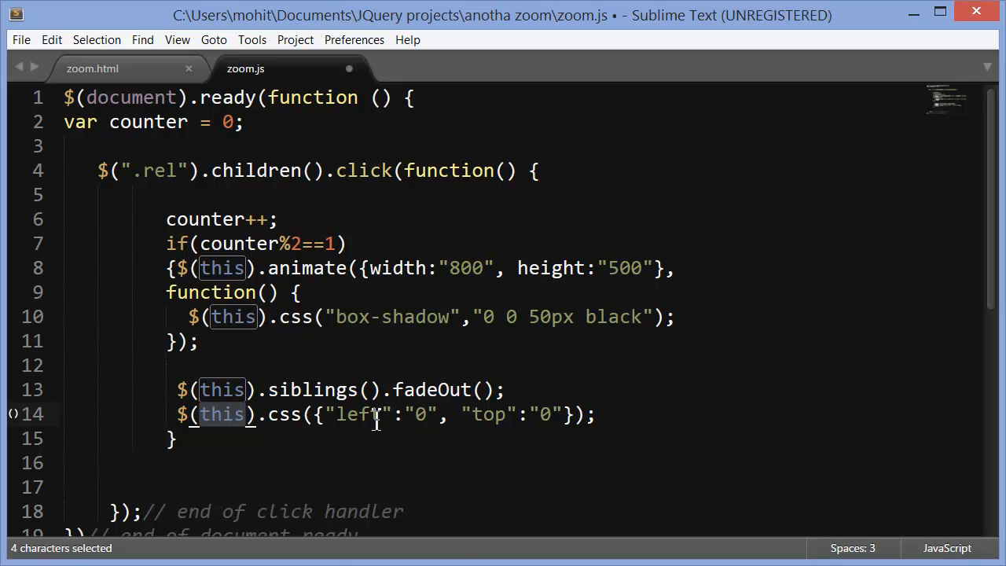
# Save zoom.js and click a fruit thumbnail in Chrome to test the fade
pyautogui.press('ctrl+s')
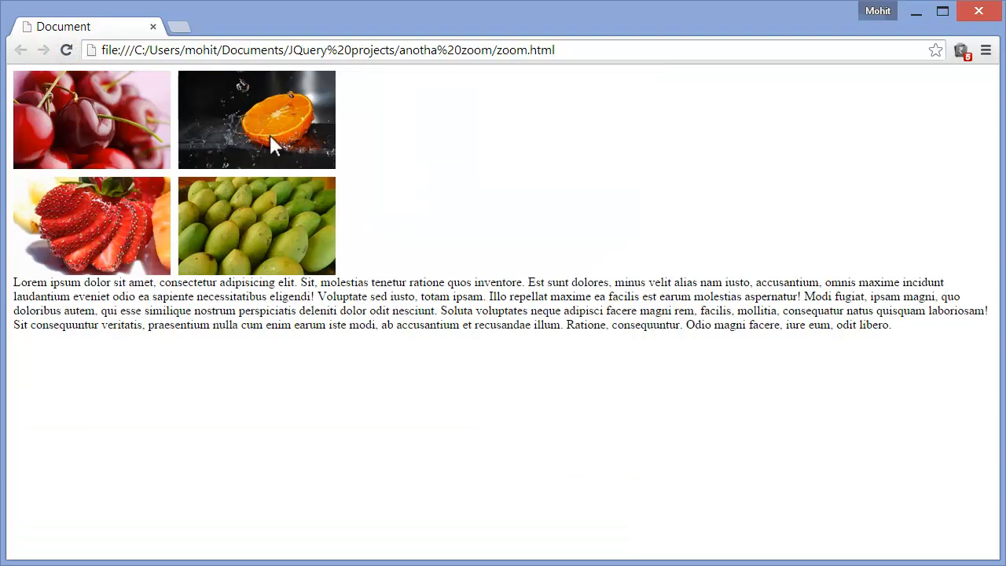
pyautogui.click(256, 119)
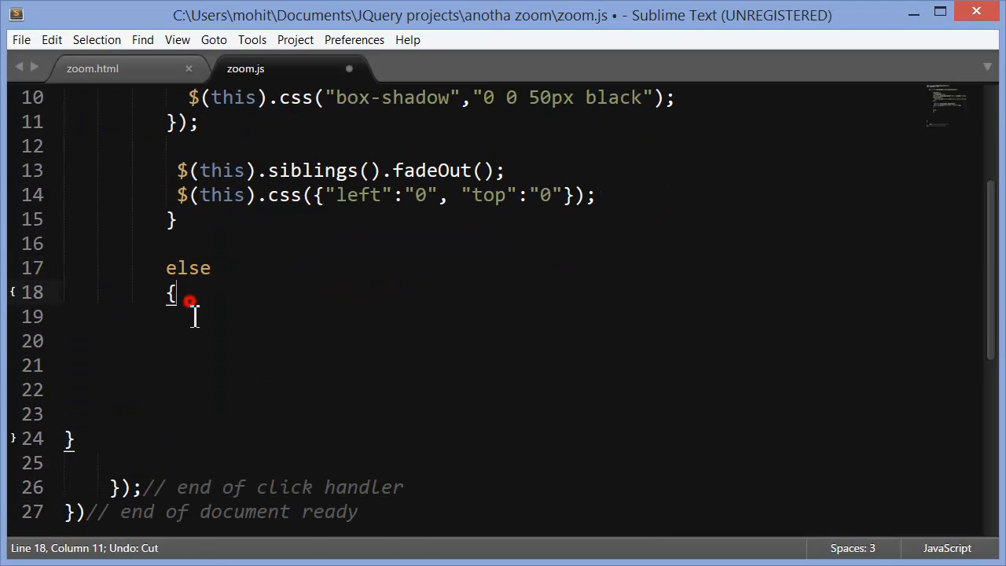
# Paste restore code into else: resize to 200×125, show siblings, remove the box shadow
pyautogui.doubleClick(188, 268)
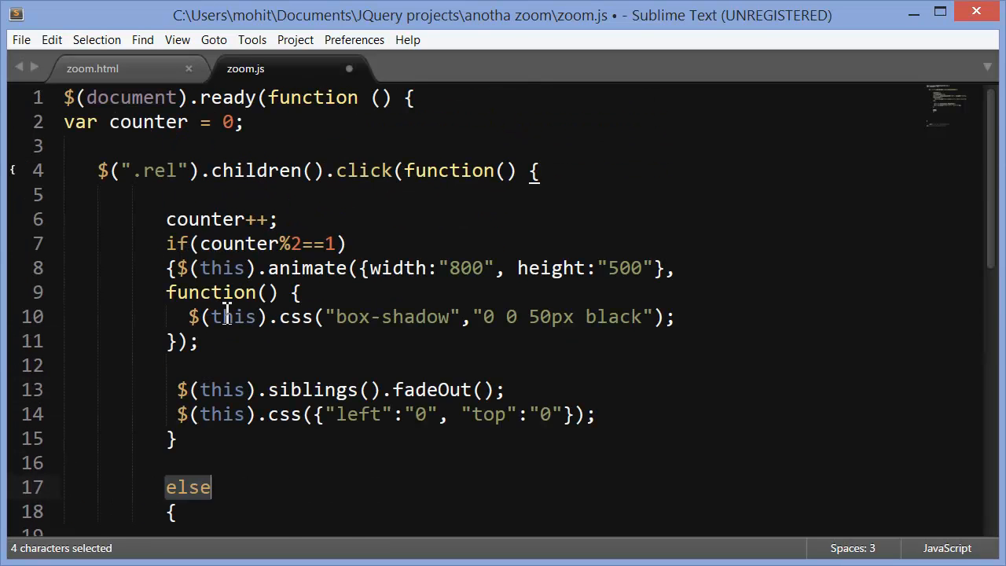
pyautogui.moveTo(307, 252)
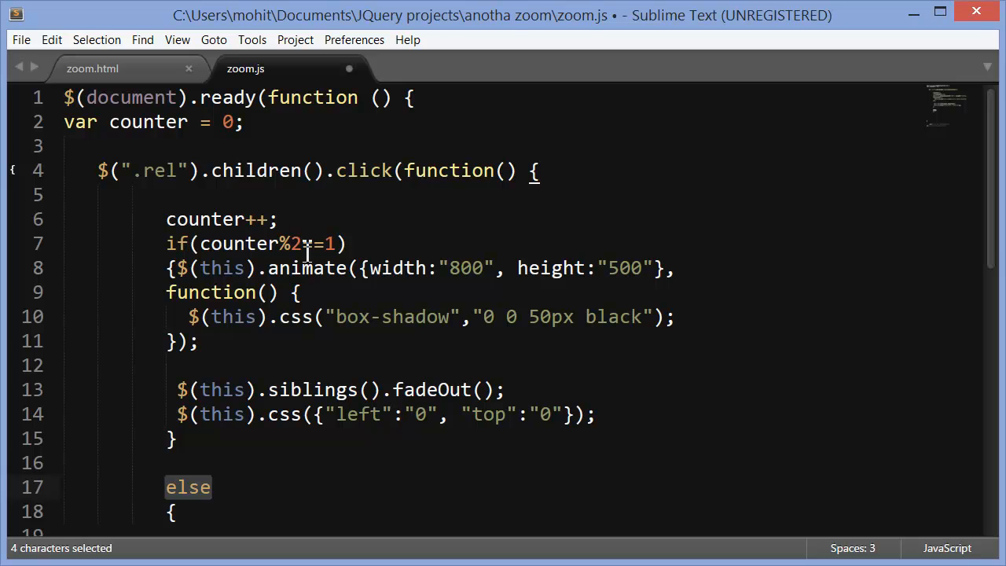
pyautogui.scroll(-3)
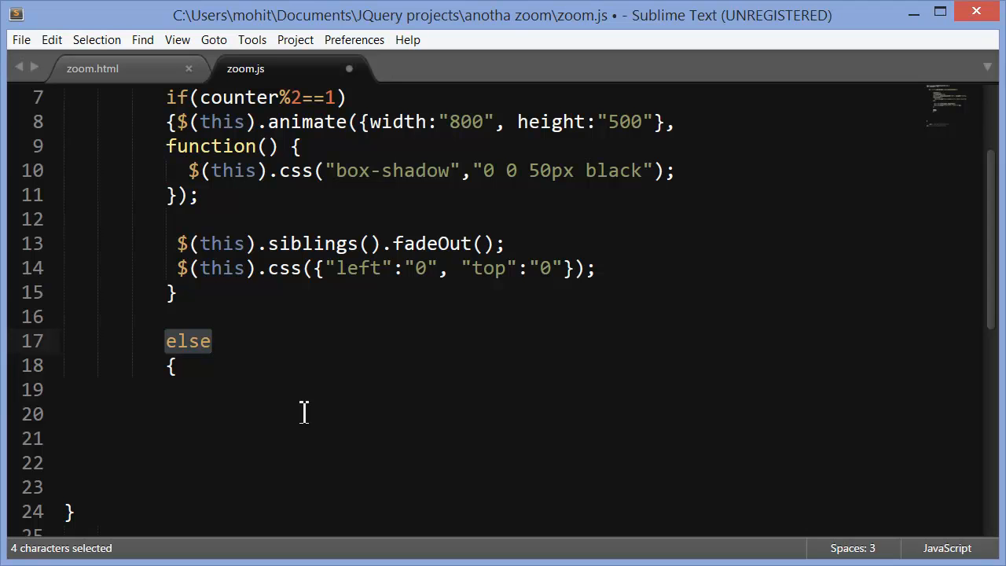
pyautogui.press('ctrl+v')
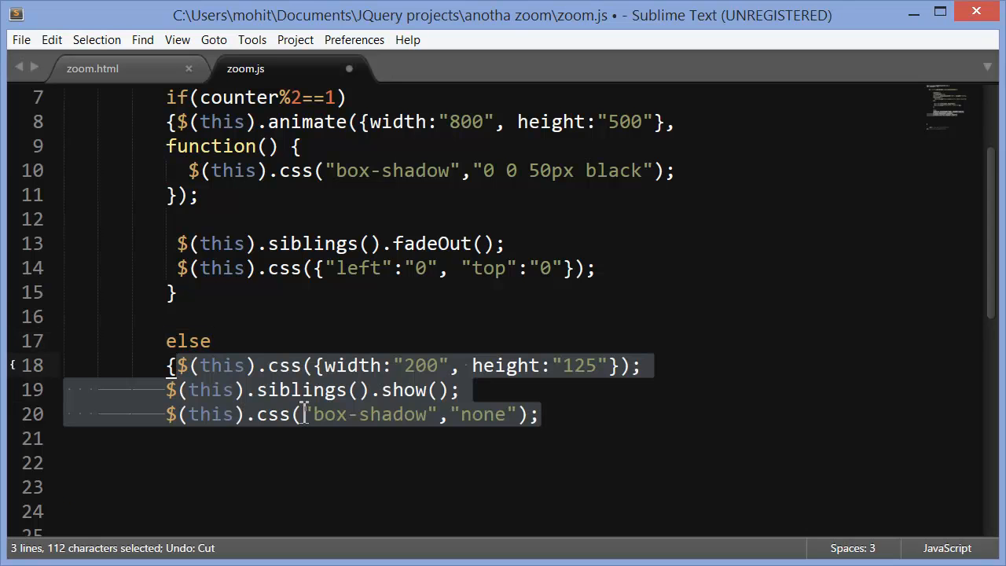
pyautogui.doubleClick(222, 366)
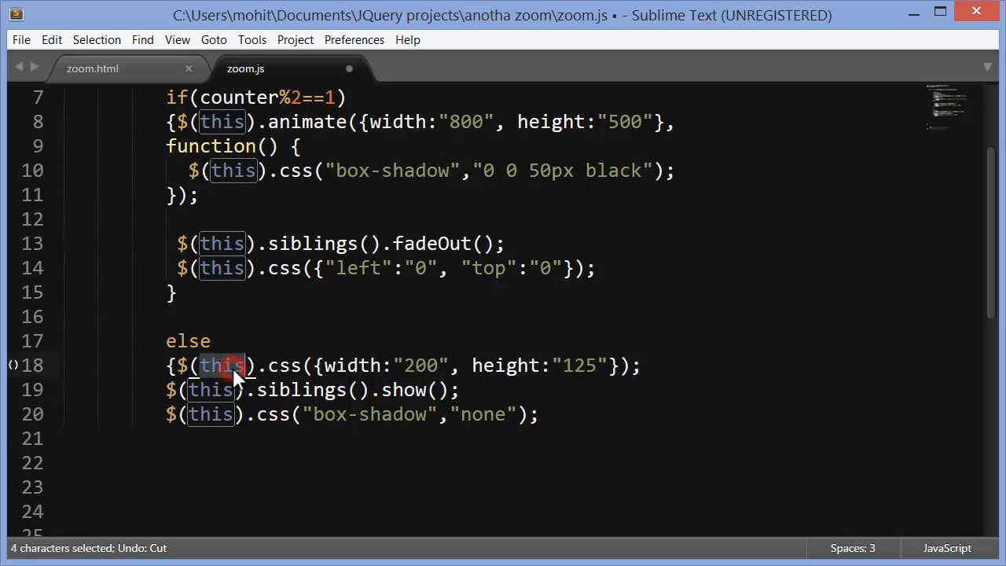
pyautogui.moveTo(372, 365)
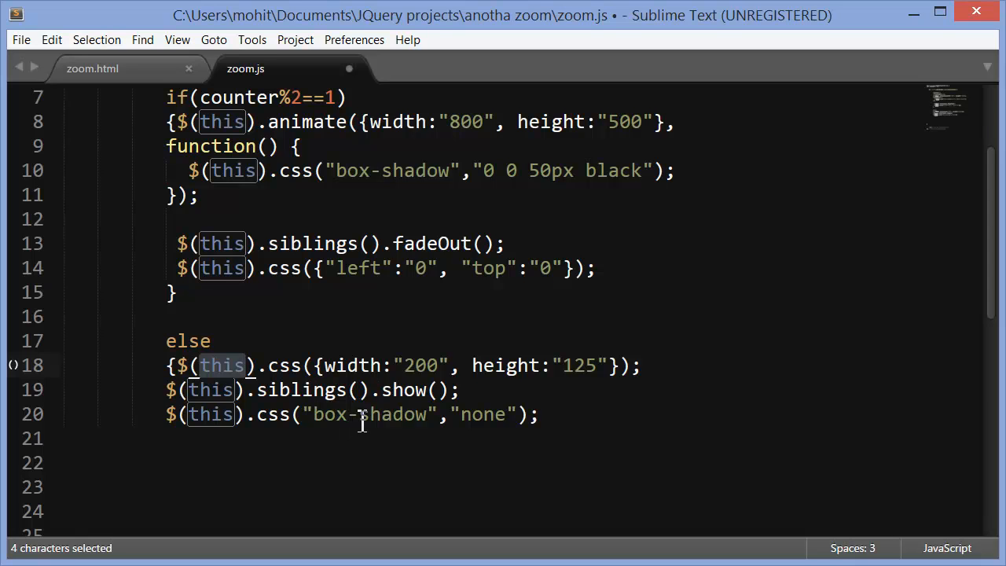
pyautogui.scroll(-3)
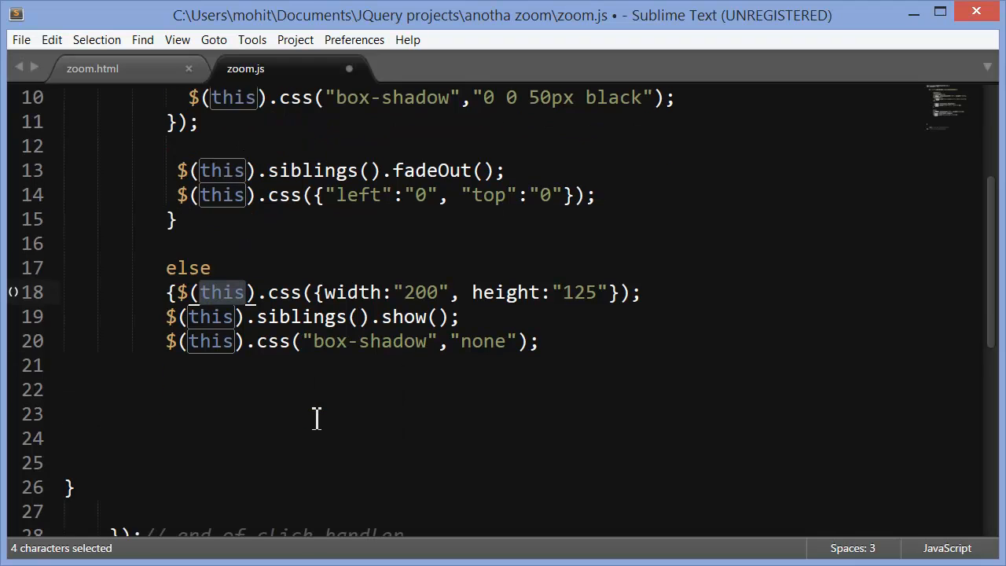
pyautogui.moveTo(21, 39)
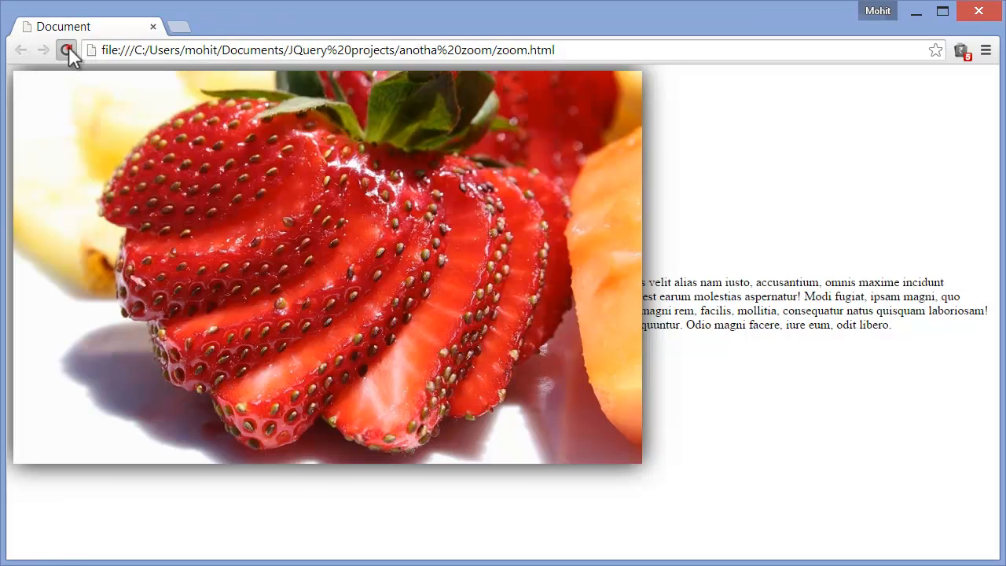
# Reload the page in Chrome and click the enlarged image to shrink it back
pyautogui.click(67, 50)
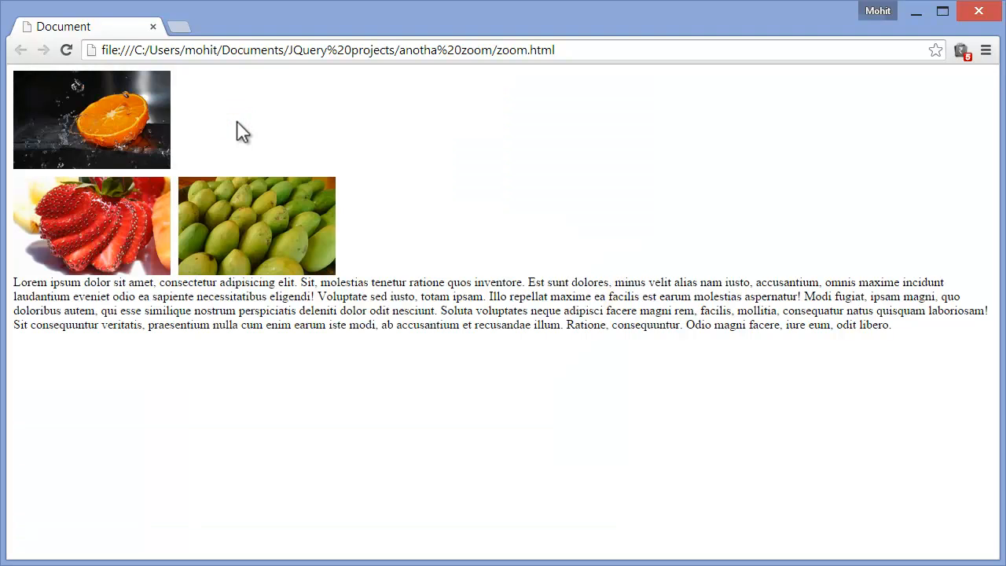
pyautogui.click(91, 119)
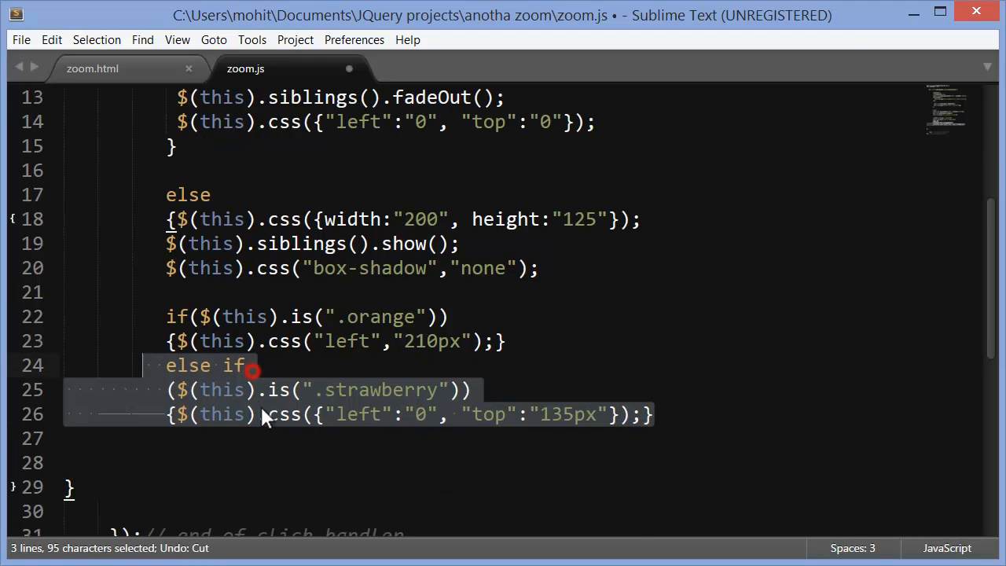
# Add a branch for .is(".mangoes") placing the image at left 210px, top 135px
pyautogui.click(407, 462)
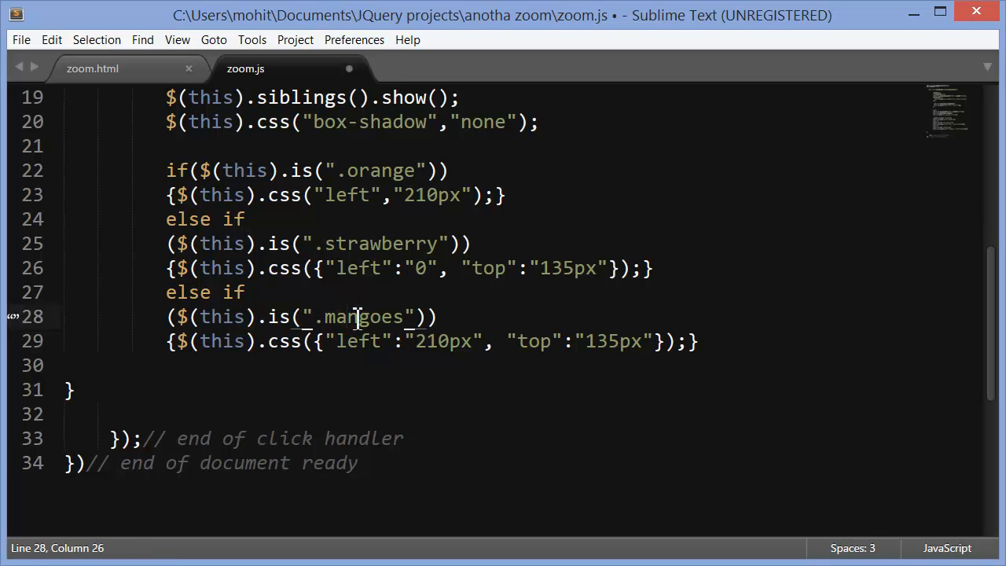
pyautogui.moveTo(621, 364)
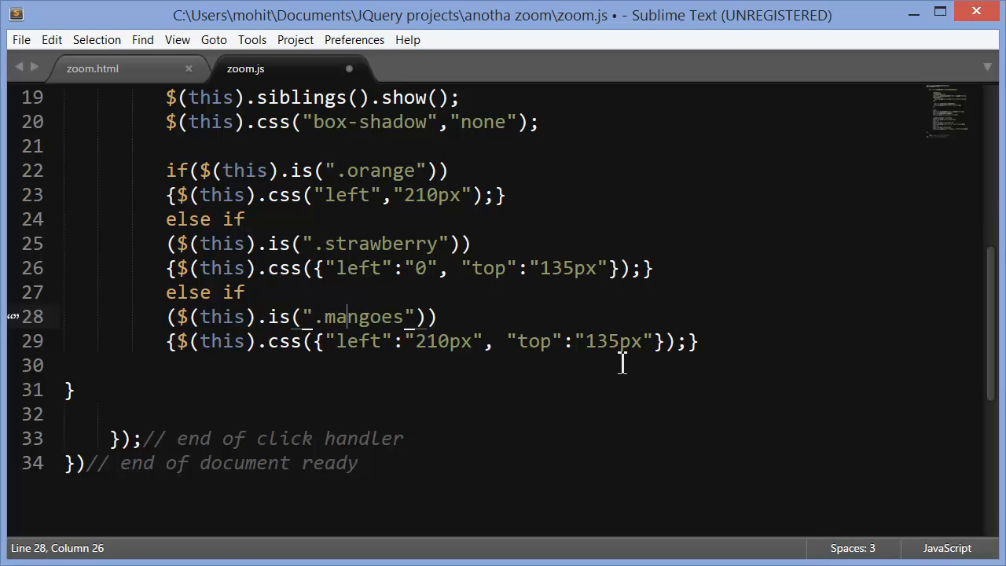
pyautogui.press('backspace')
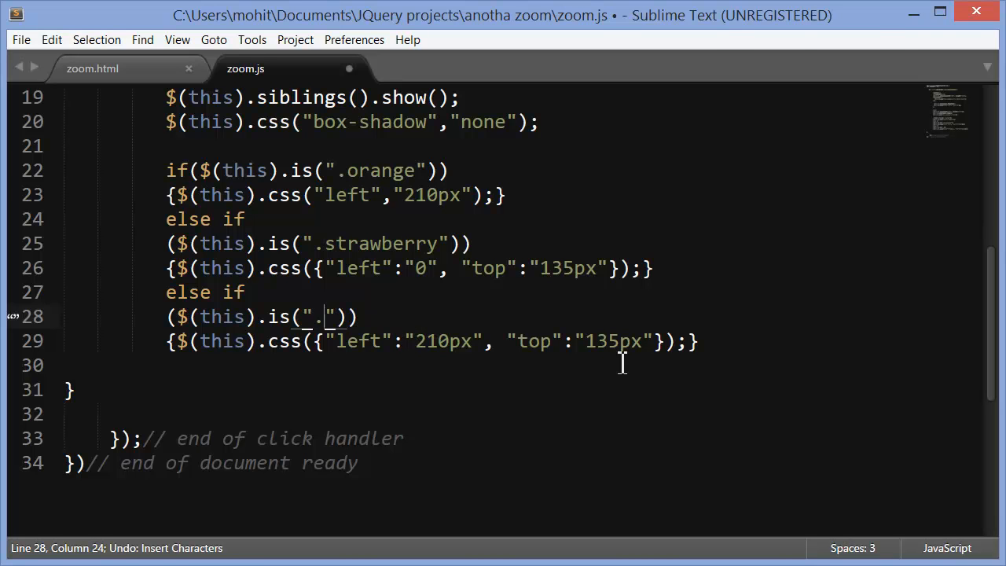
pyautogui.write('mangoe')
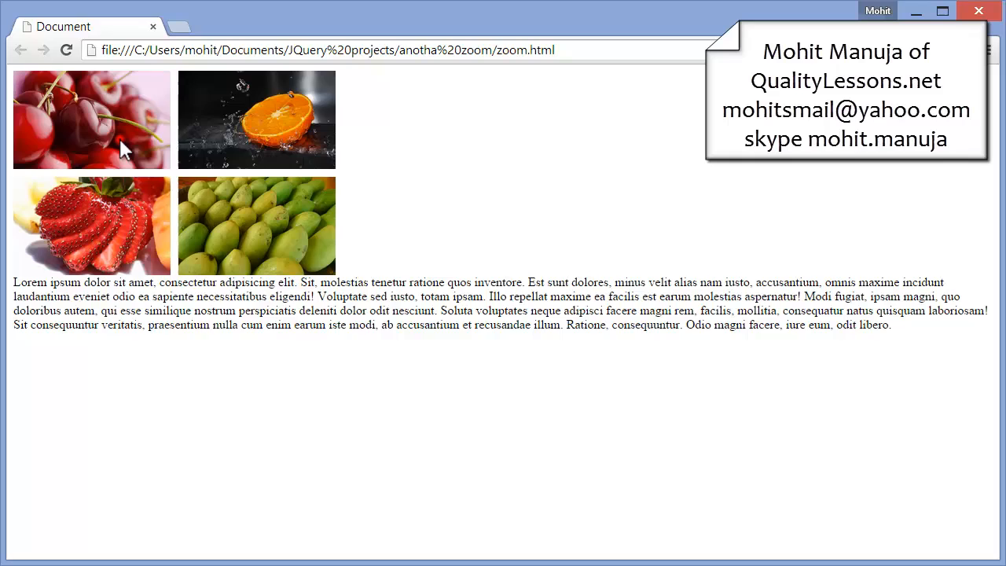
# Enlarge and shrink a fruit thumbnail, then the mangoes, confirming each returns to the grid
pyautogui.click(257, 119)
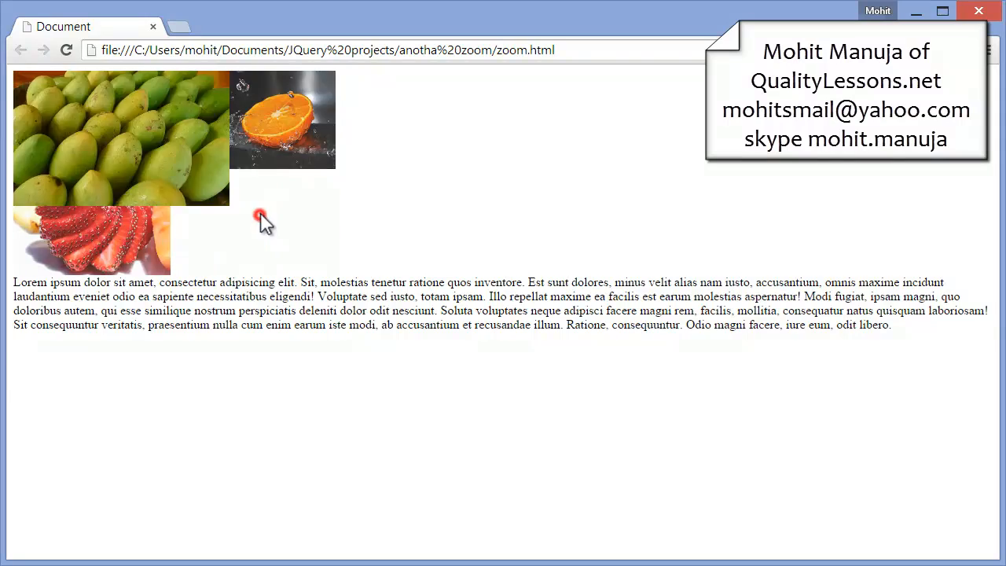
pyautogui.click(90, 236)
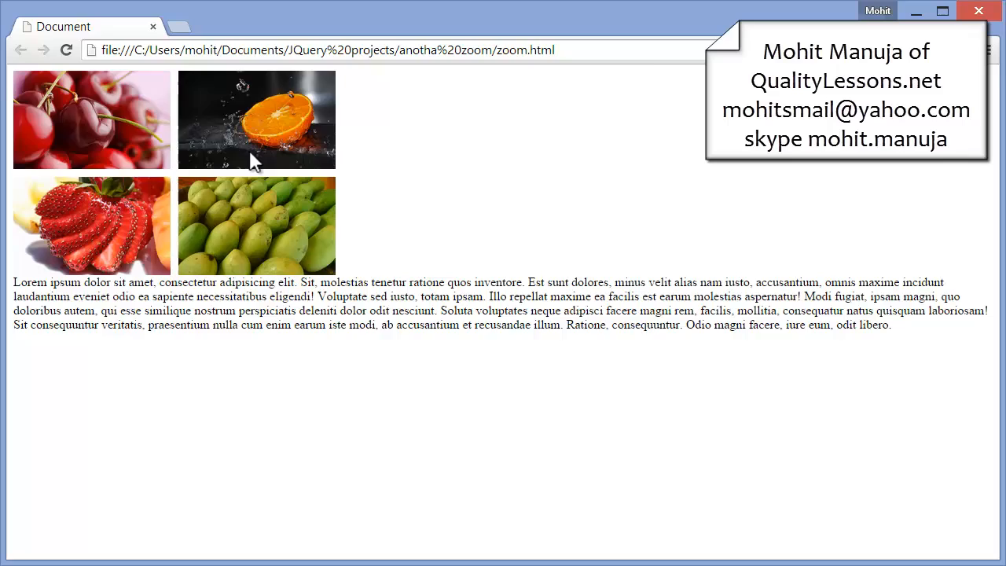
pyautogui.click(256, 226)
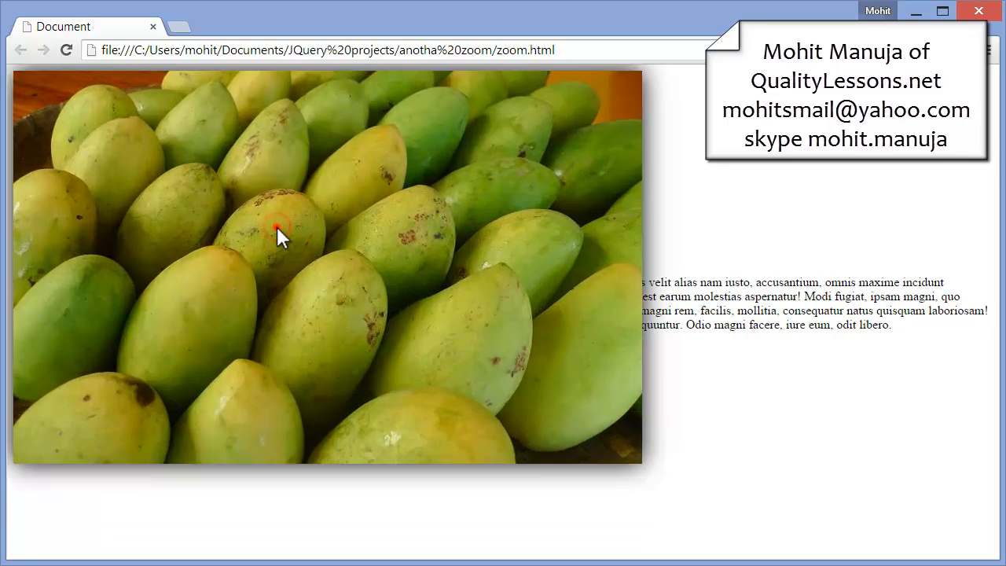
pyautogui.click(280, 235)
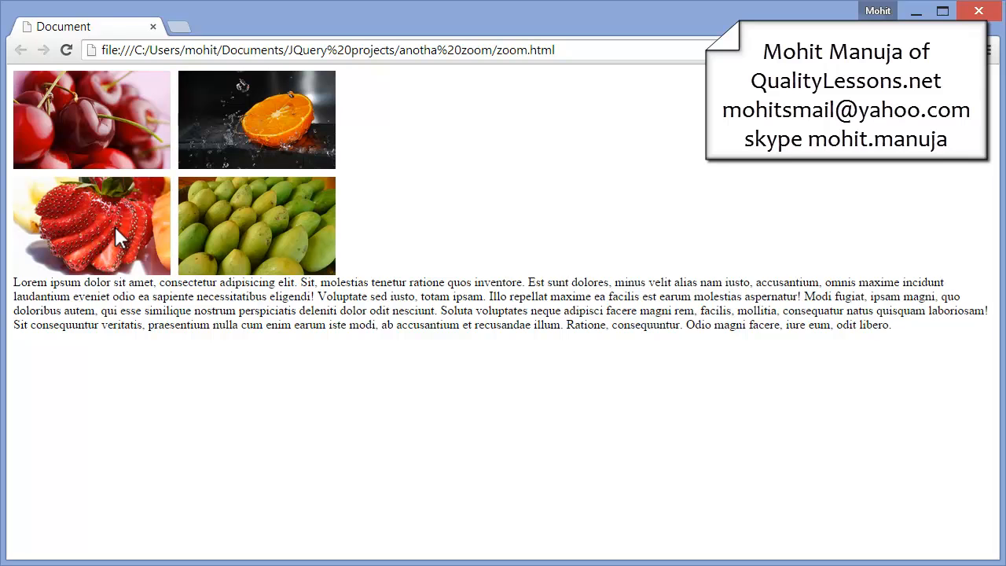